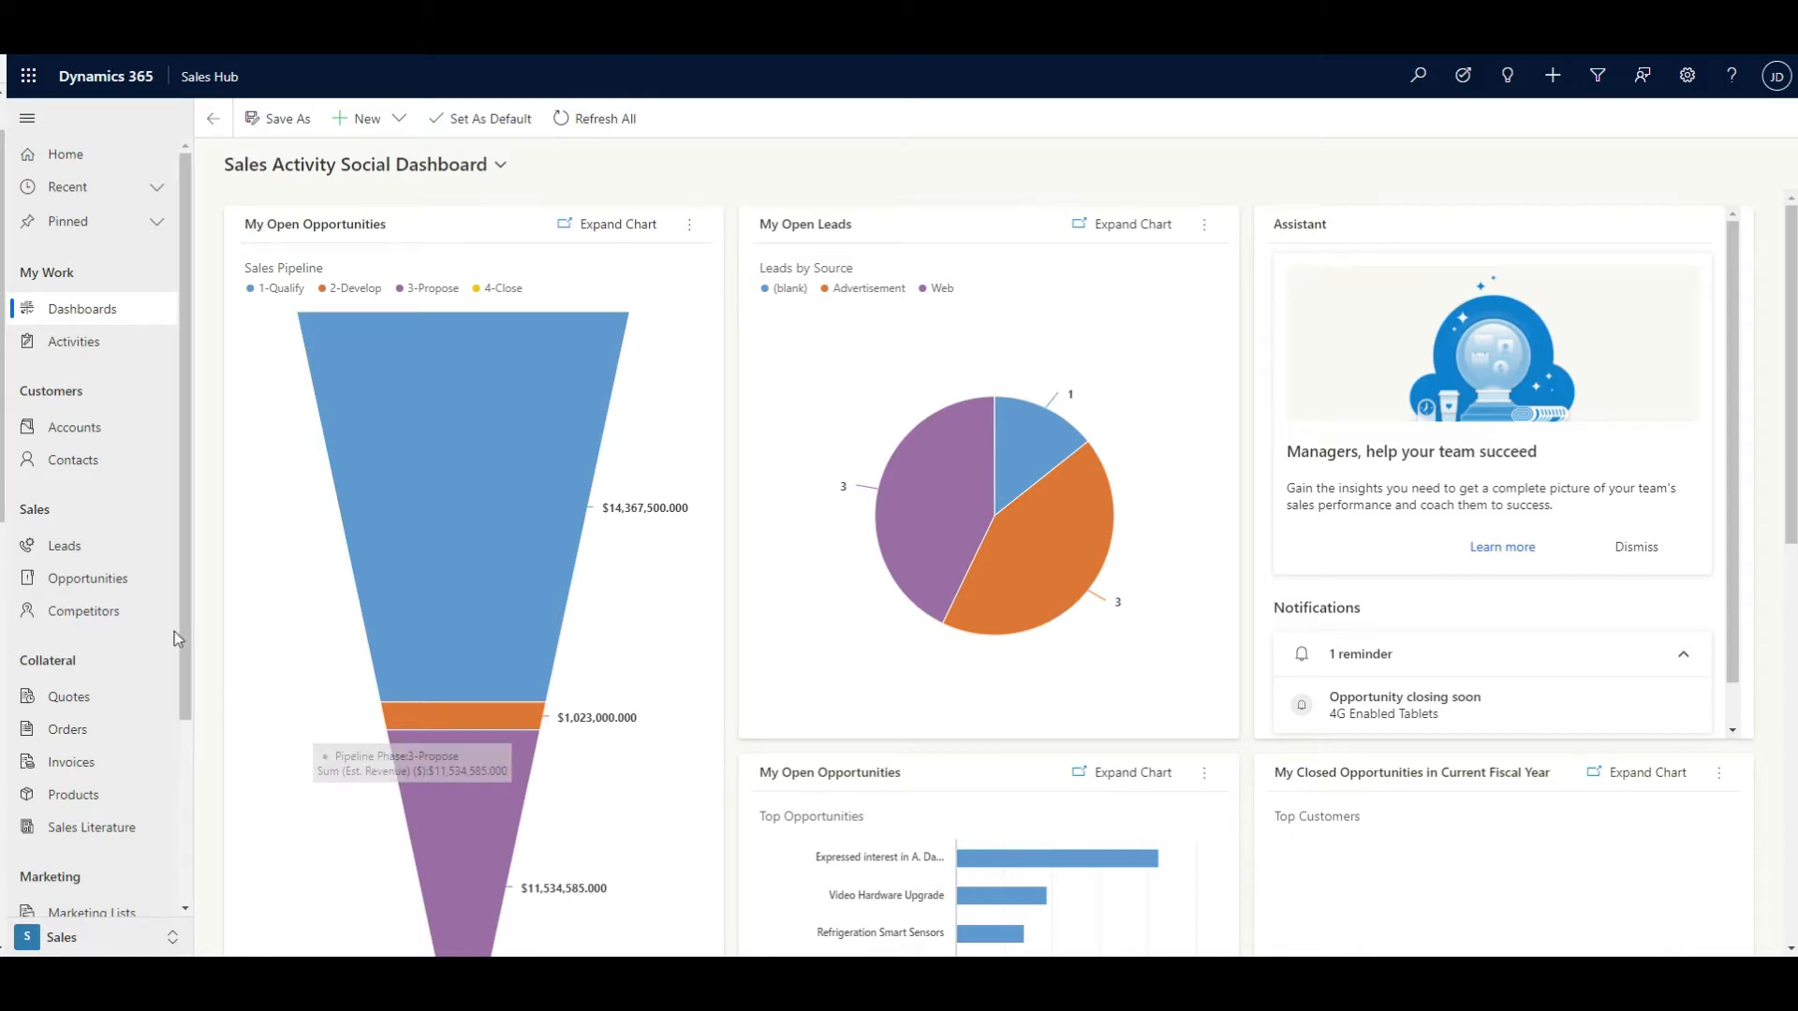
- Open the 5G Enabled Tablets opportunity from the Open Opportunities list
{"action": "left_click", "coordinate": [87, 578]}
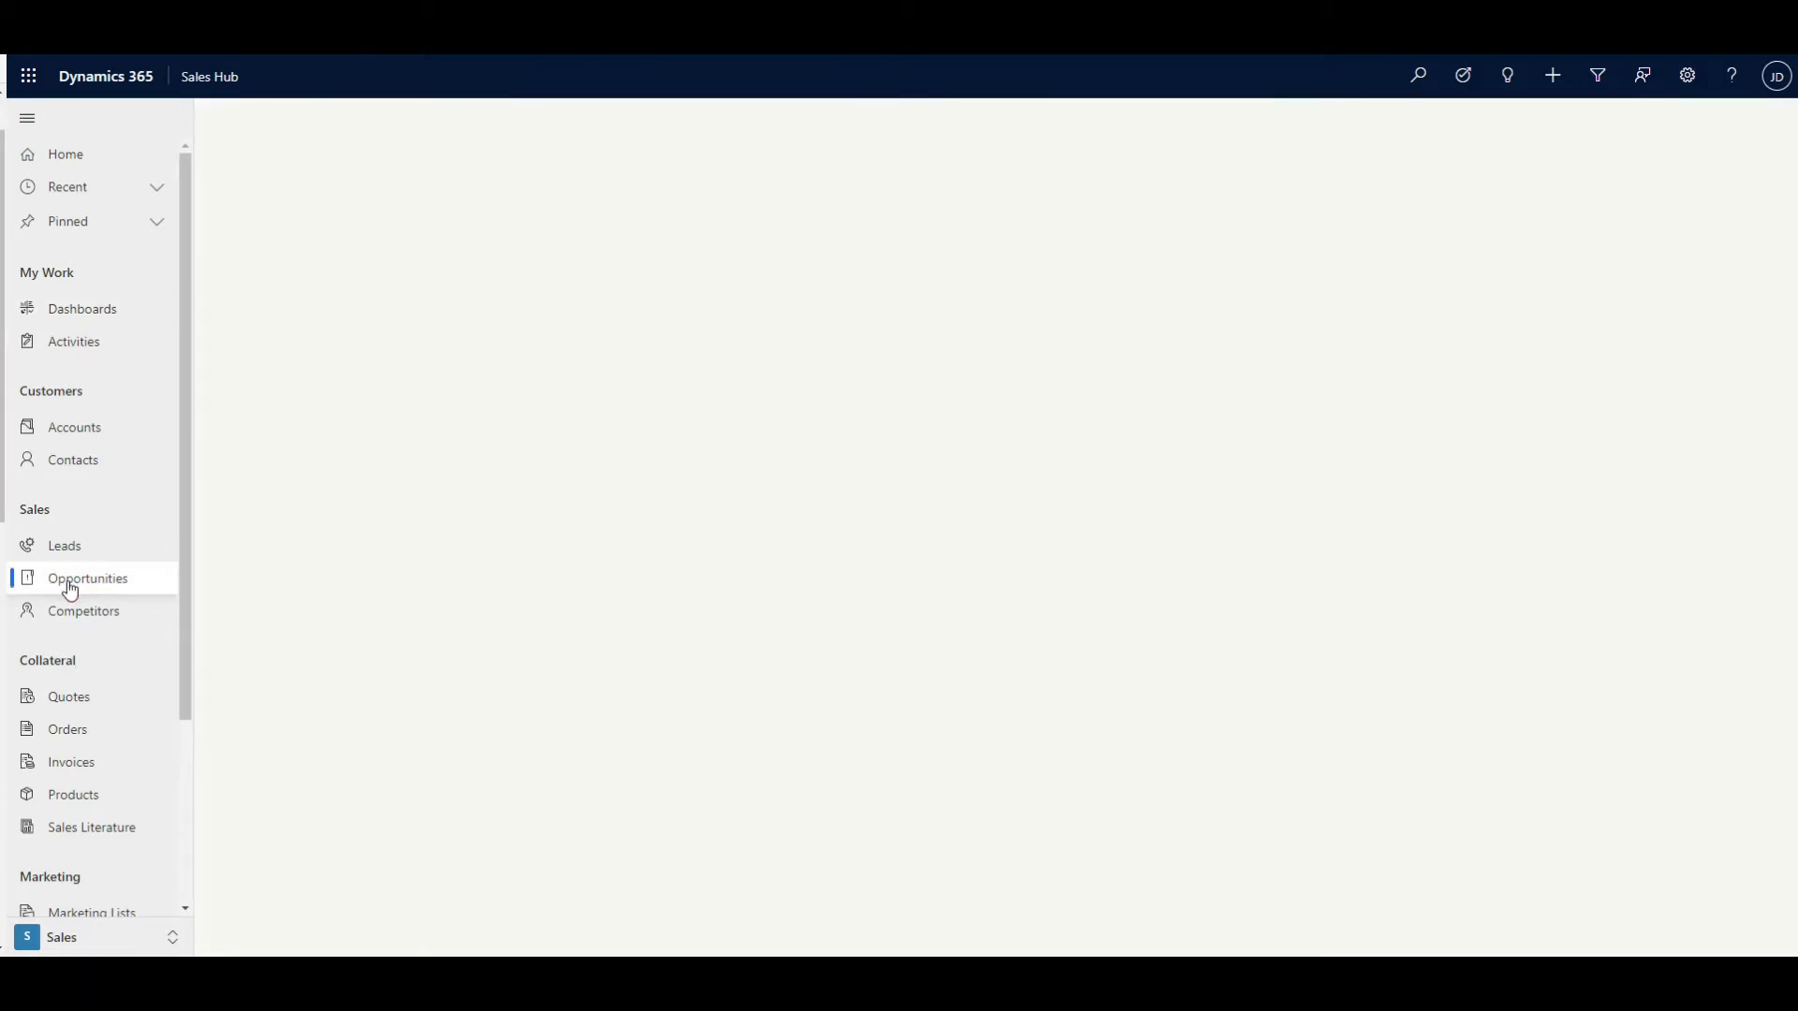
{"action": "left_click", "coordinate": [87, 578]}
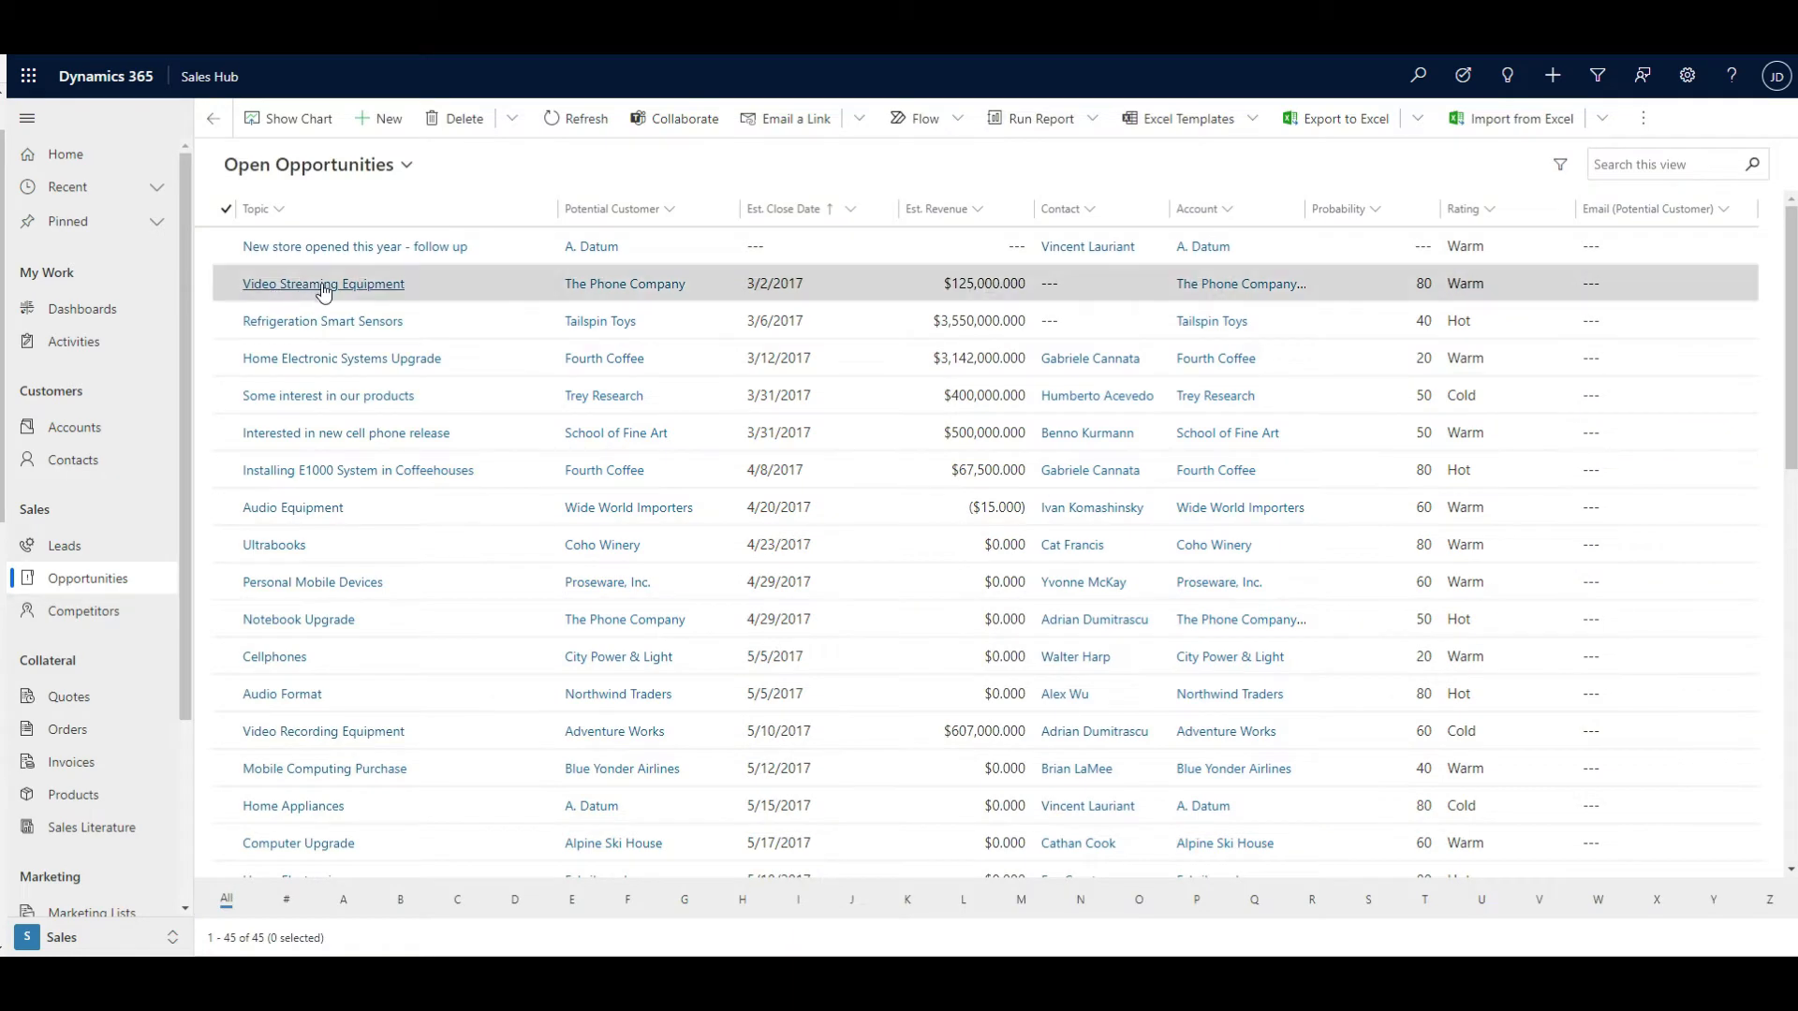
{"action": "left_click", "coordinate": [799, 209]}
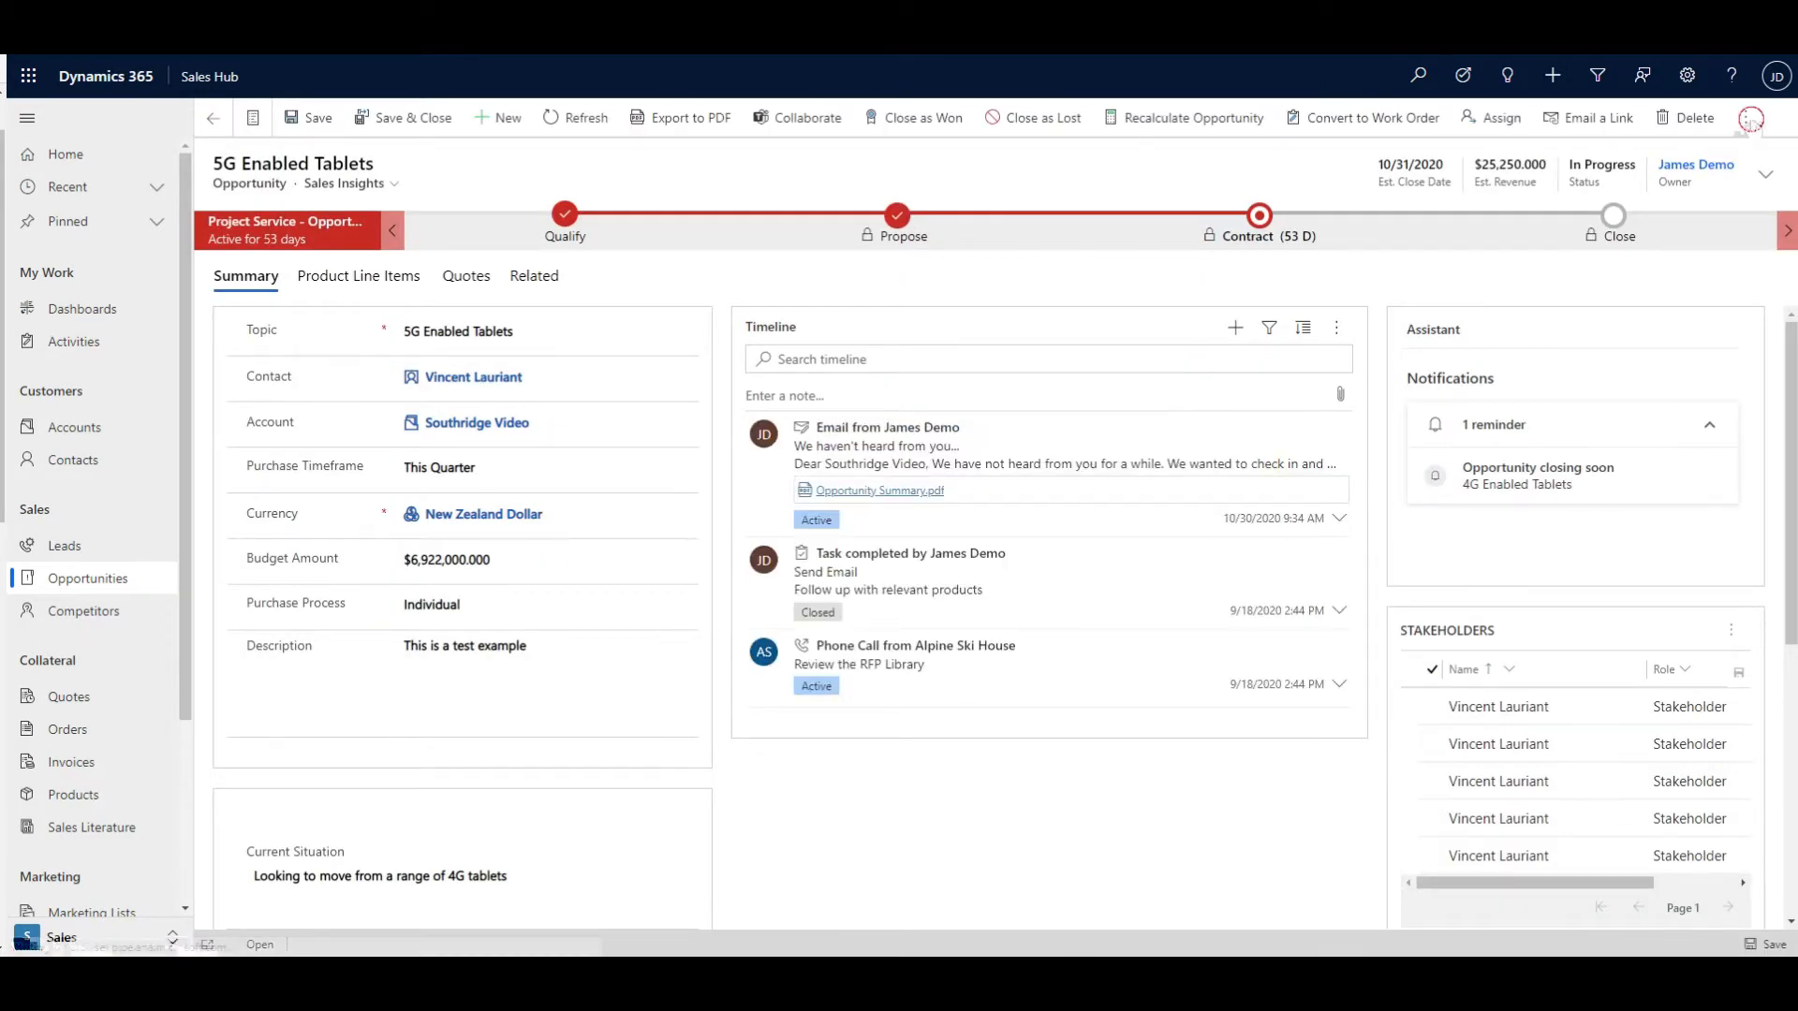
- Download the Opportunity Summary Word document from the record and open it in Word
{"action": "left_click", "coordinate": [1743, 117]}
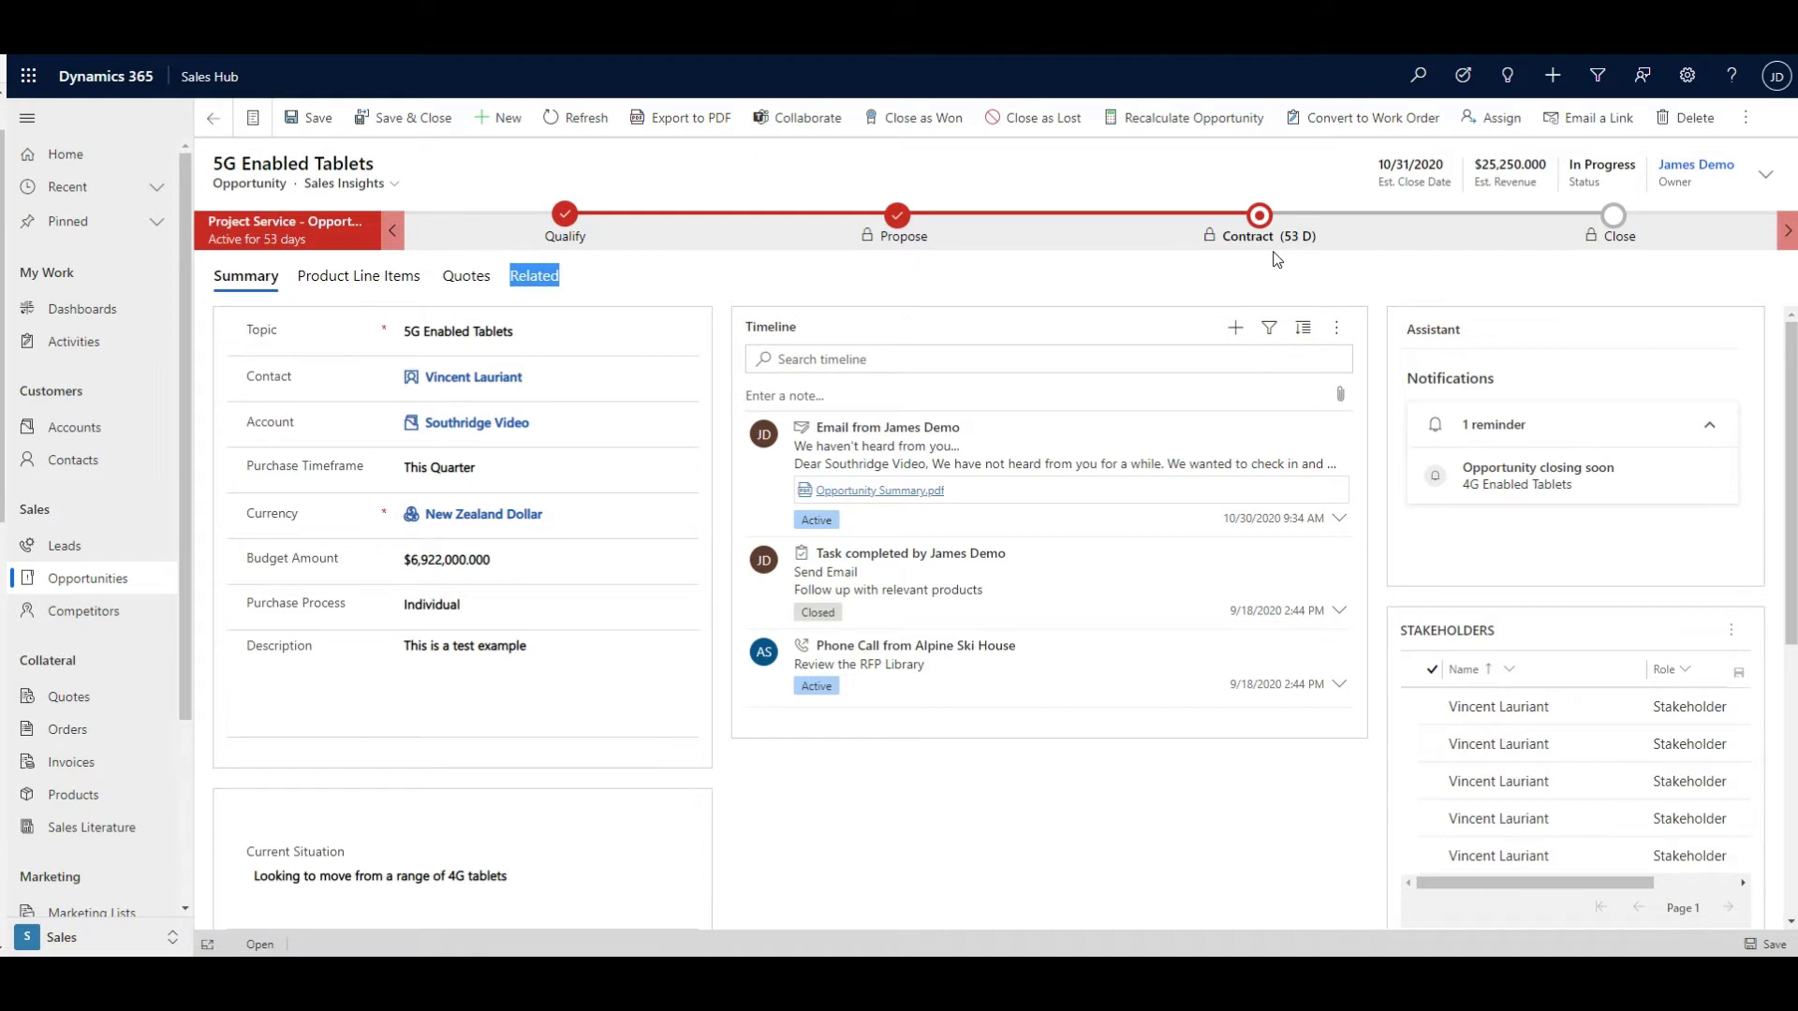
{"action": "mouse_move", "coordinate": [1685, 222]}
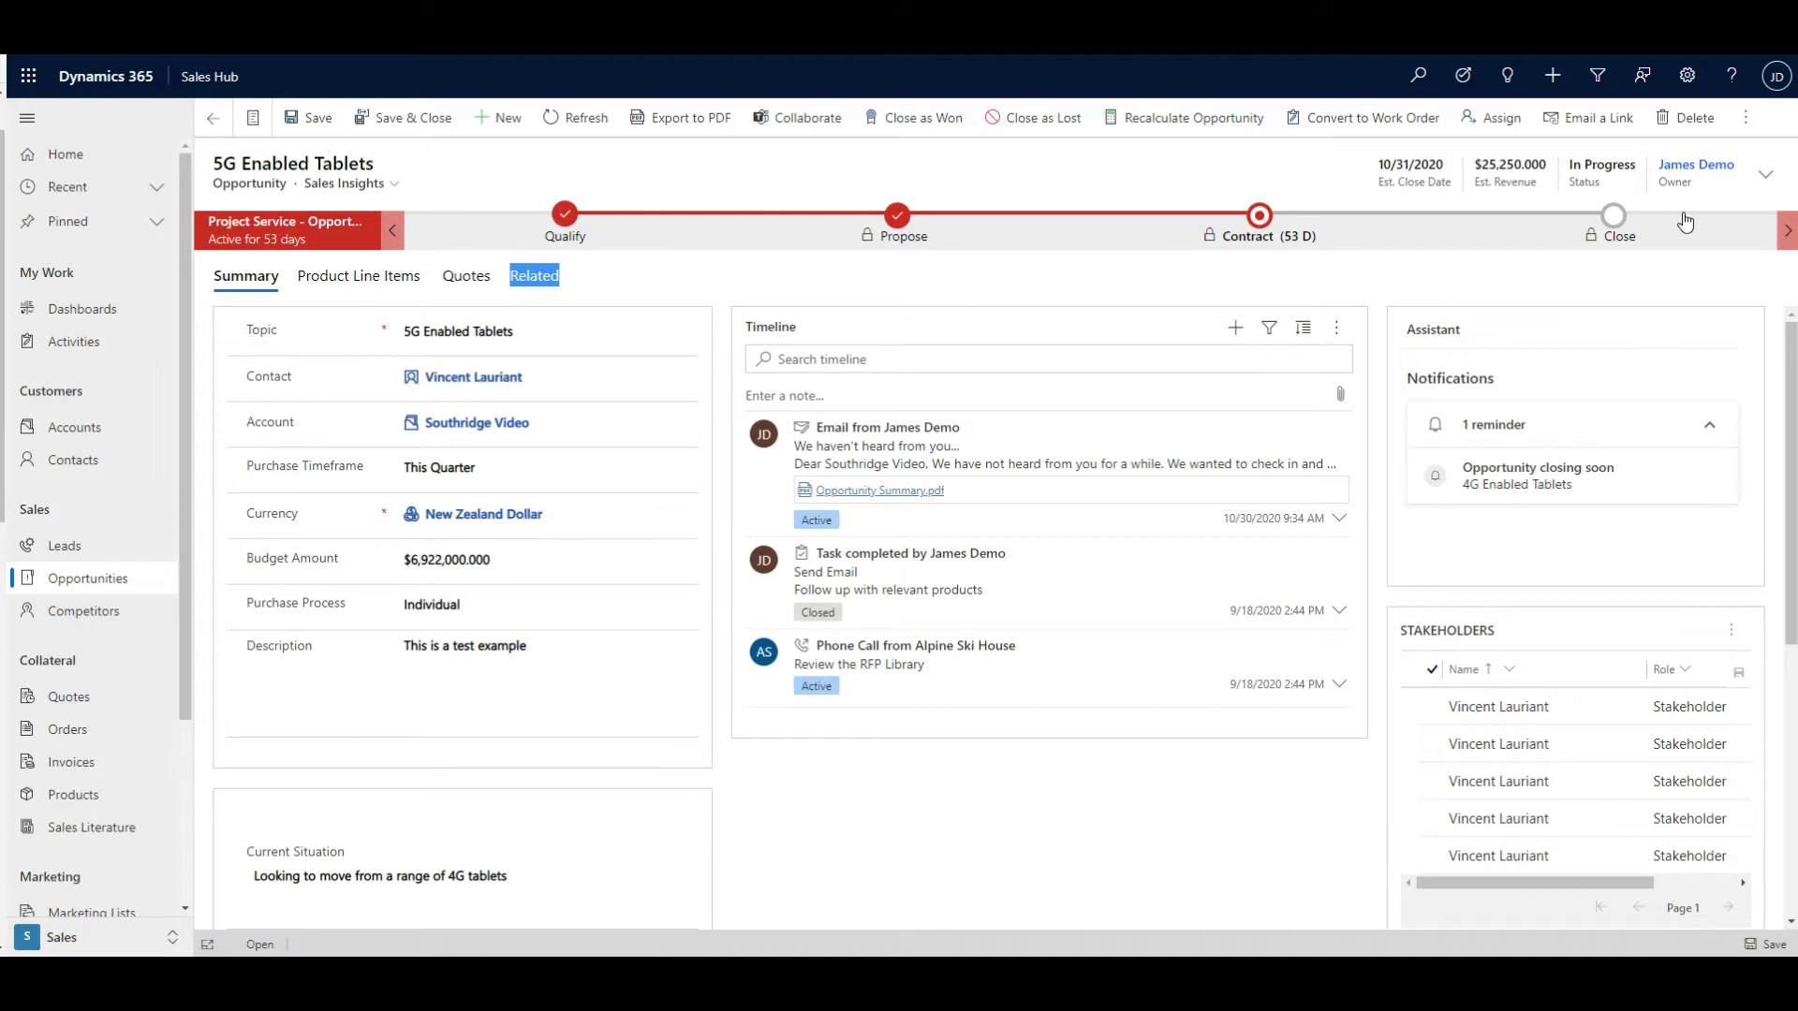
{"action": "left_click", "coordinate": [1743, 117]}
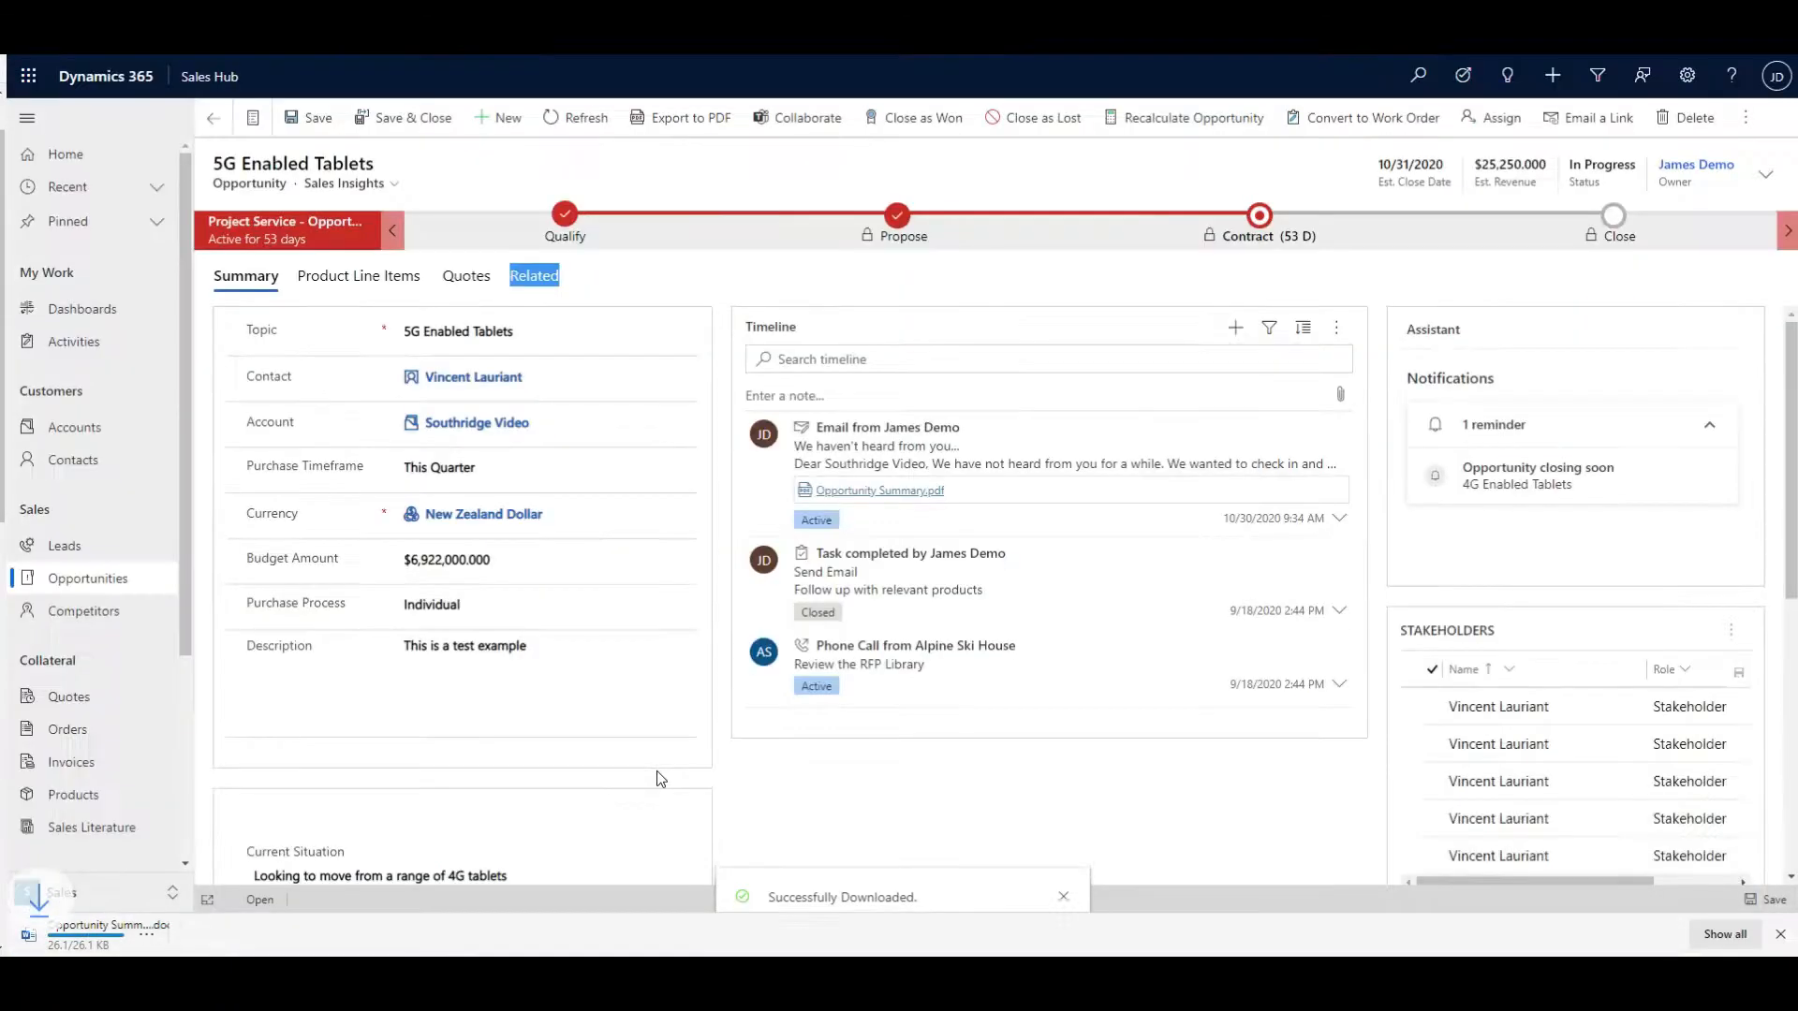
{"action": "left_click", "coordinate": [102, 925]}
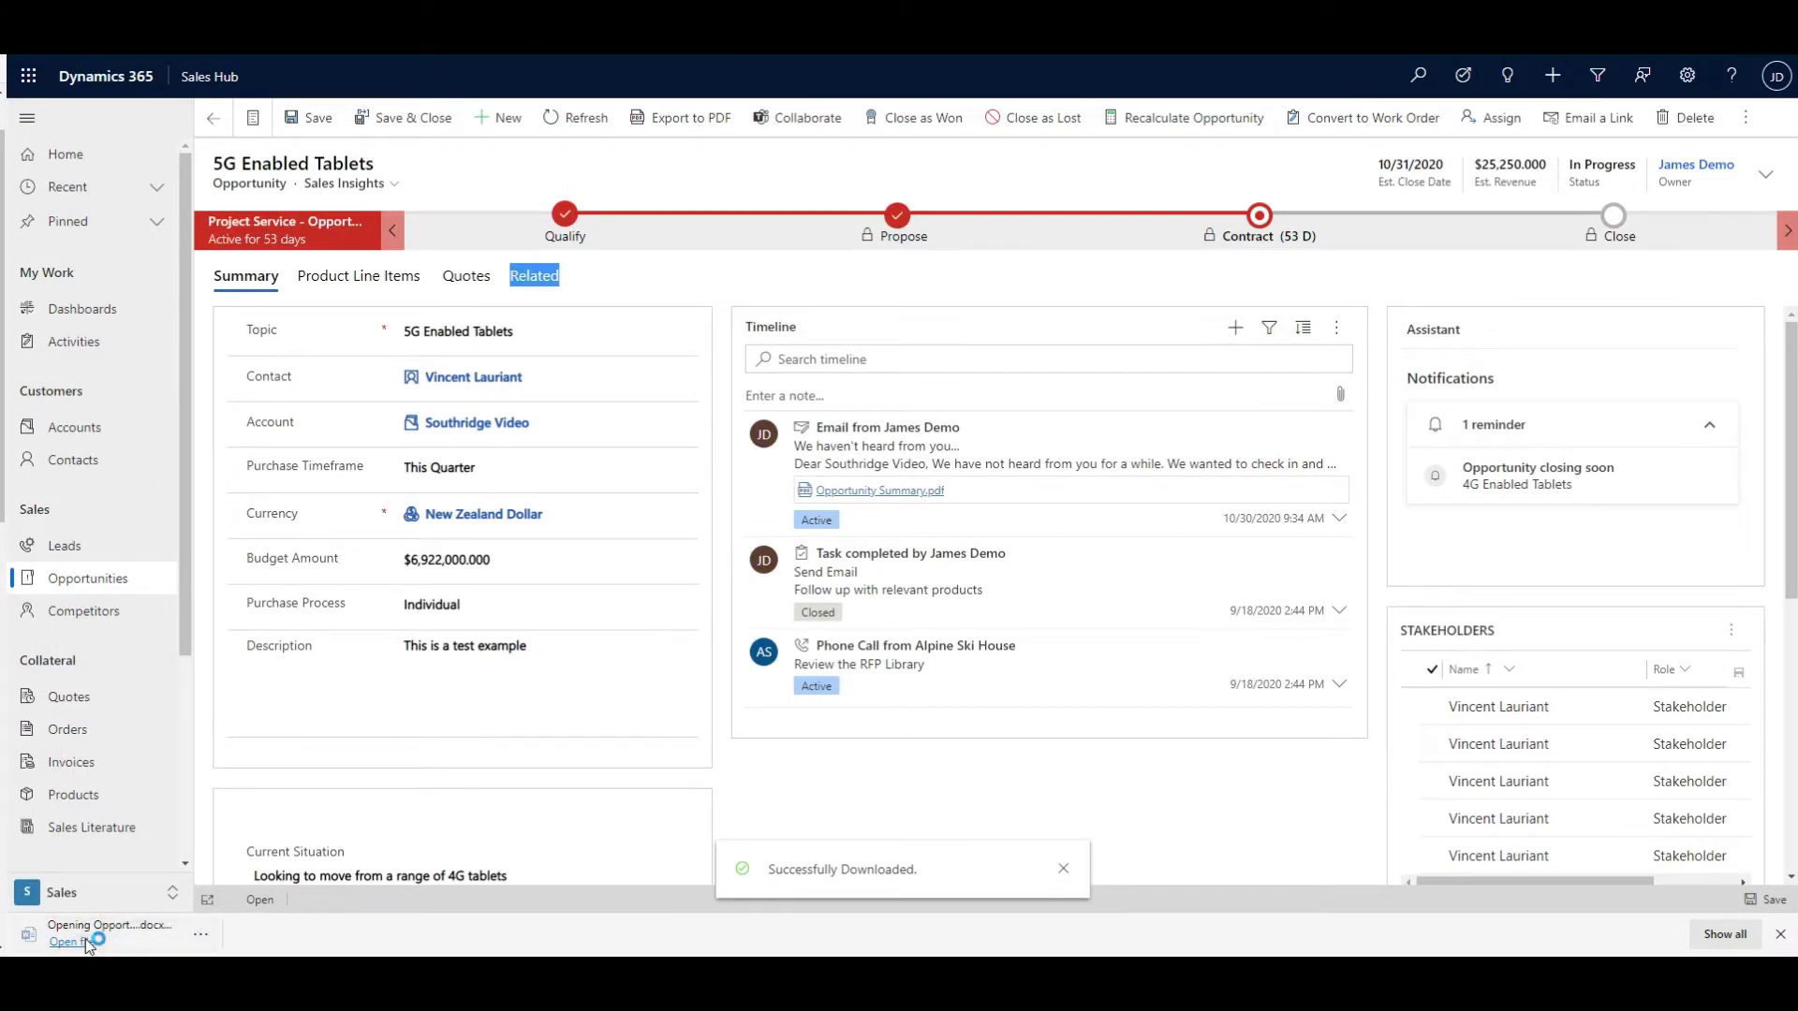
{"action": "left_click", "coordinate": [71, 941]}
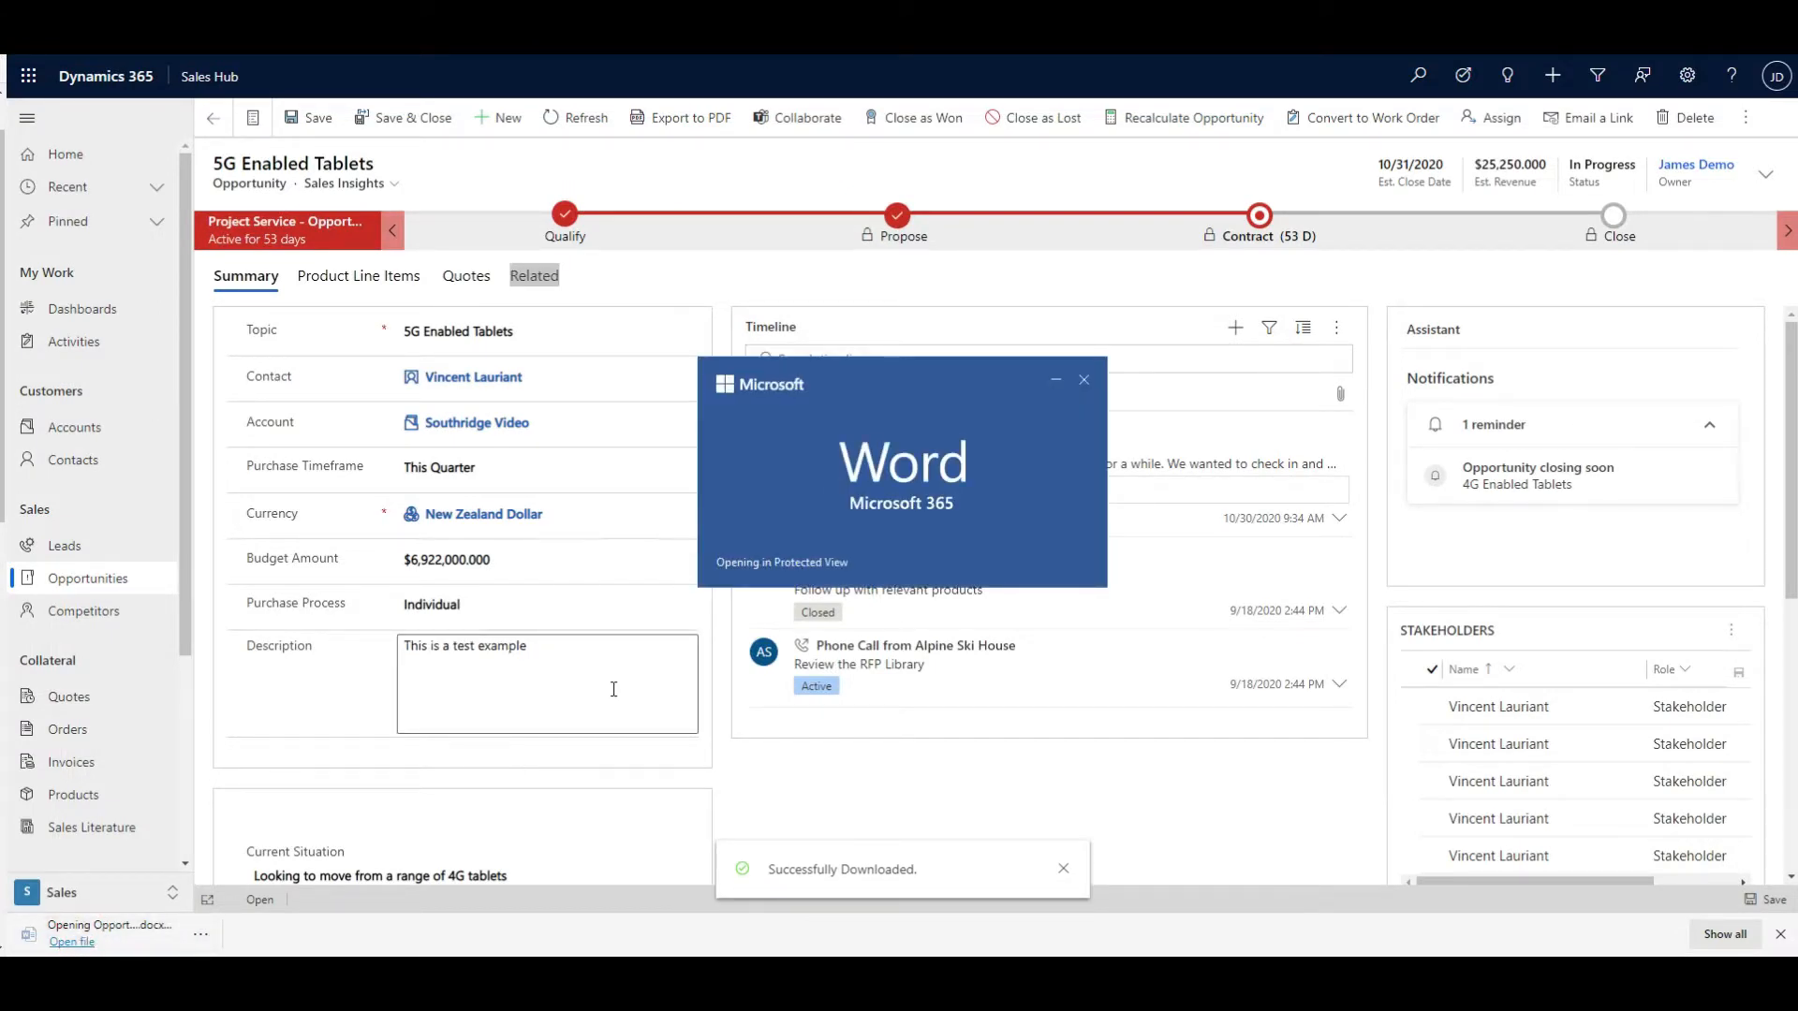
{"action": "left_click", "coordinate": [72, 941]}
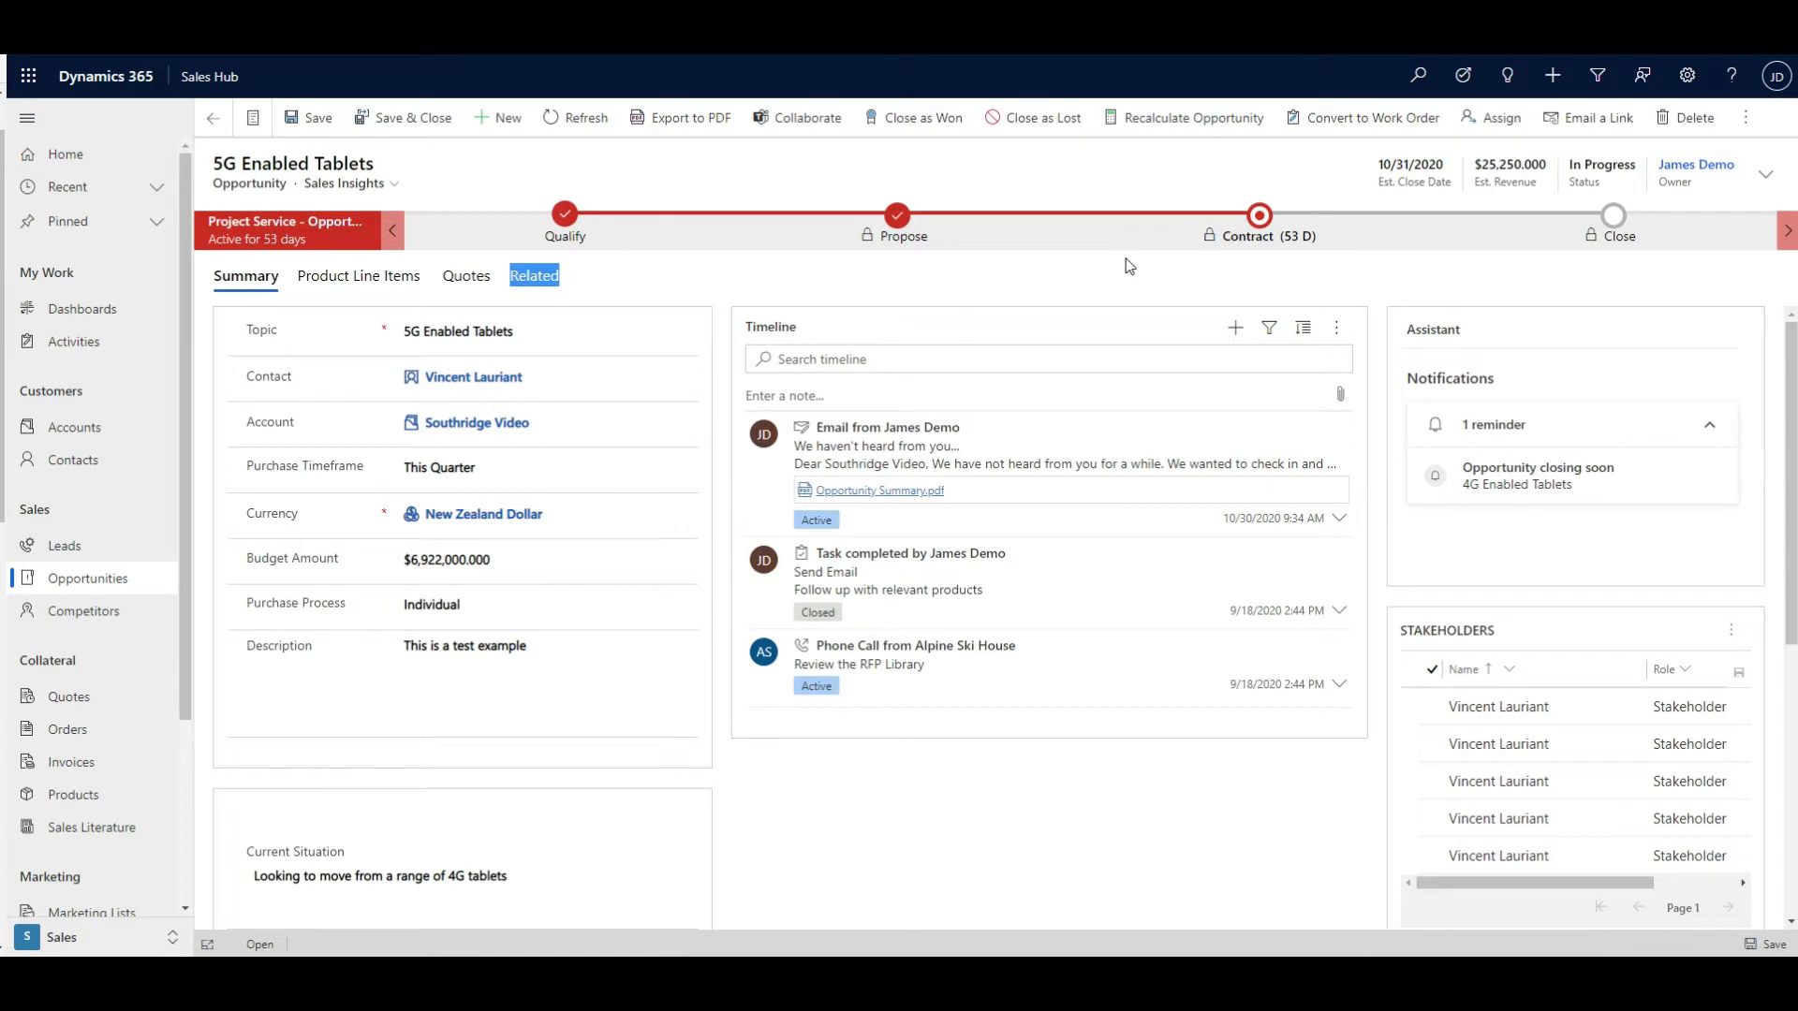
{"action": "mouse_move", "coordinate": [688, 181]}
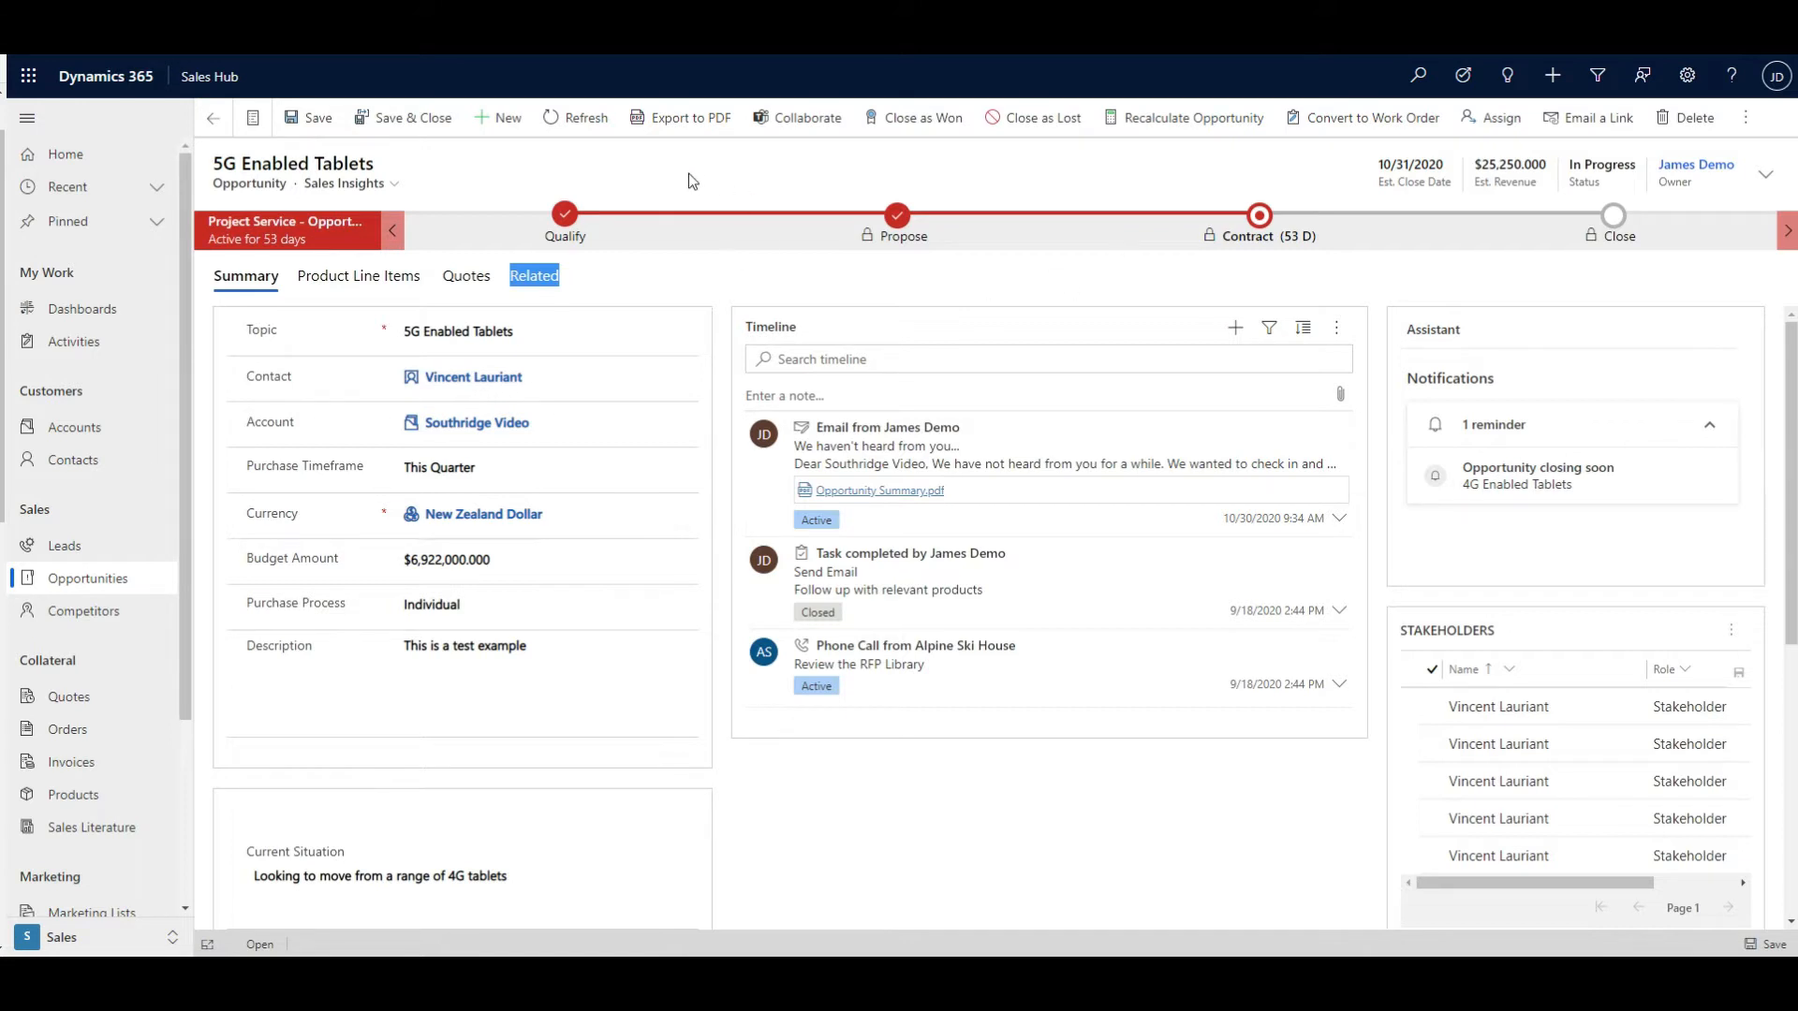
{"action": "mouse_move", "coordinate": [689, 117]}
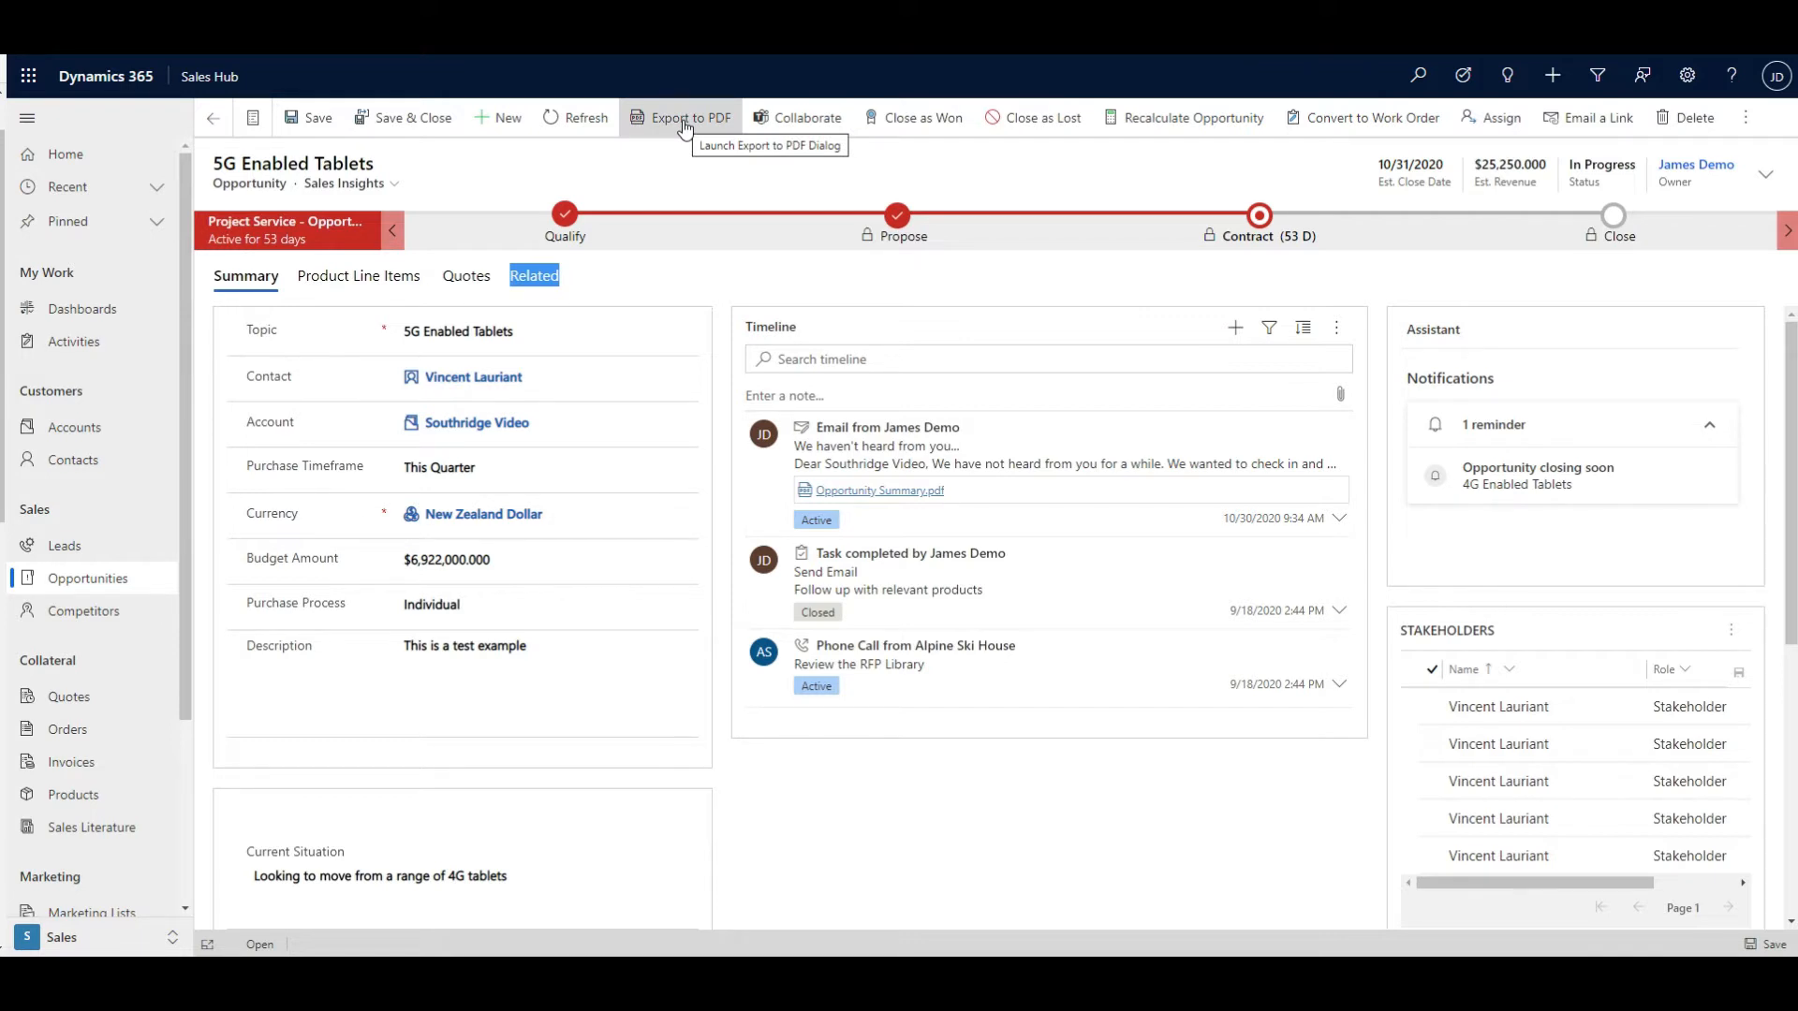
- Export the opportunity to PDF with the Opportunity Summary template and email it
{"action": "left_click", "coordinate": [681, 117]}
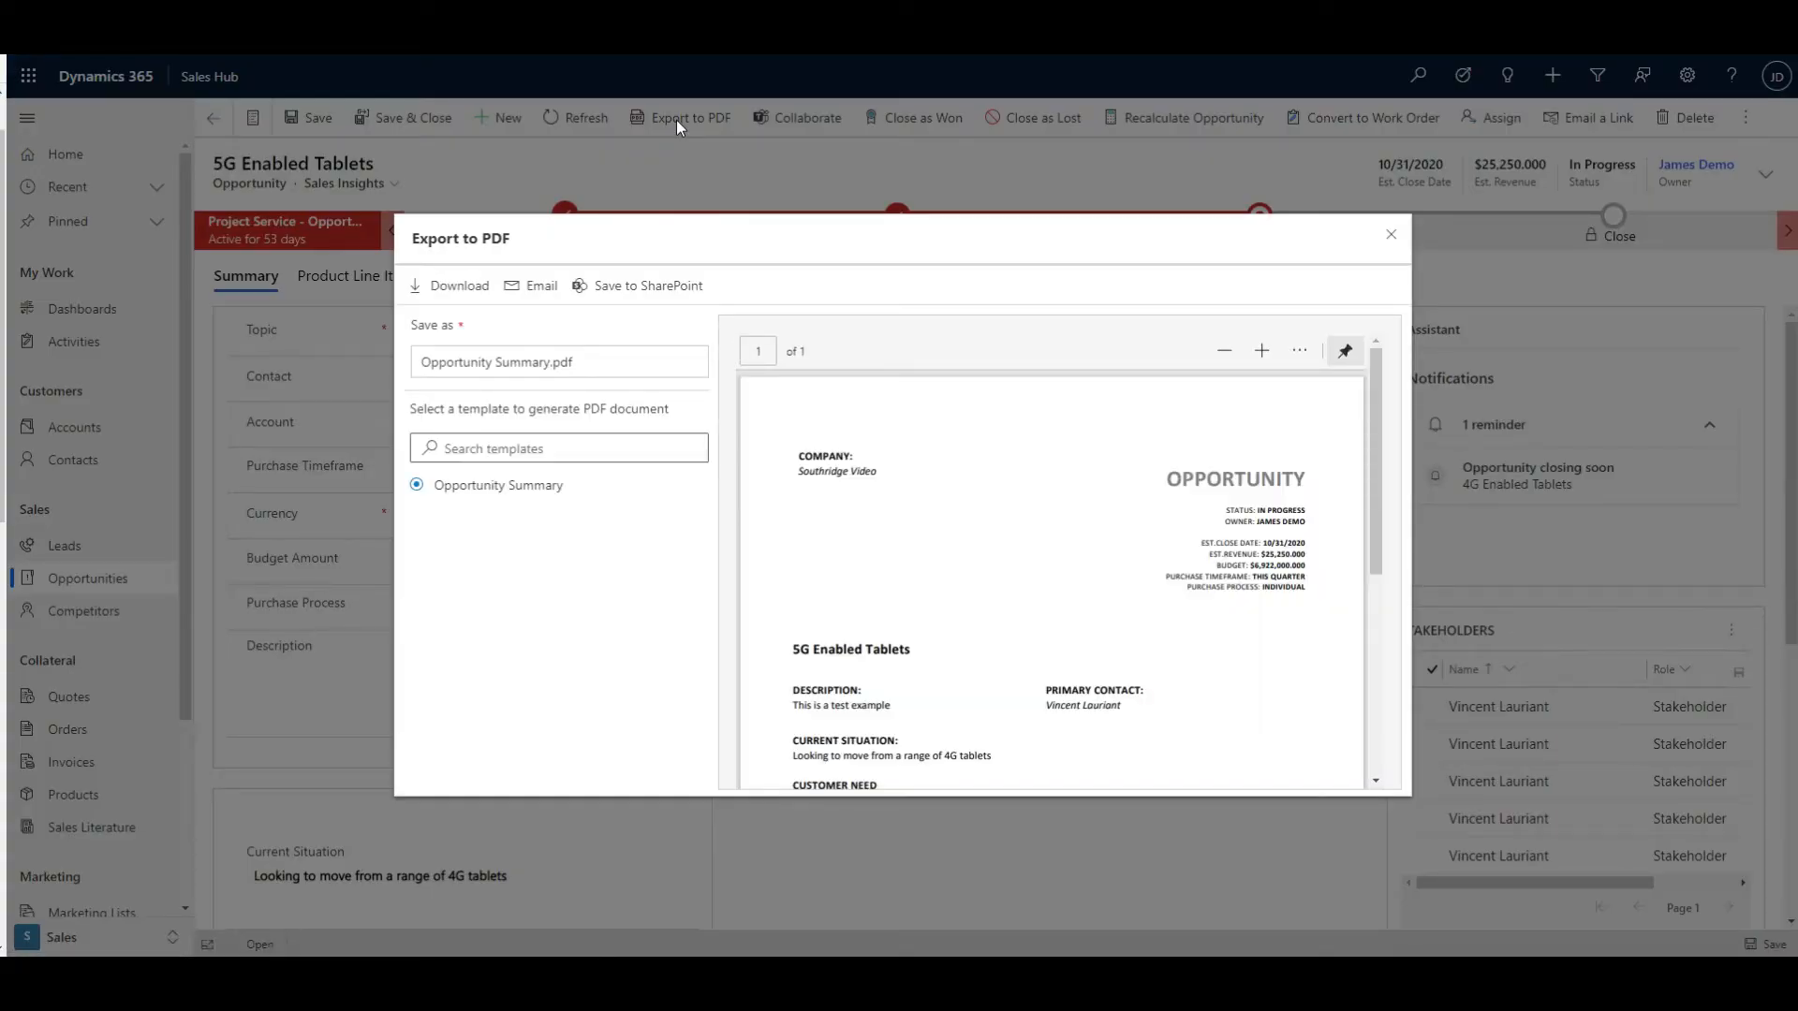
{"action": "mouse_move", "coordinate": [481, 500]}
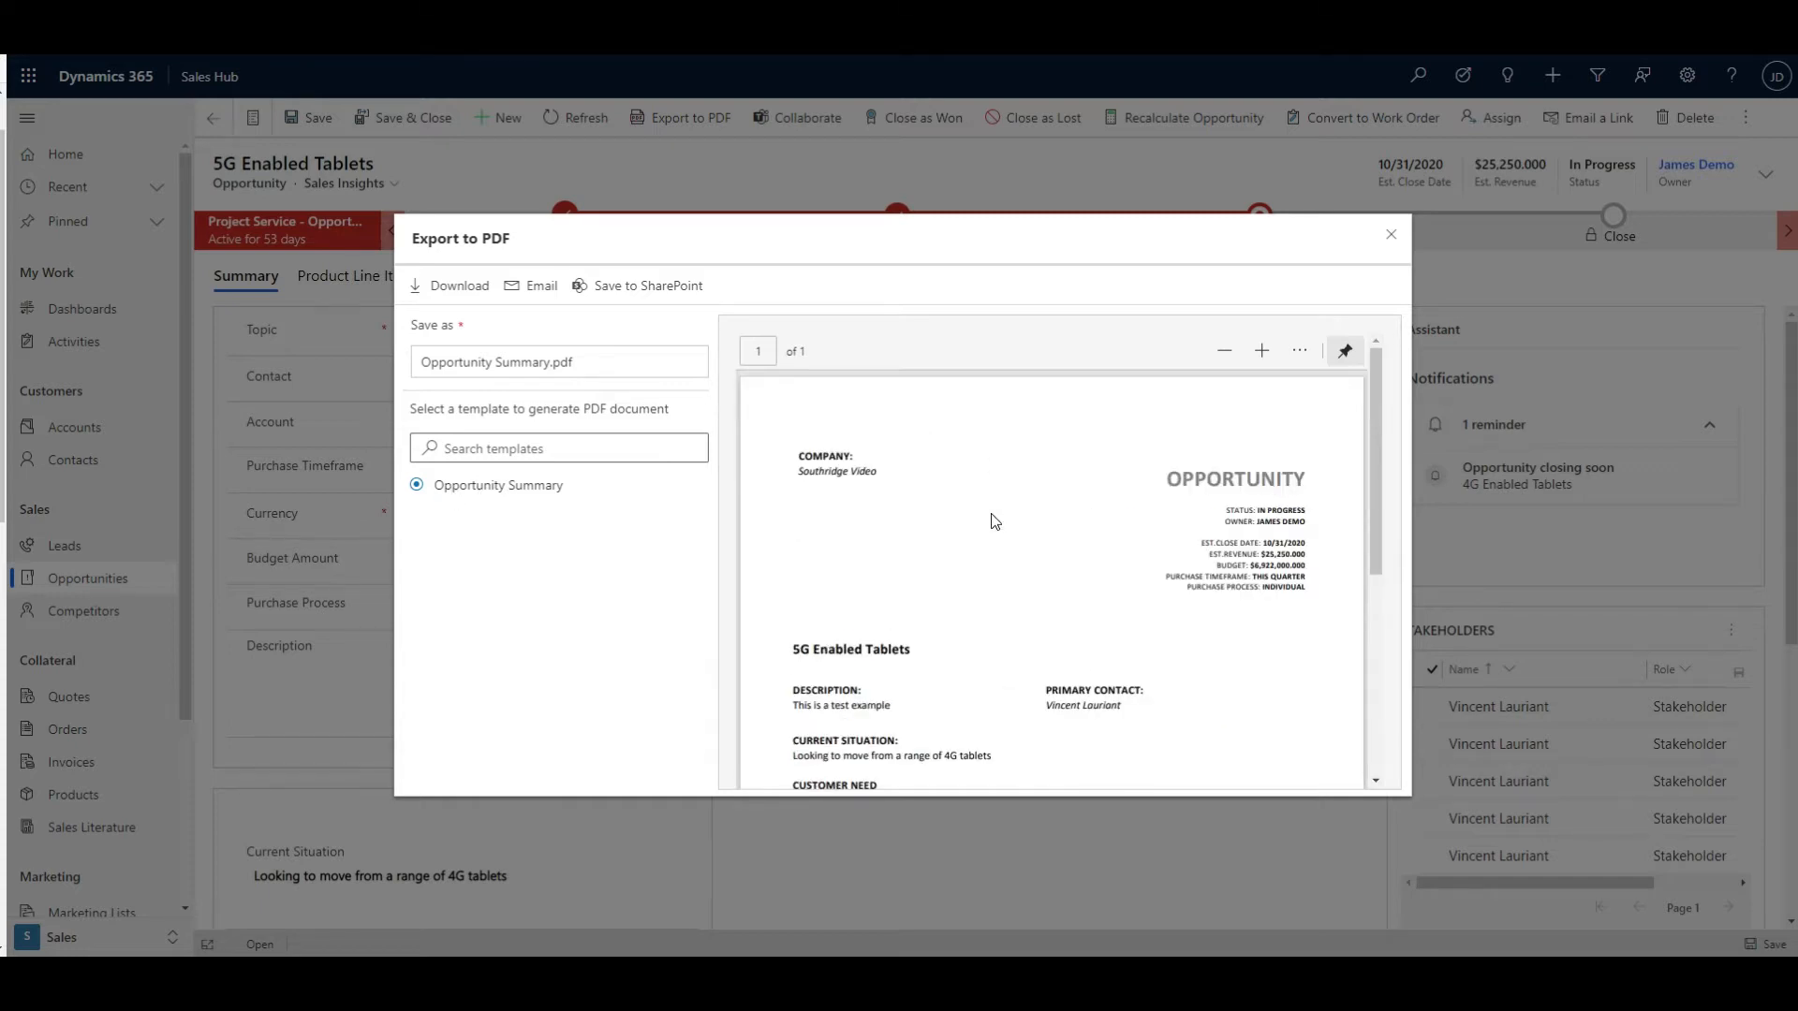
{"action": "mouse_move", "coordinate": [511, 670]}
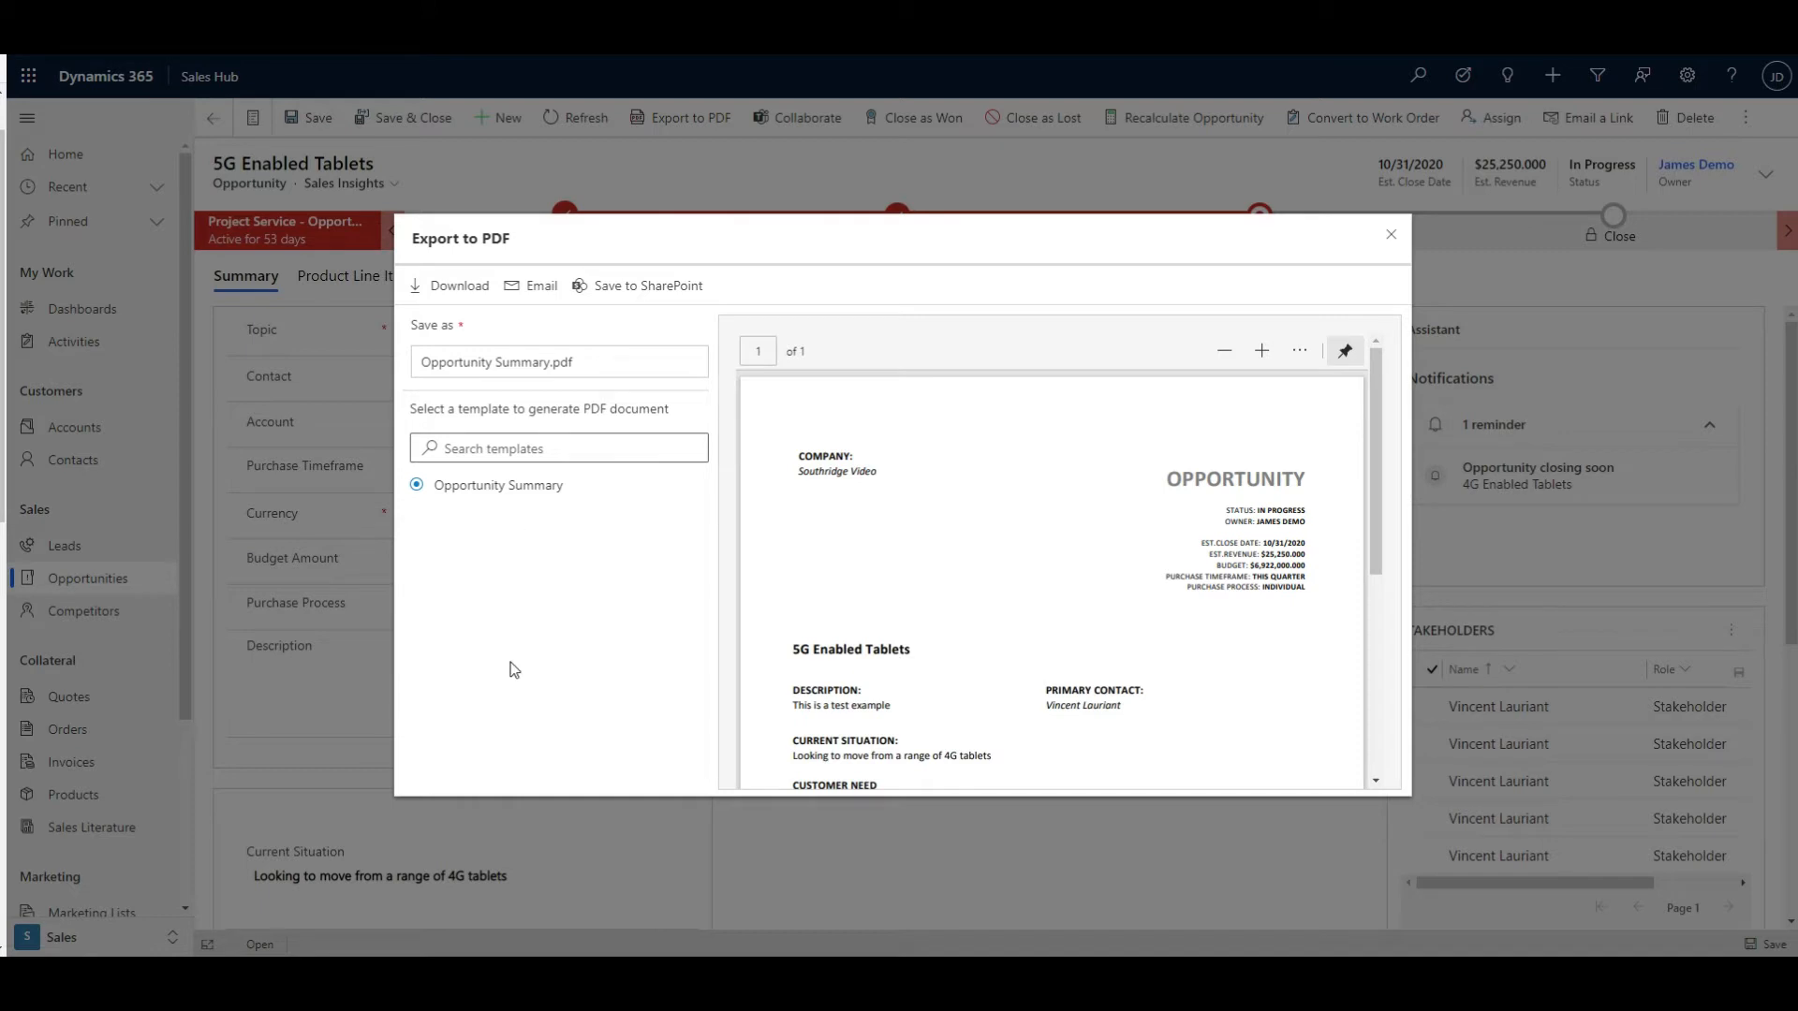
{"action": "mouse_move", "coordinate": [562, 662]}
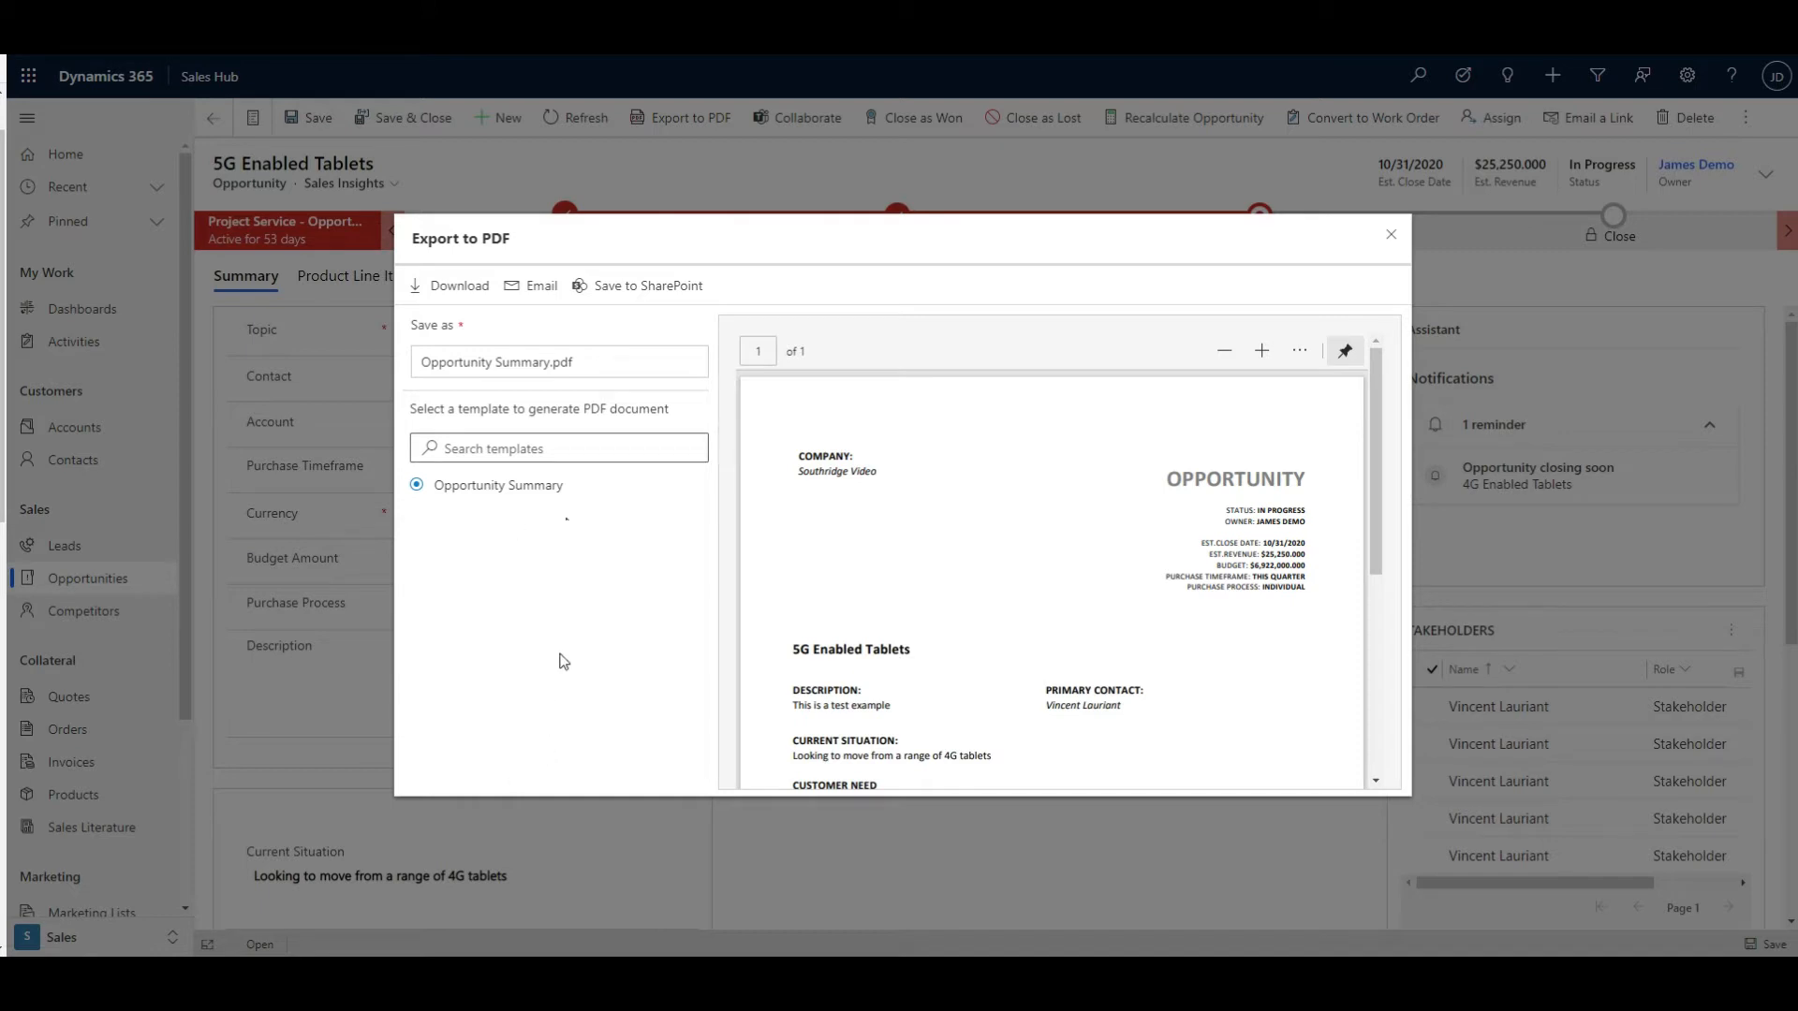
{"action": "mouse_move", "coordinate": [460, 285]}
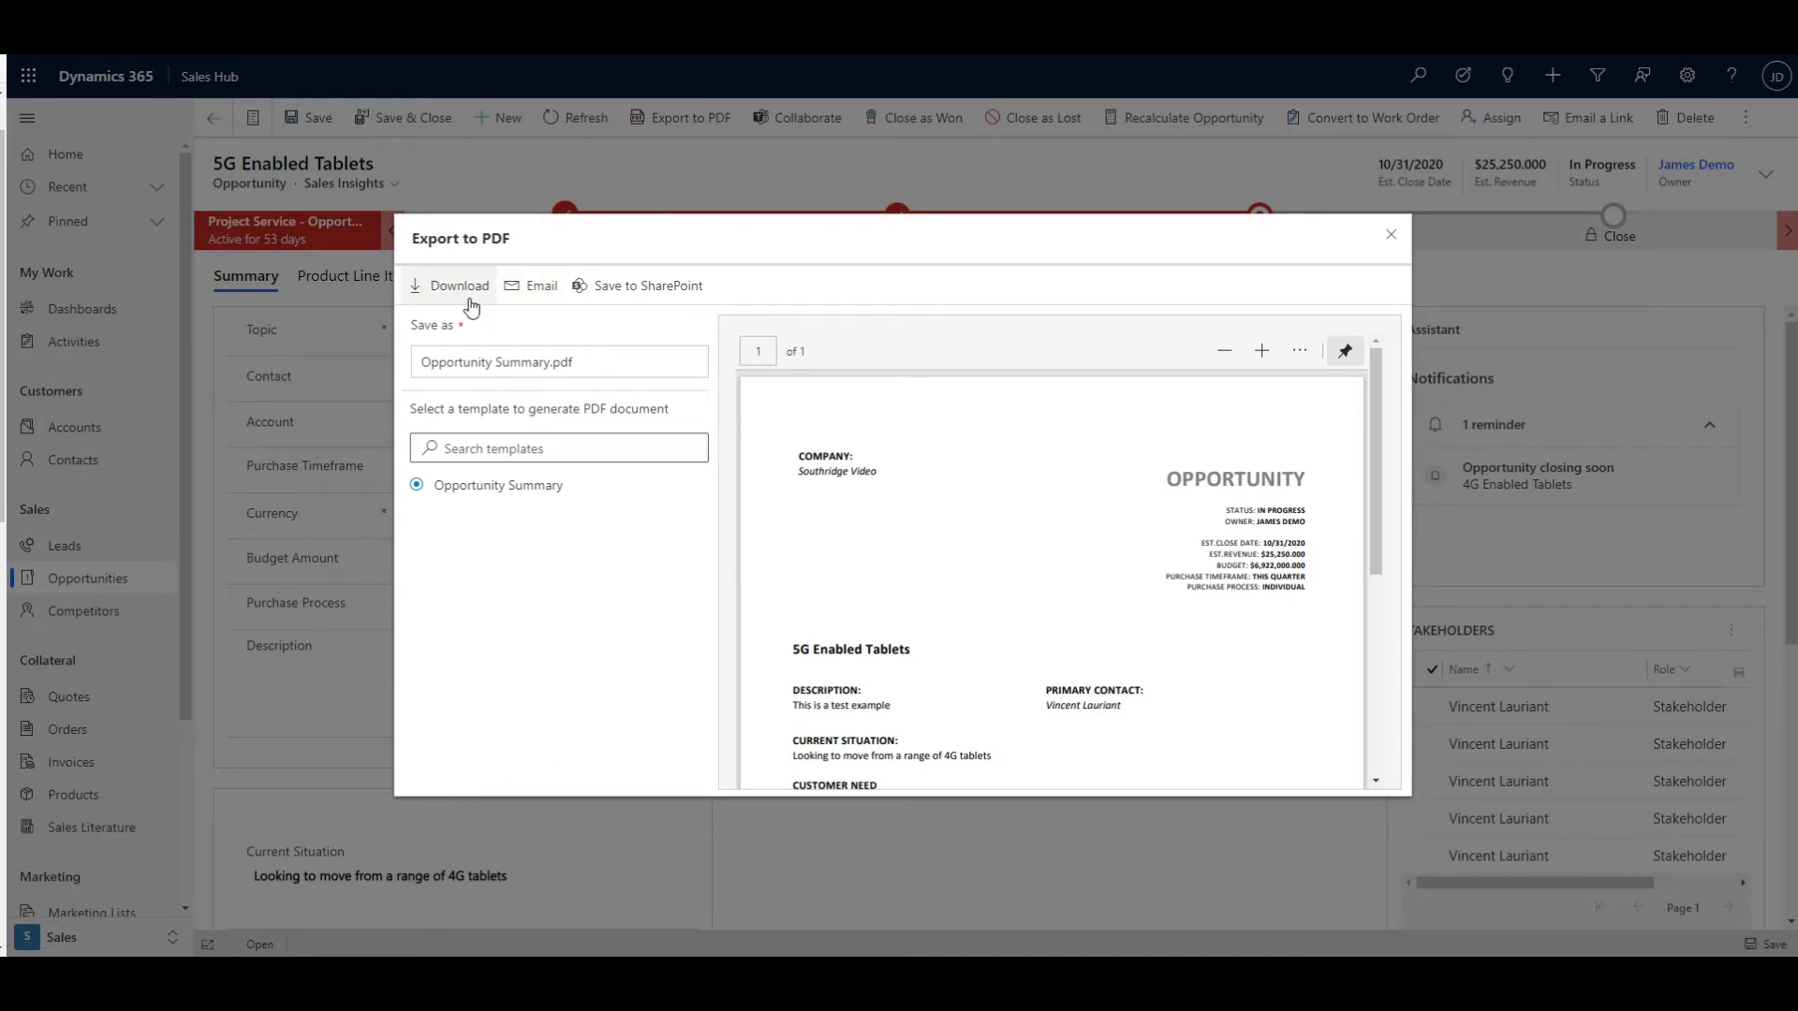
{"action": "mouse_move", "coordinate": [458, 285]}
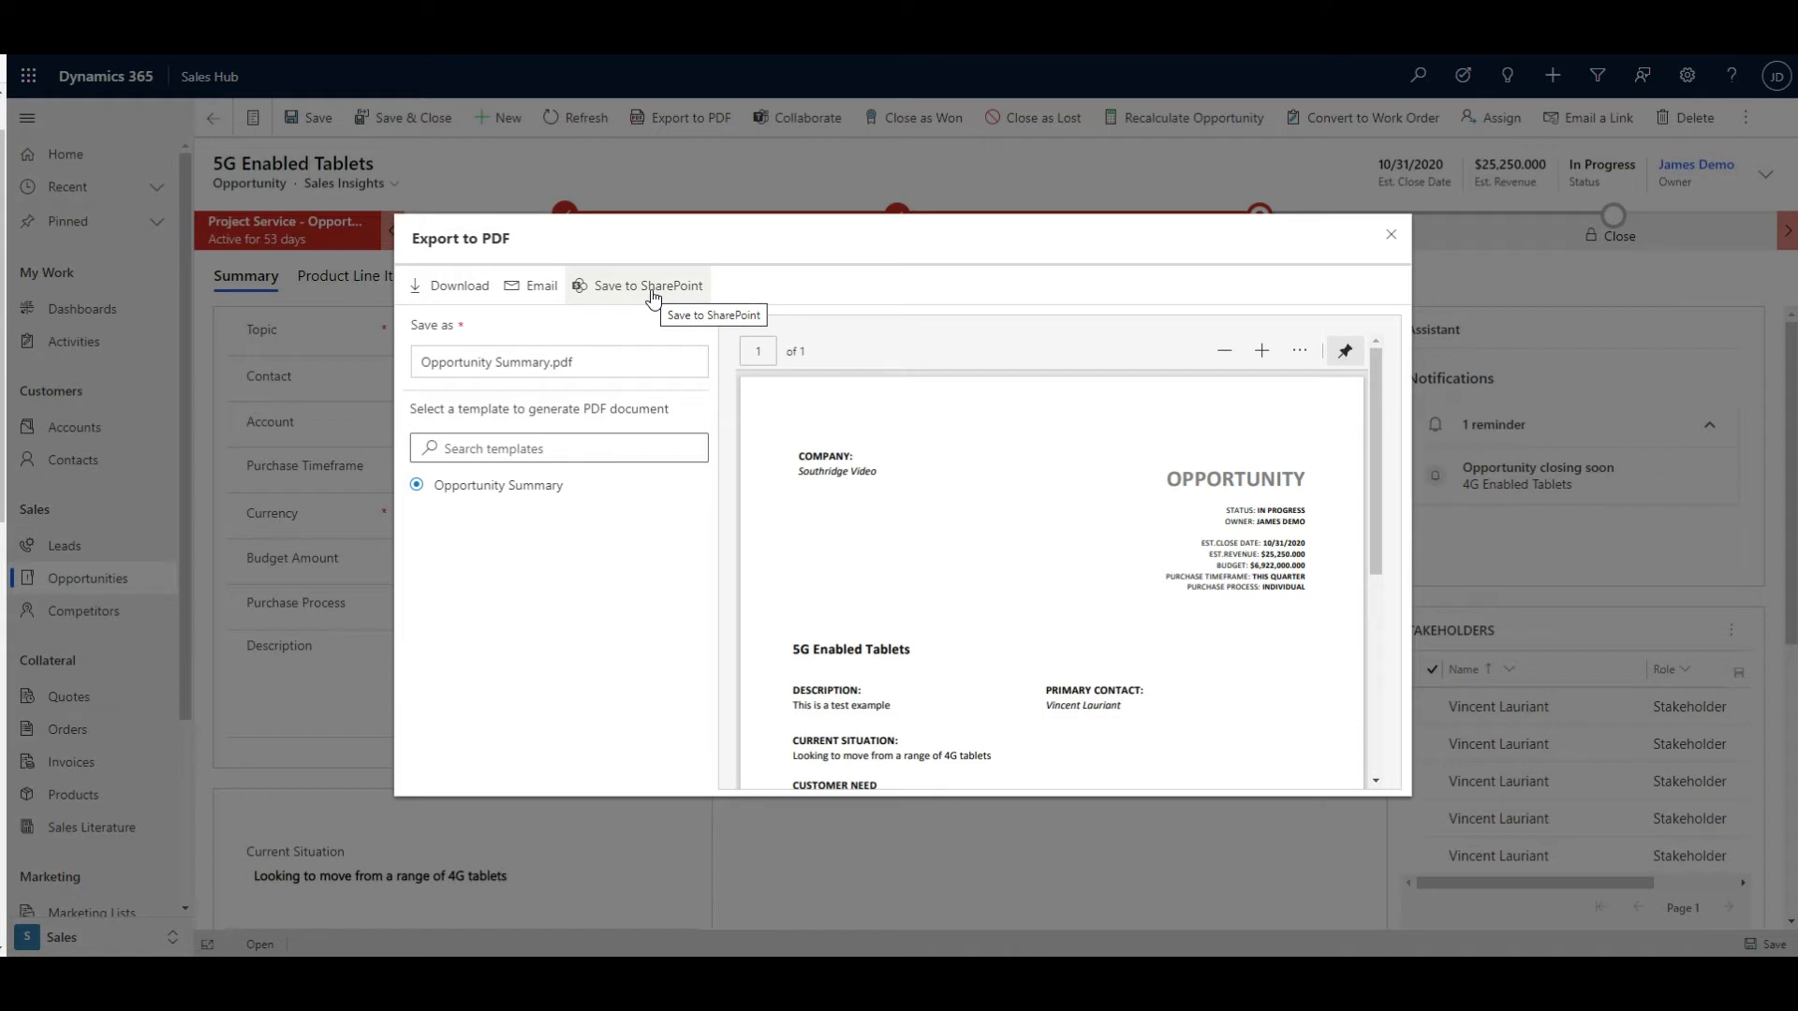
{"action": "left_click", "coordinate": [540, 286]}
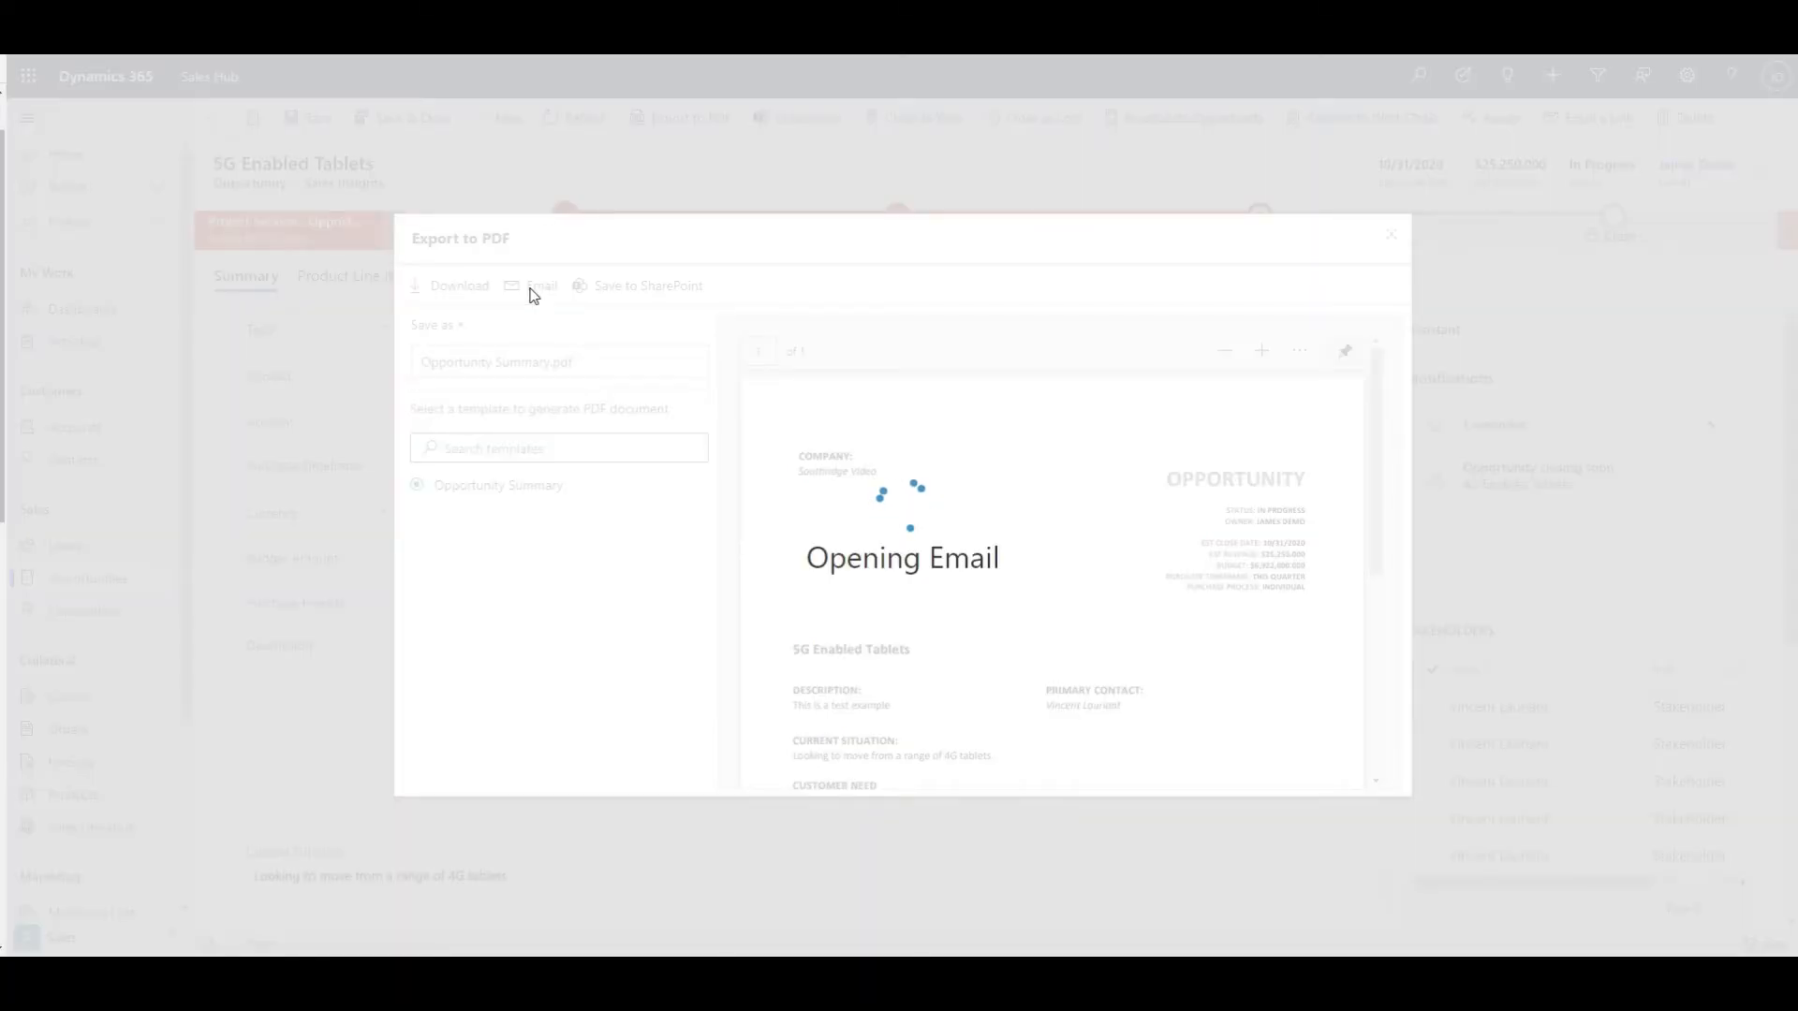
- Maximize the Southridge Video draft email with Opportunity Summary.pdf attached
{"action": "left_click", "coordinate": [539, 285]}
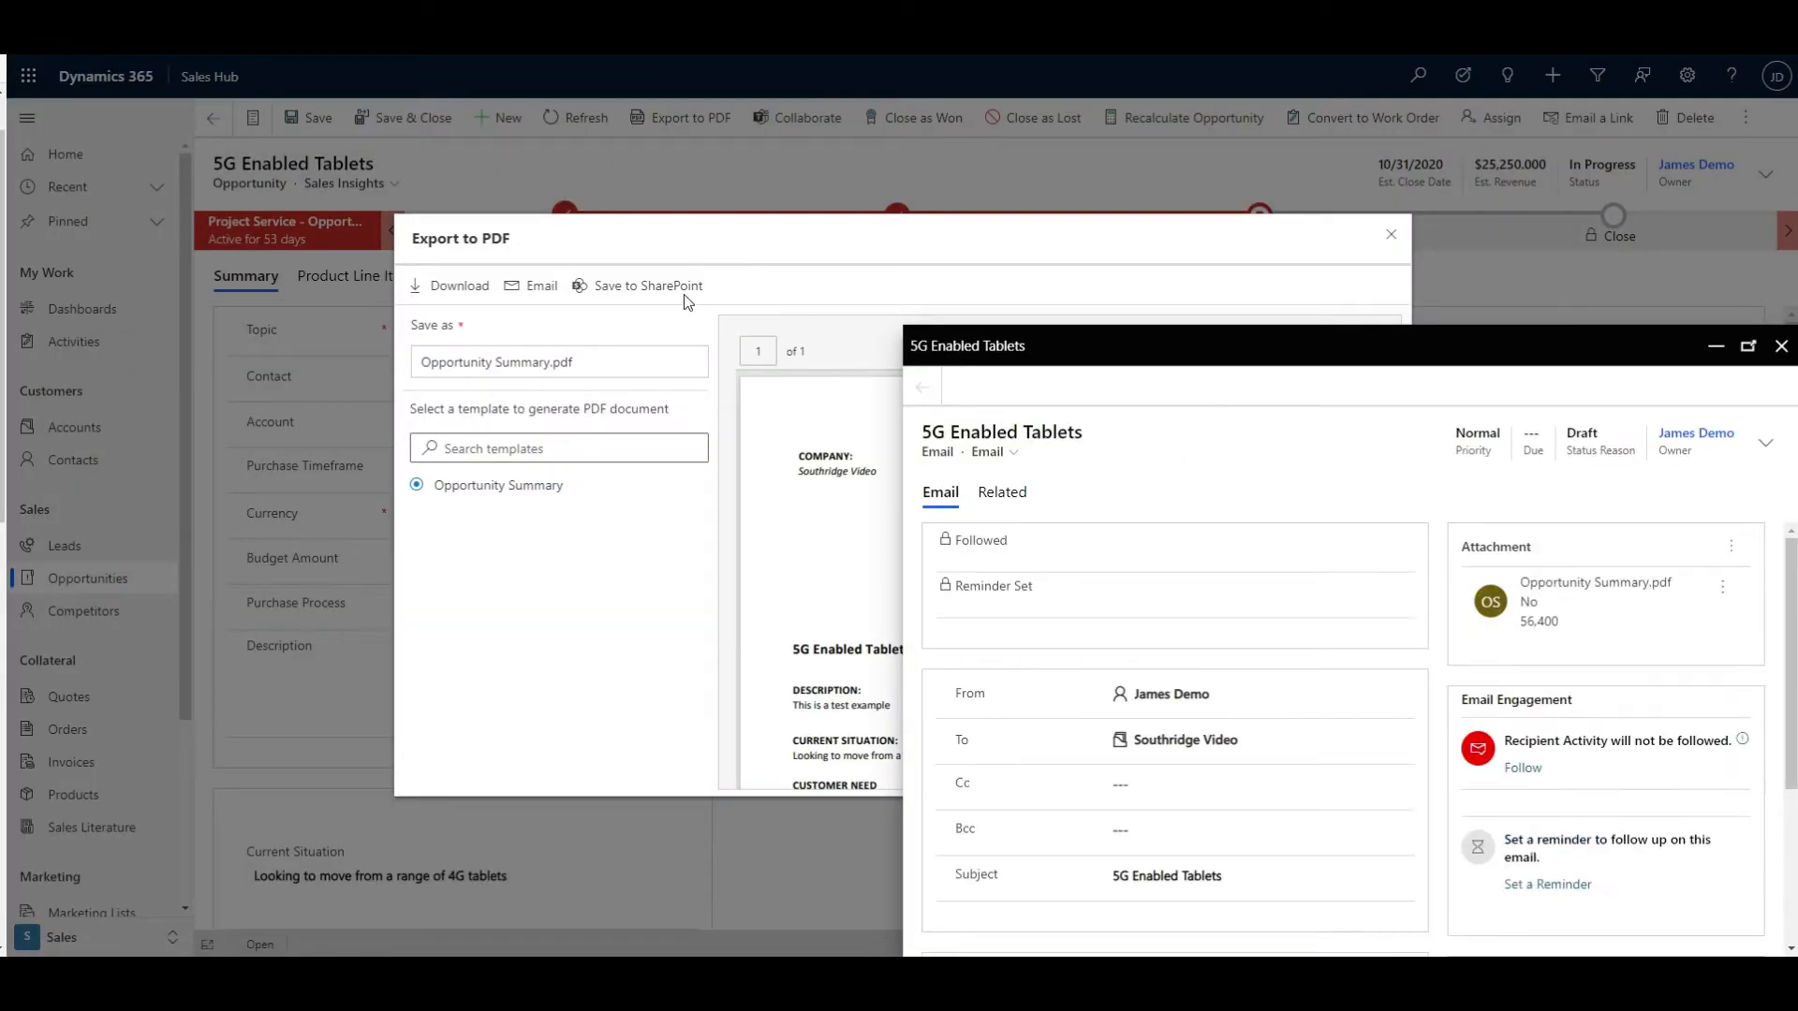
{"action": "mouse_move", "coordinate": [1422, 602]}
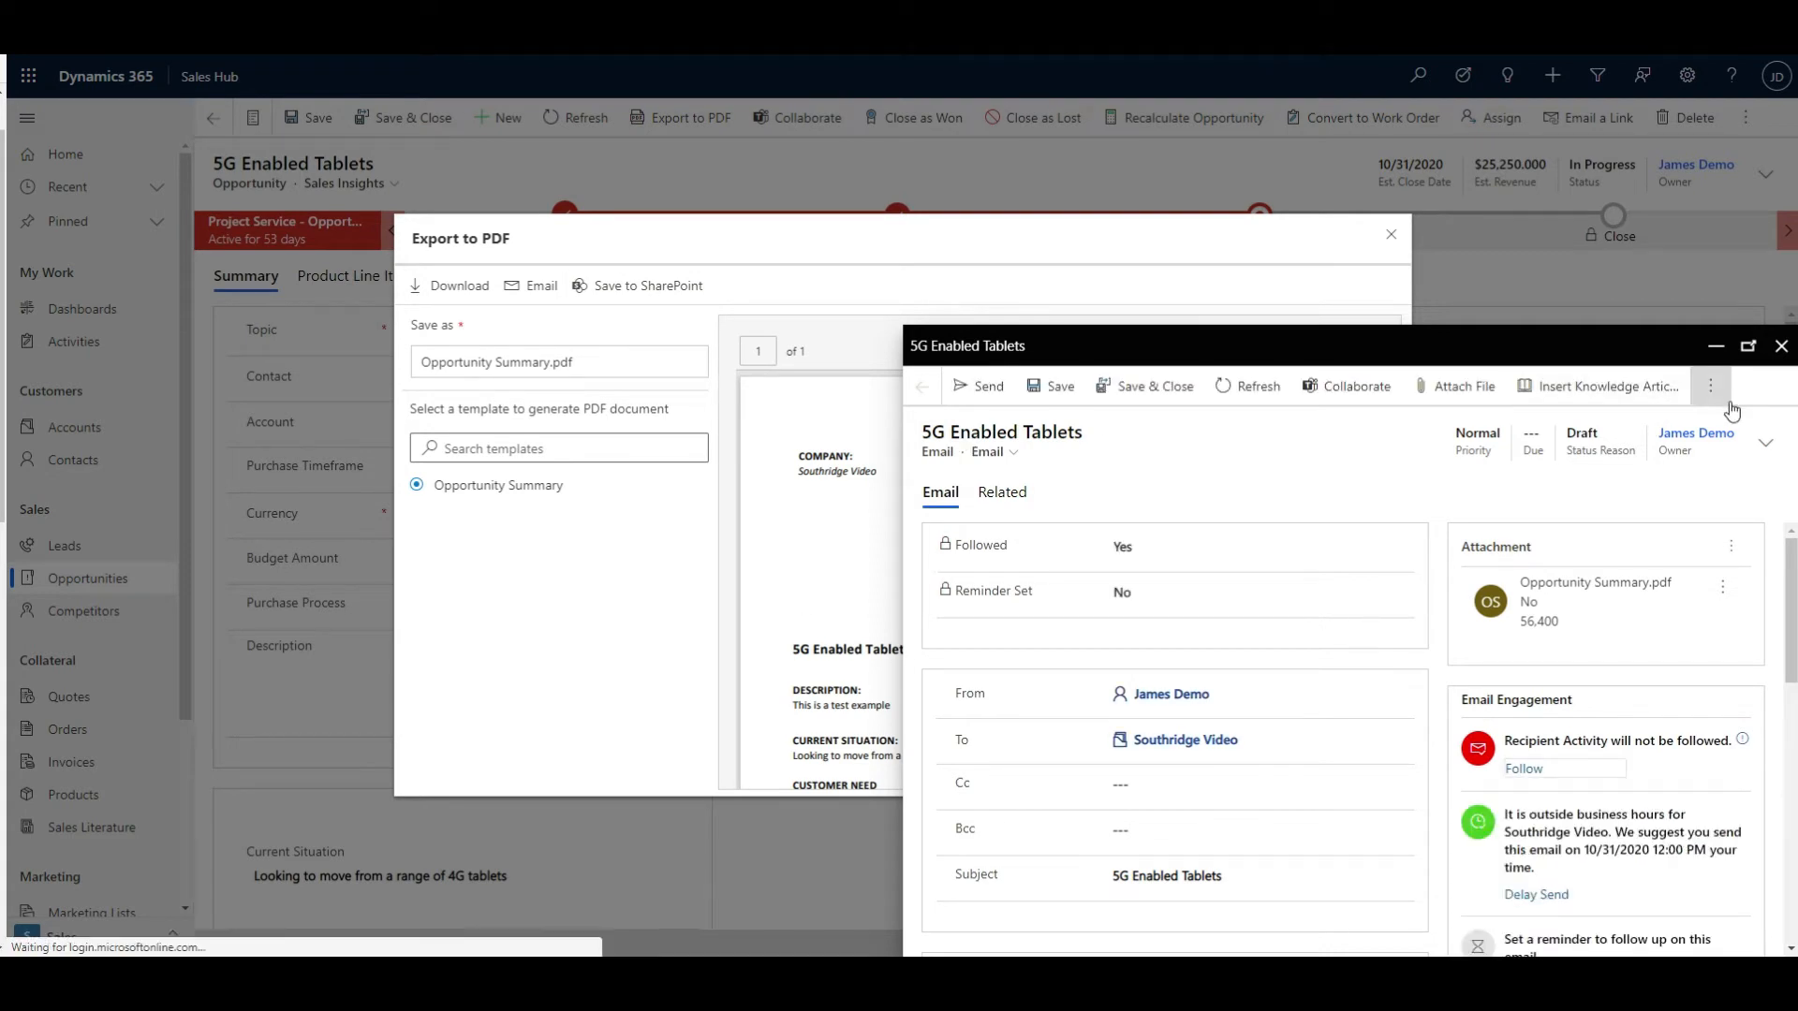
{"action": "left_click", "coordinate": [1748, 347]}
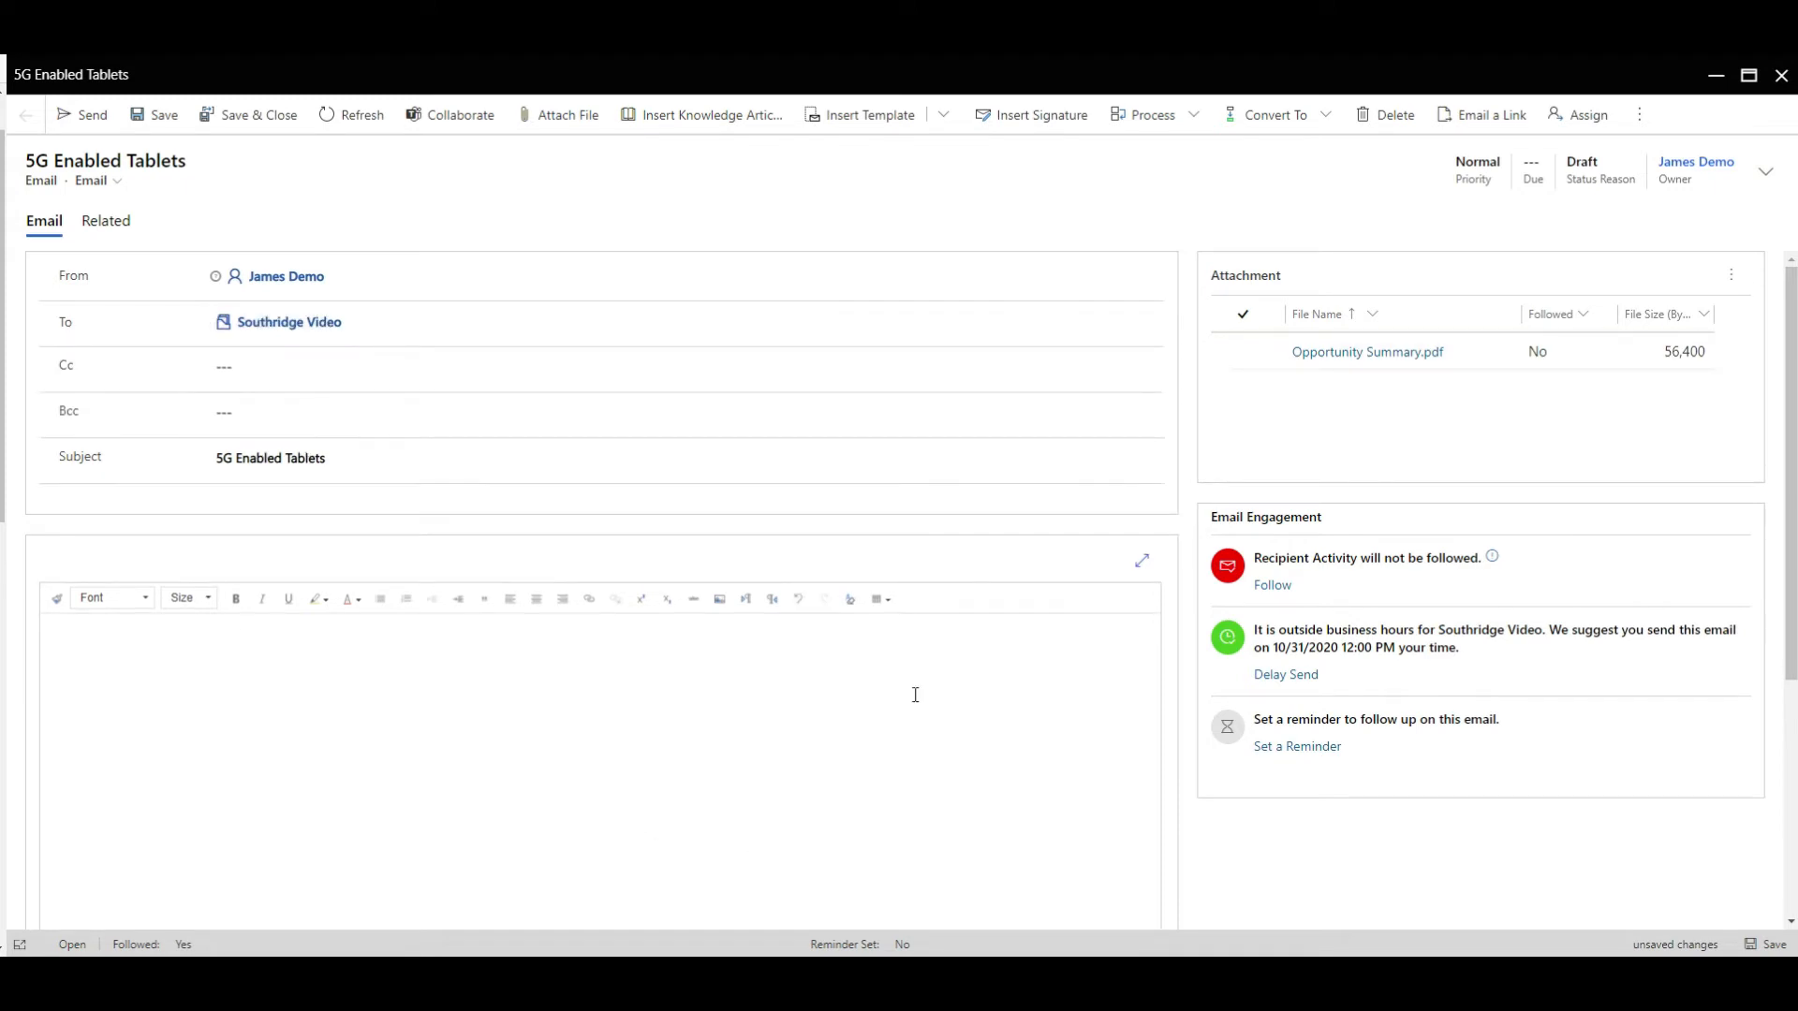
{"action": "mouse_move", "coordinate": [1042, 63]}
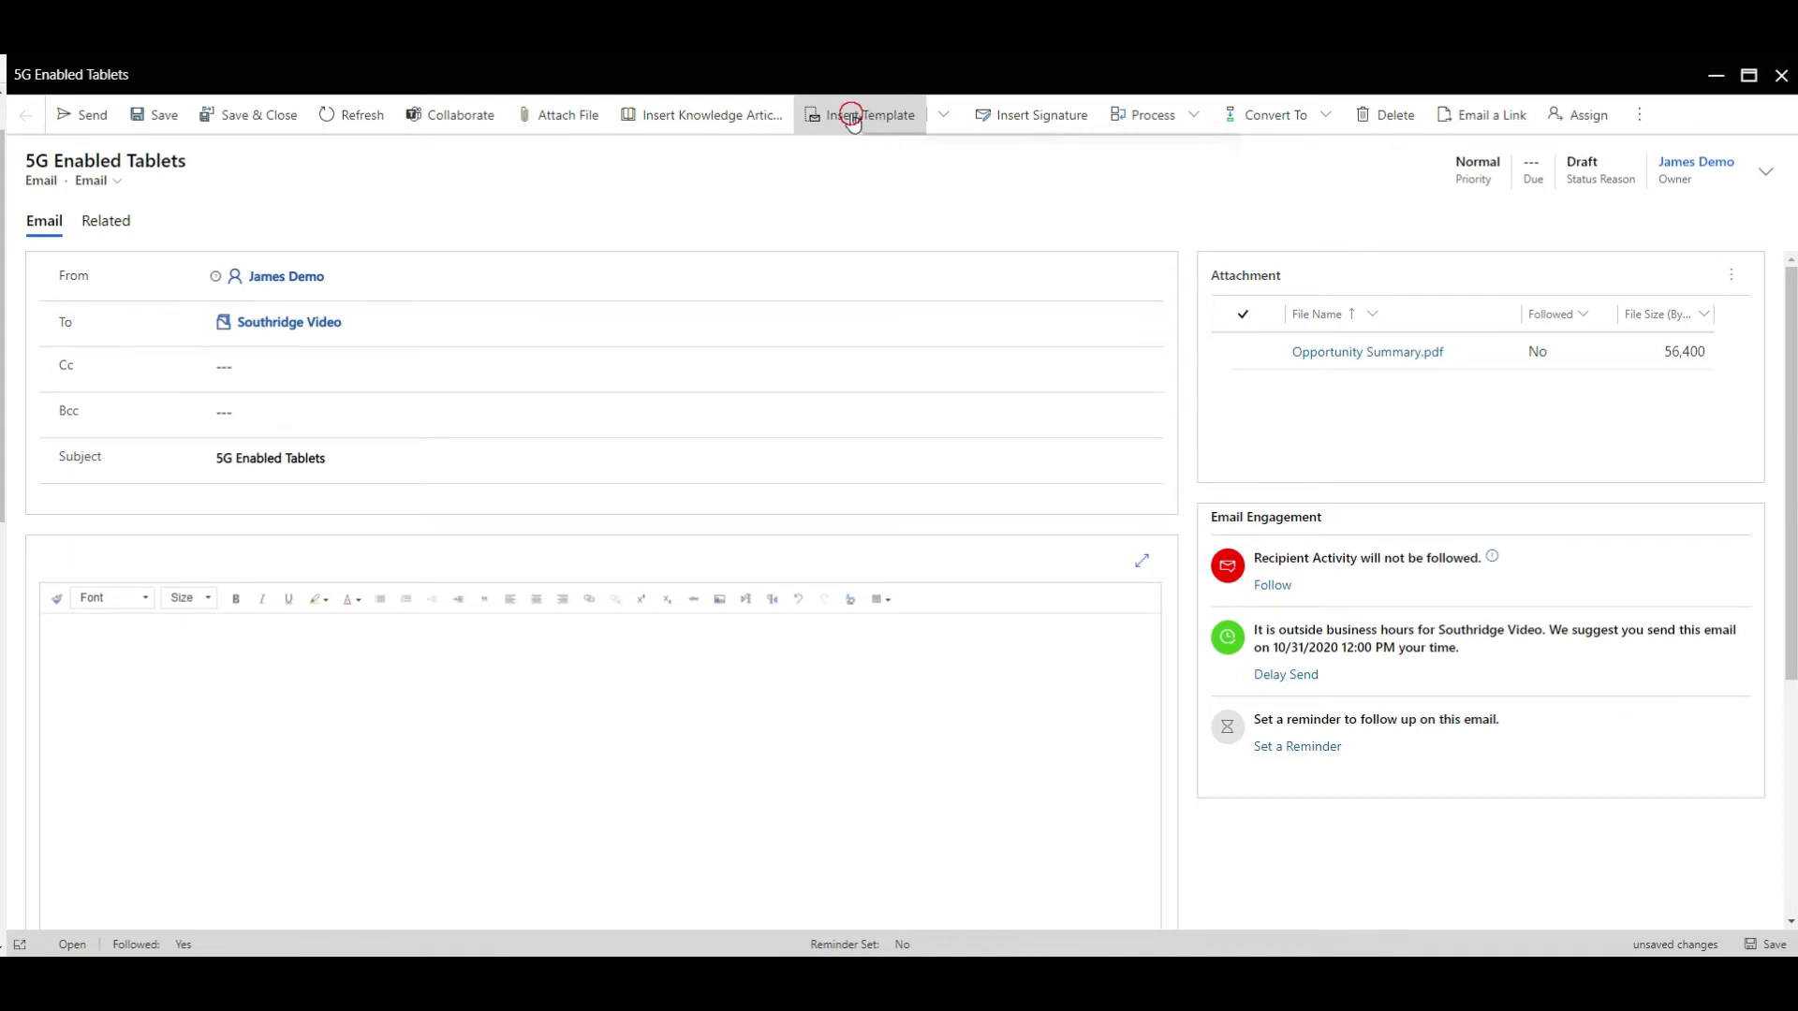
- Preview templates for Southridge Video and apply the Account Reconnect template to the draft
{"action": "left_click", "coordinate": [869, 115]}
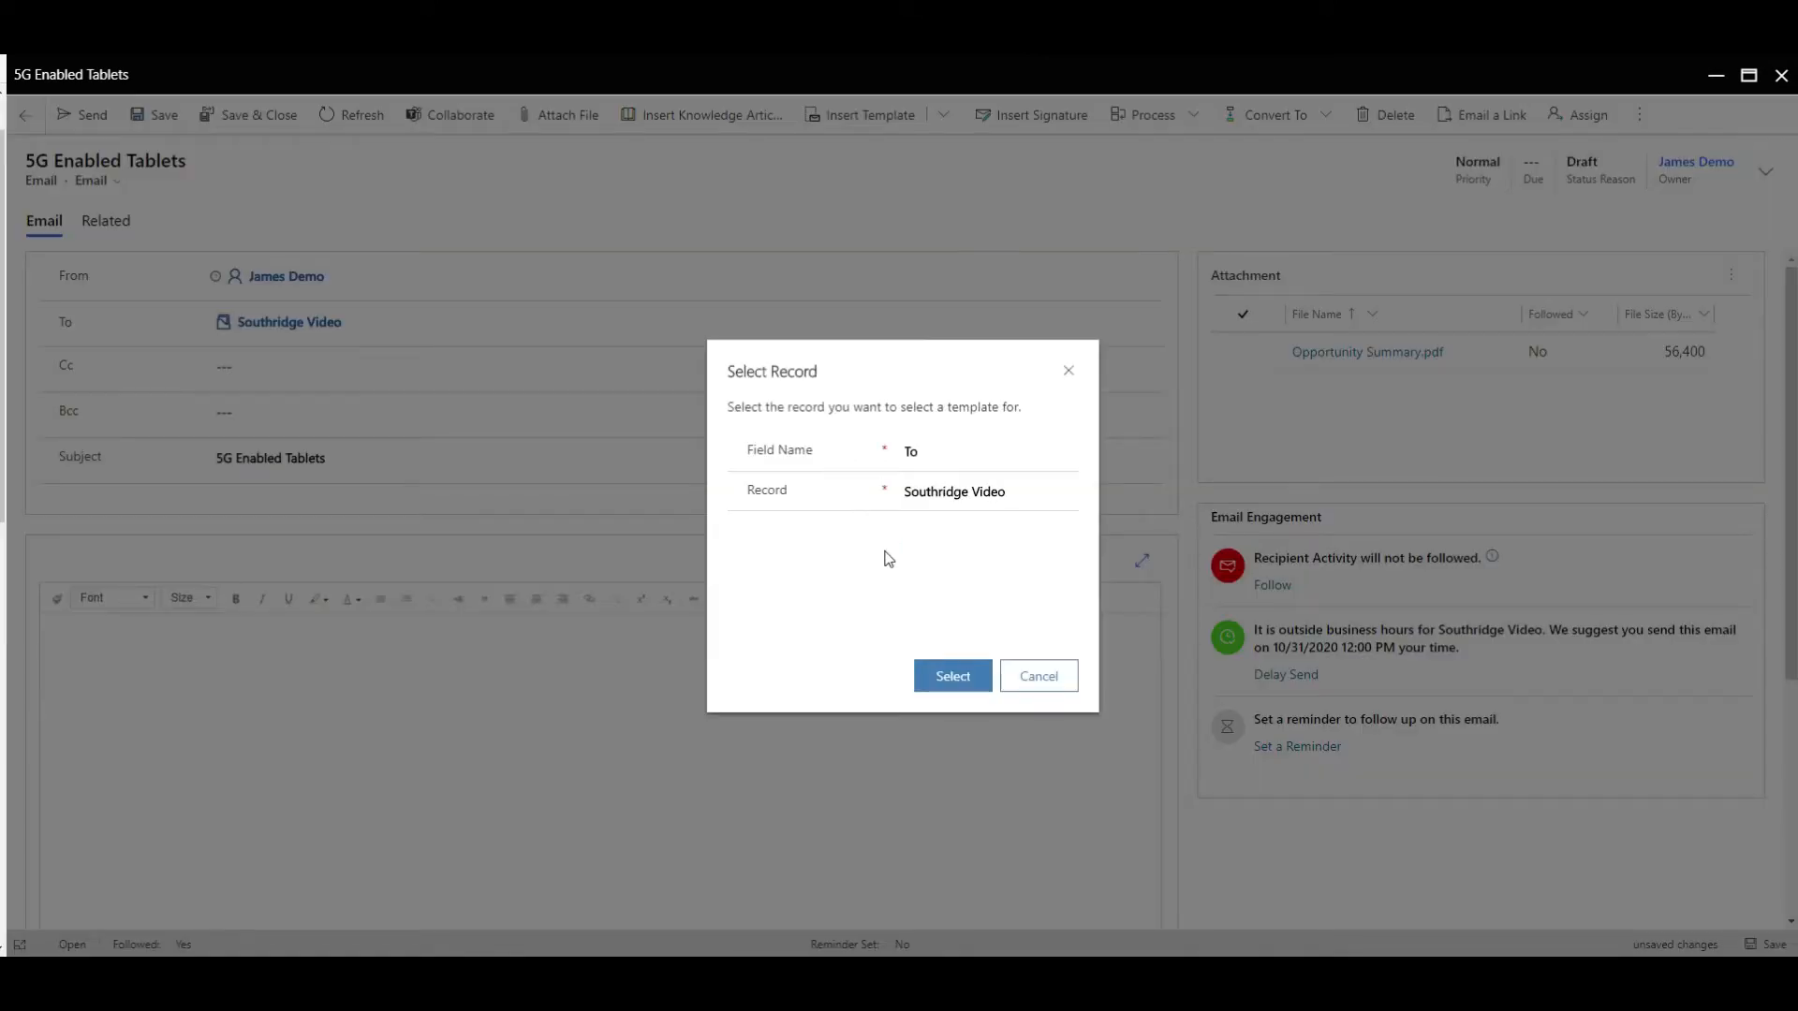
{"action": "left_click", "coordinate": [951, 675]}
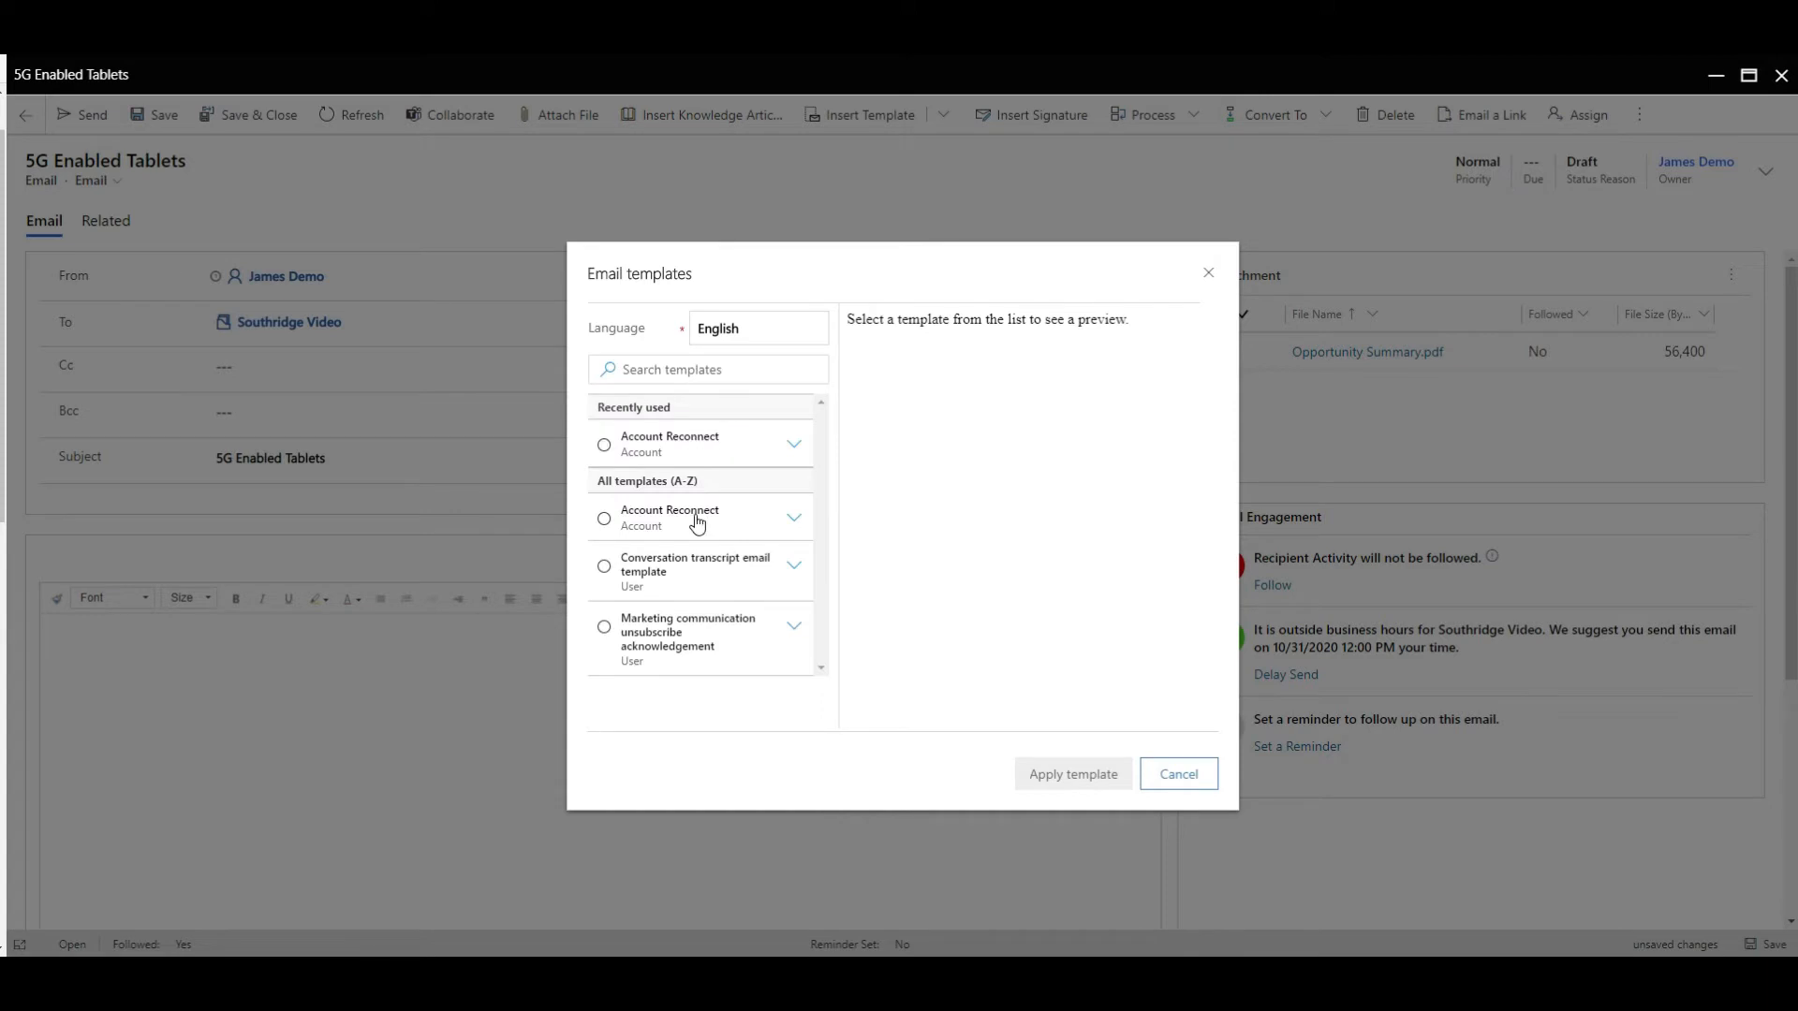
{"action": "left_click", "coordinate": [604, 627]}
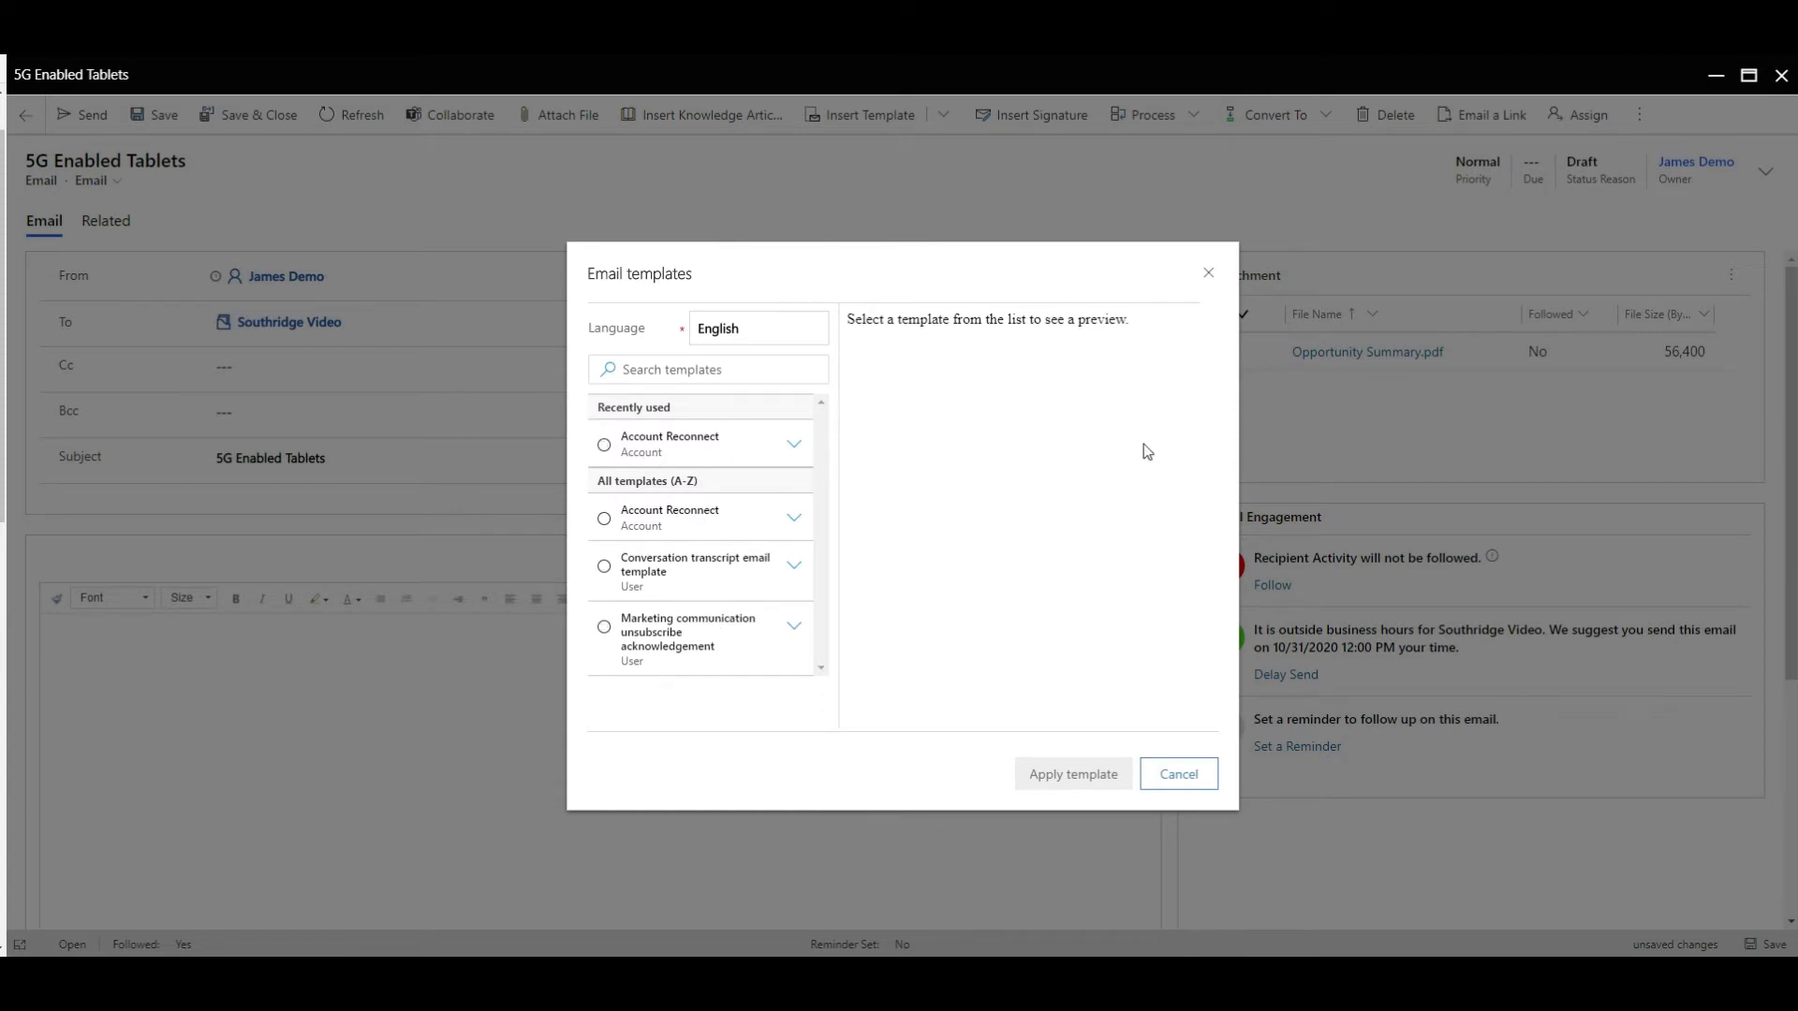
{"action": "left_click", "coordinate": [604, 445]}
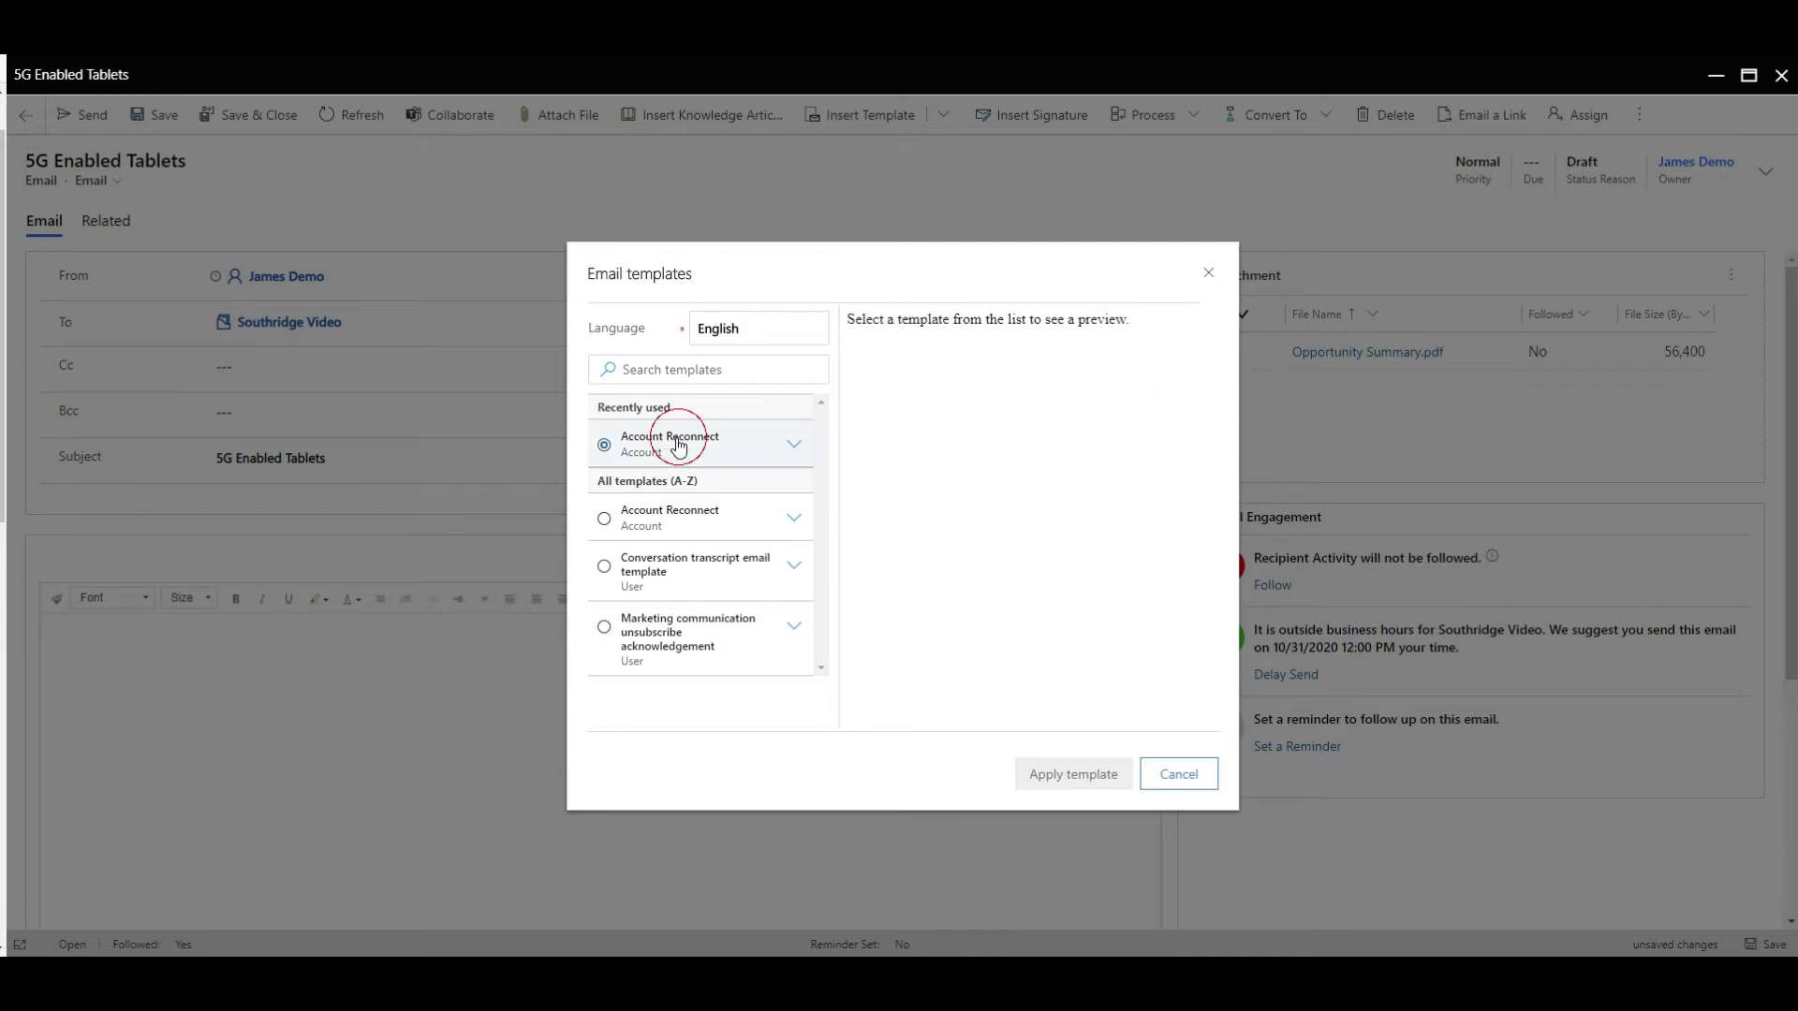
{"action": "left_click", "coordinate": [604, 445]}
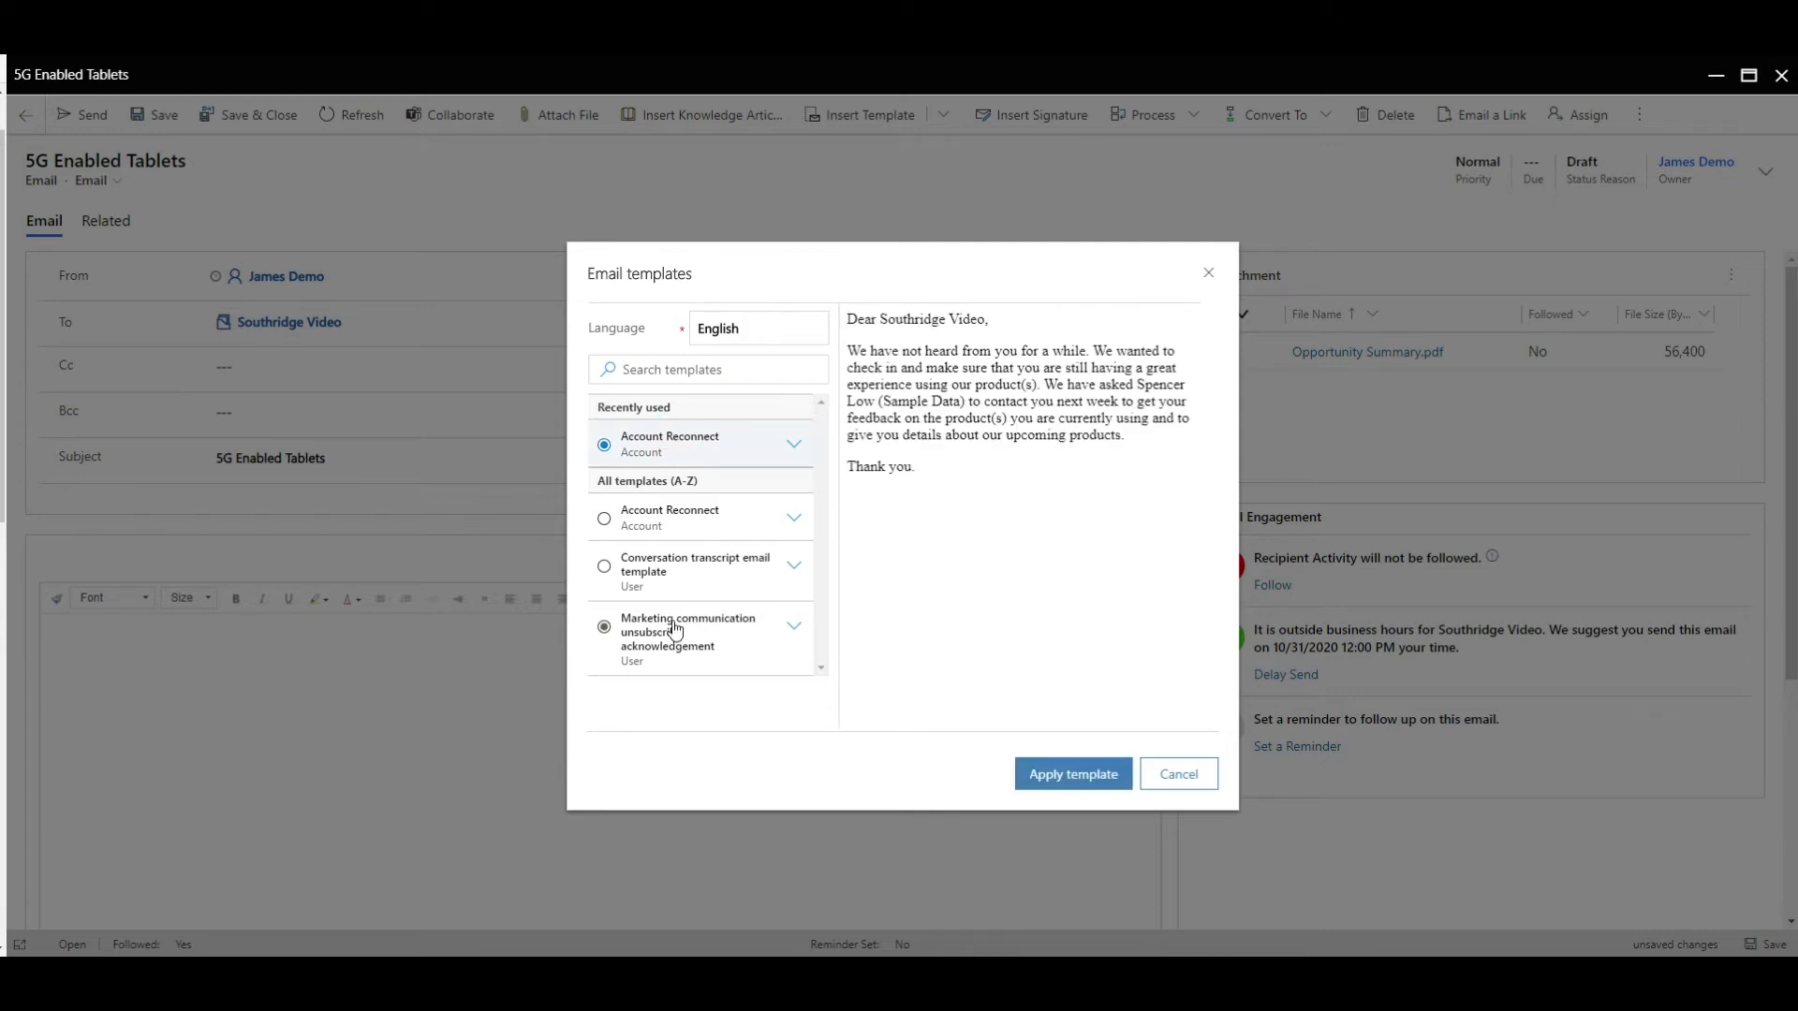
{"action": "left_click", "coordinate": [605, 566]}
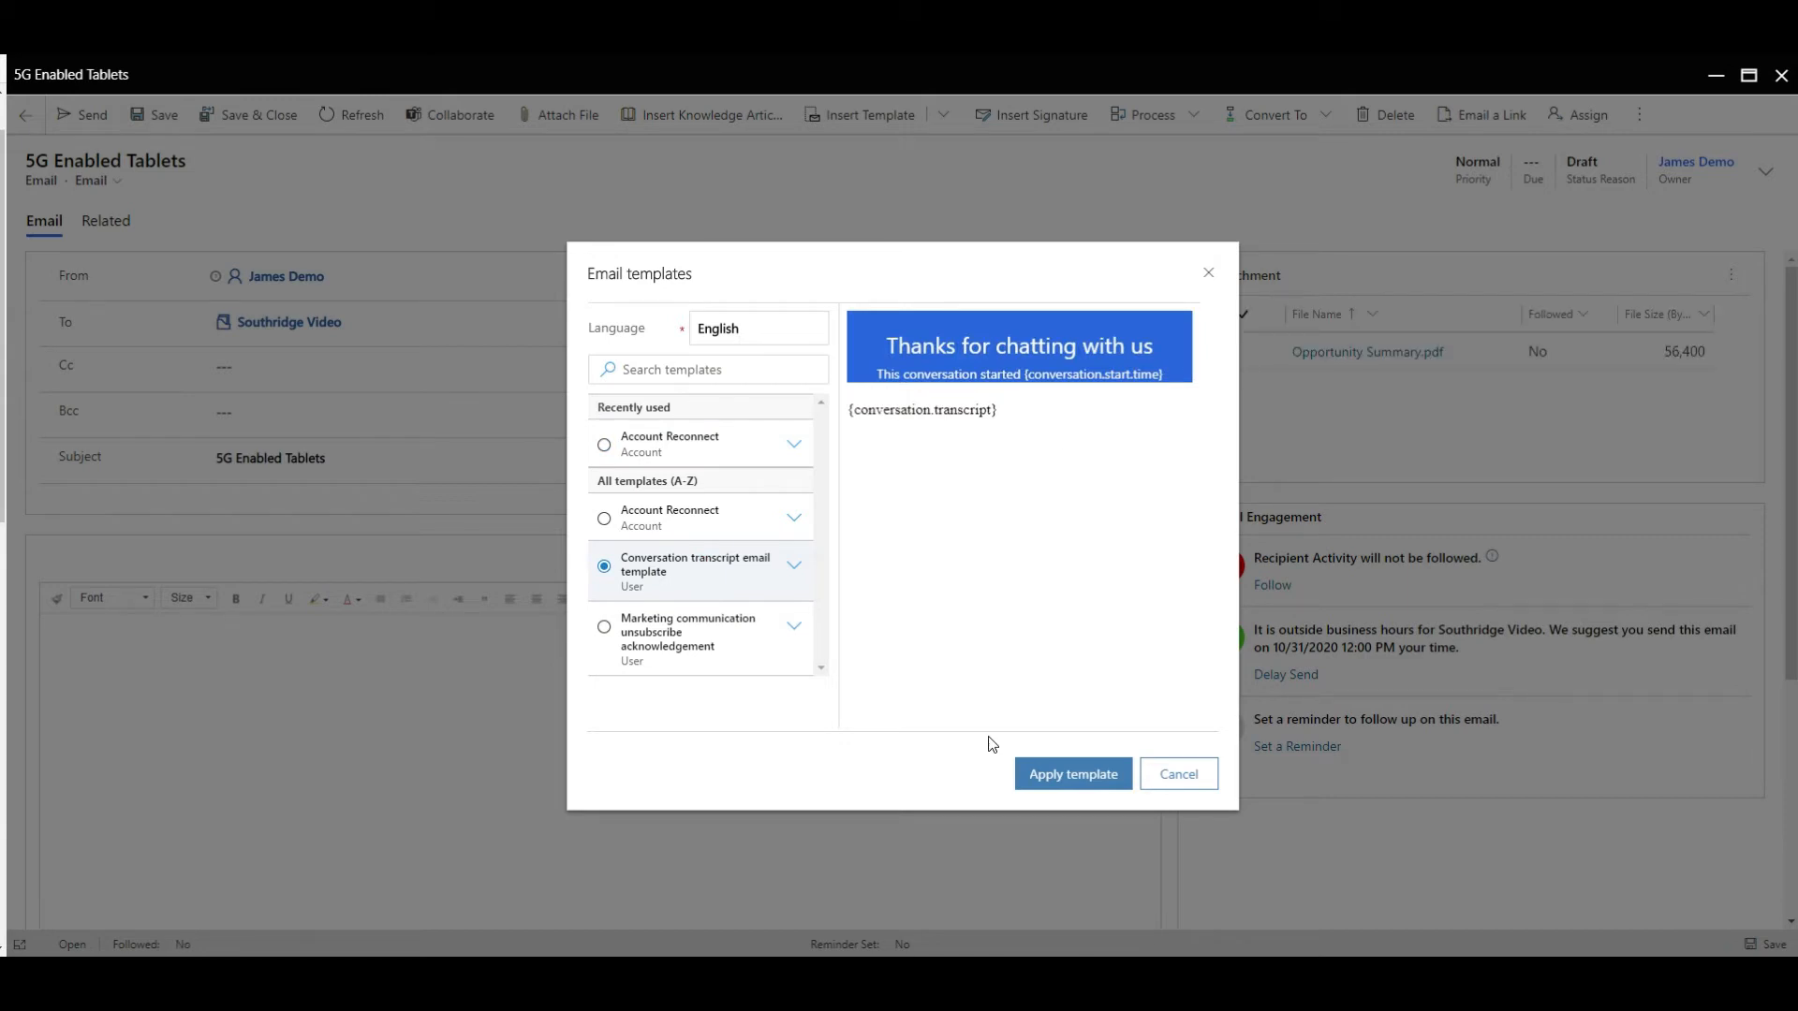
{"action": "left_click", "coordinate": [604, 517]}
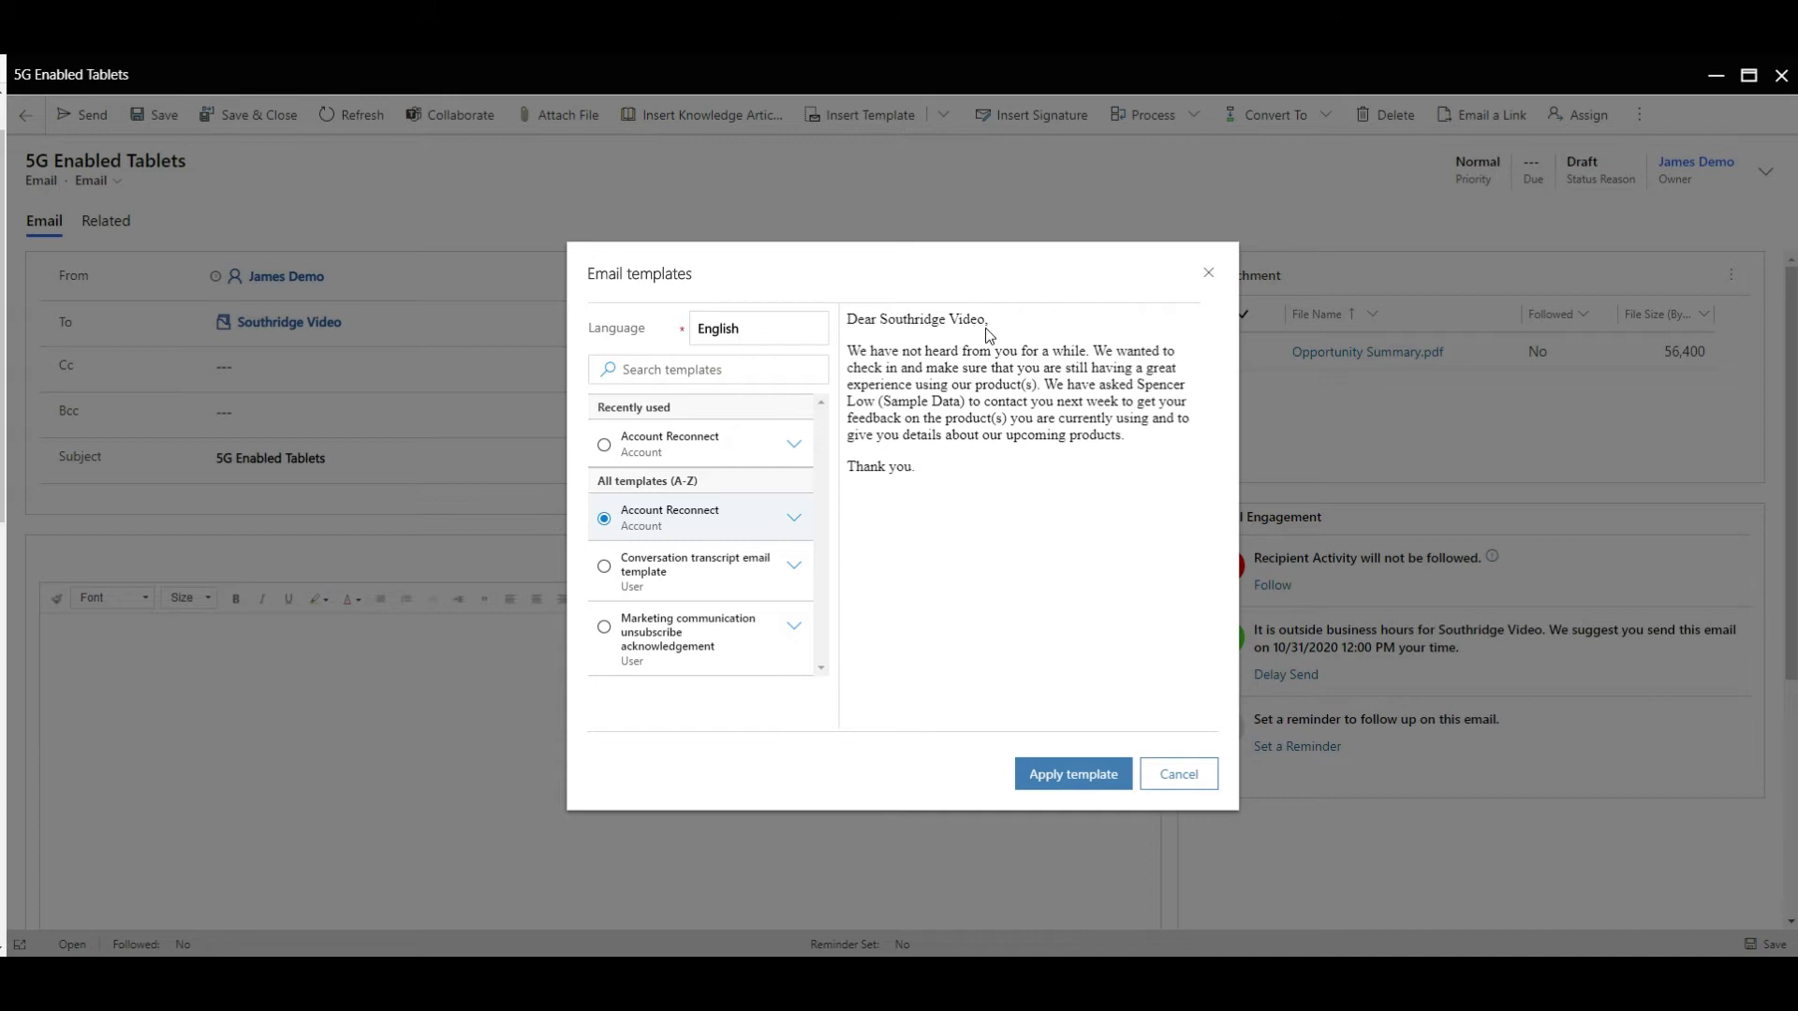
{"action": "mouse_move", "coordinate": [992, 408]}
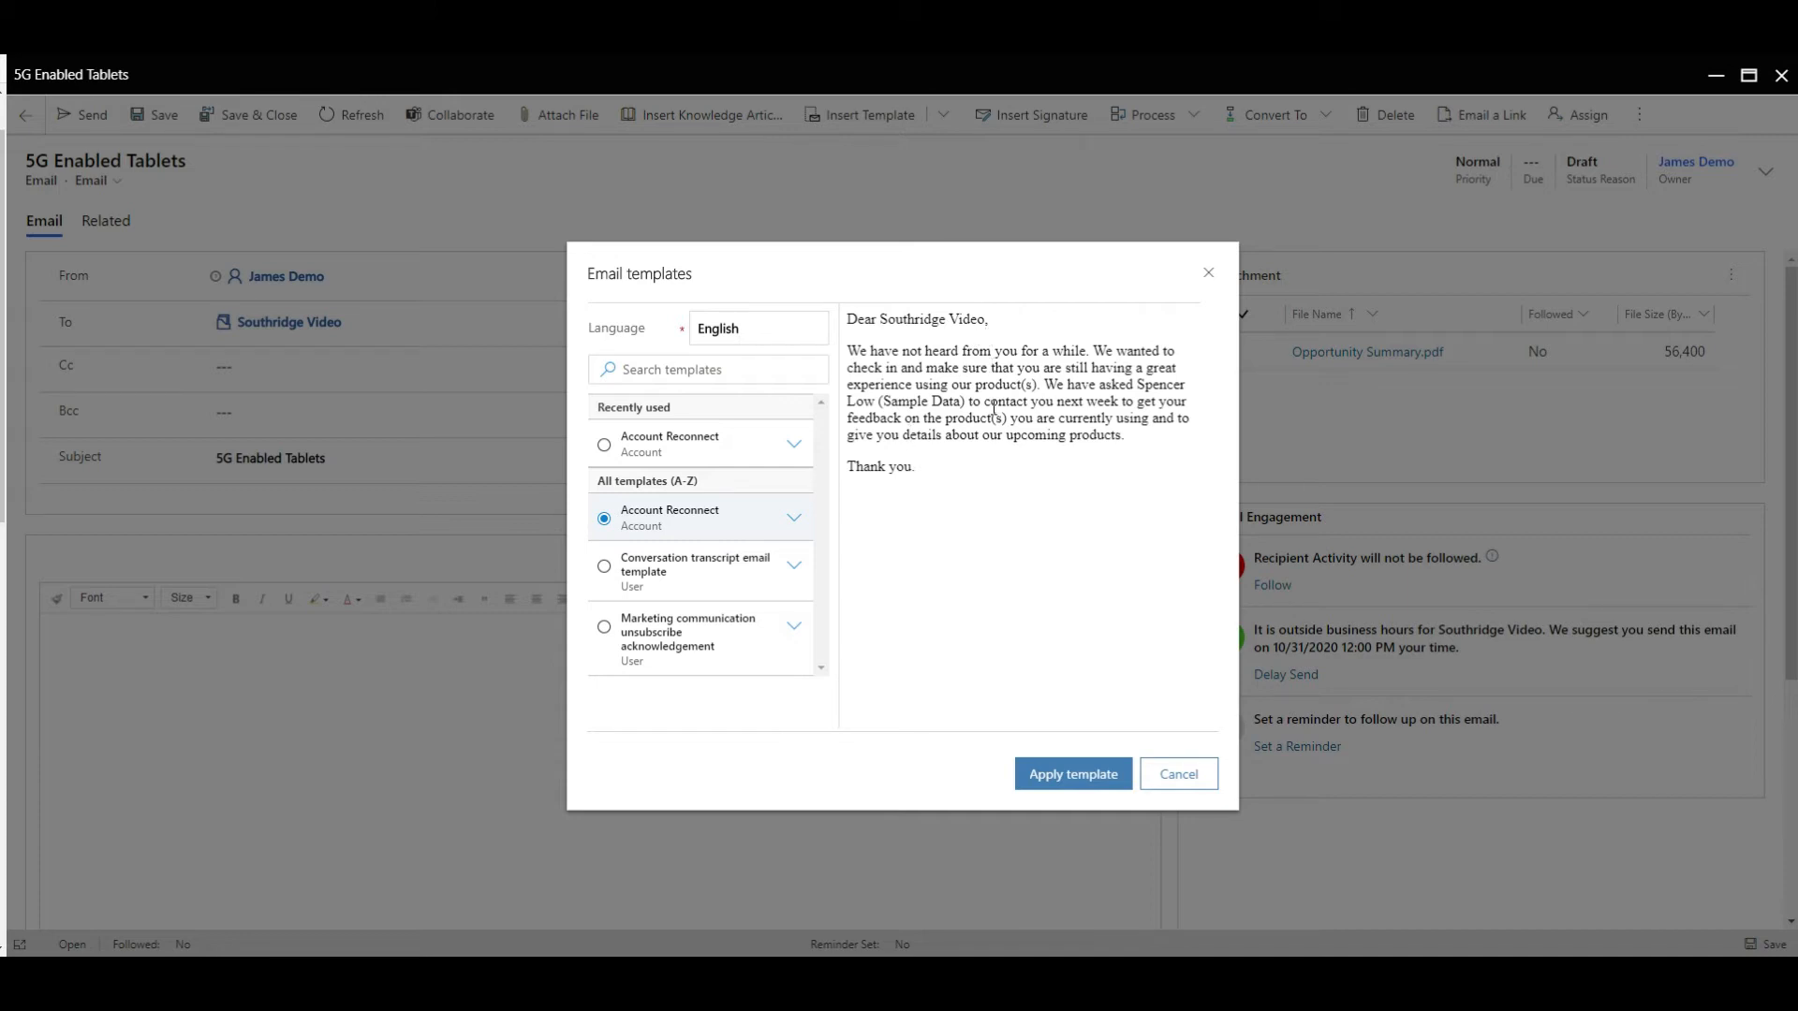
{"action": "mouse_move", "coordinate": [929, 511]}
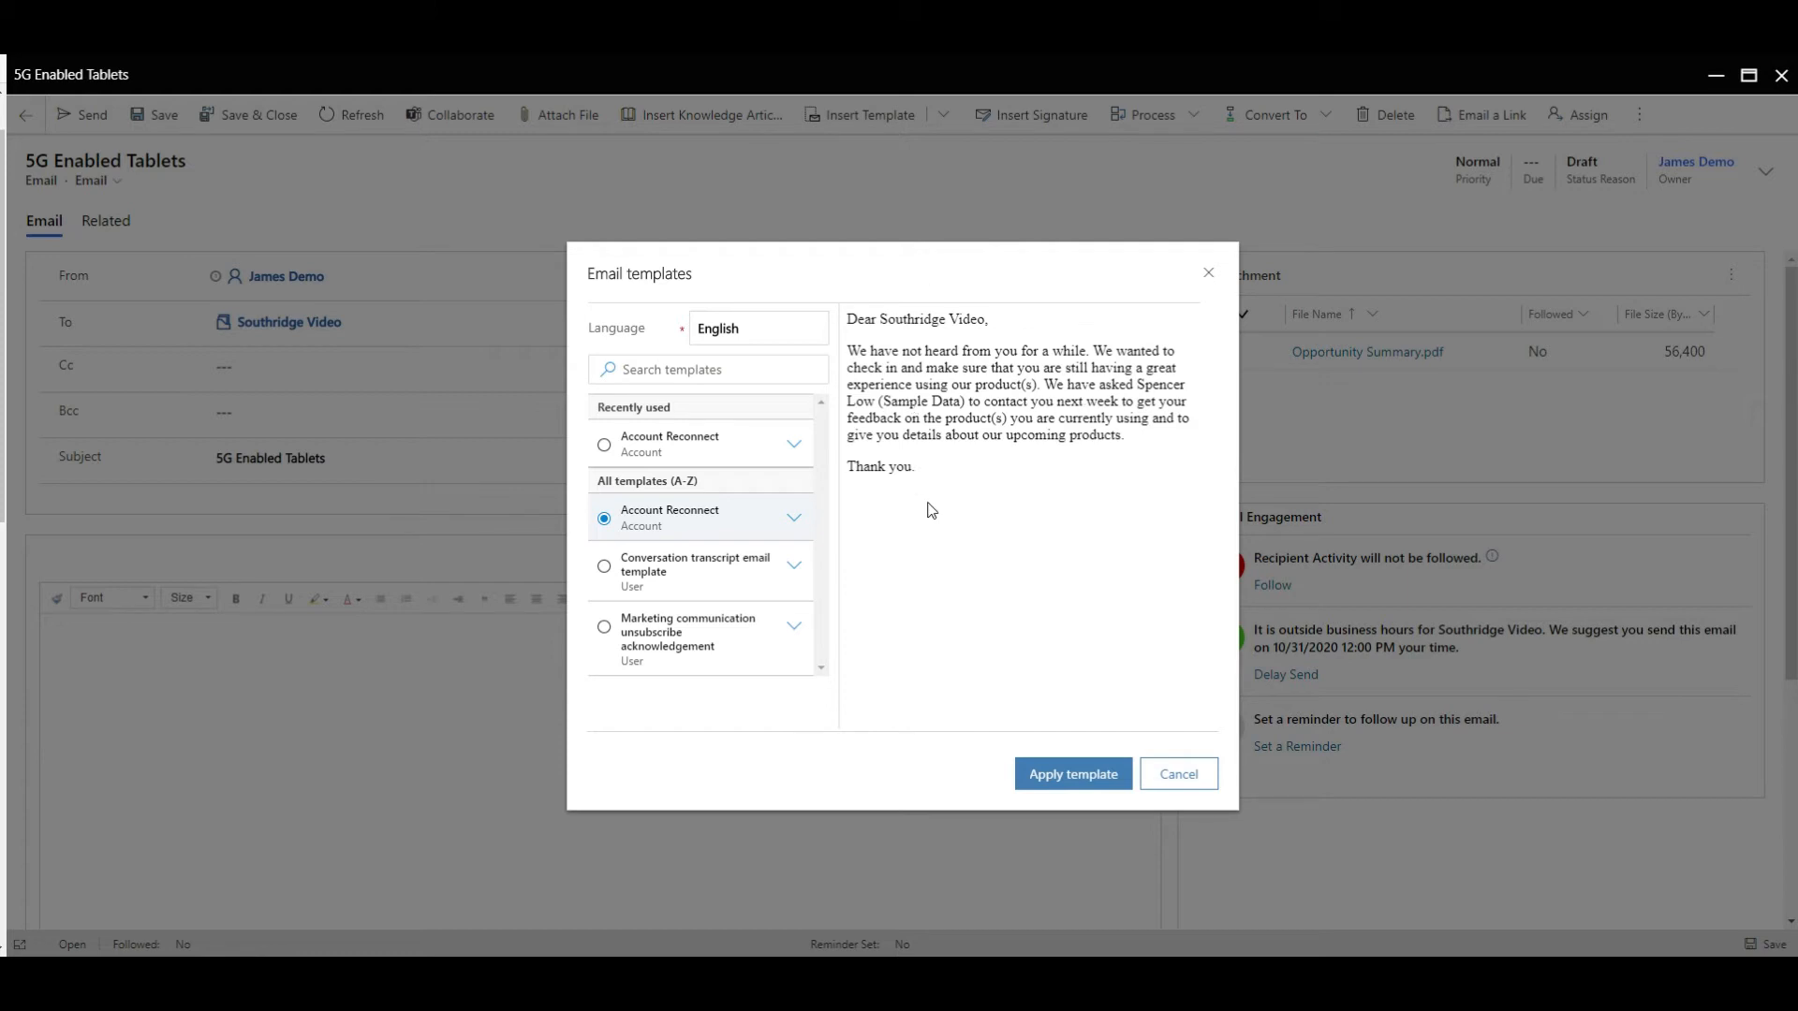
{"action": "left_click", "coordinate": [1178, 772]}
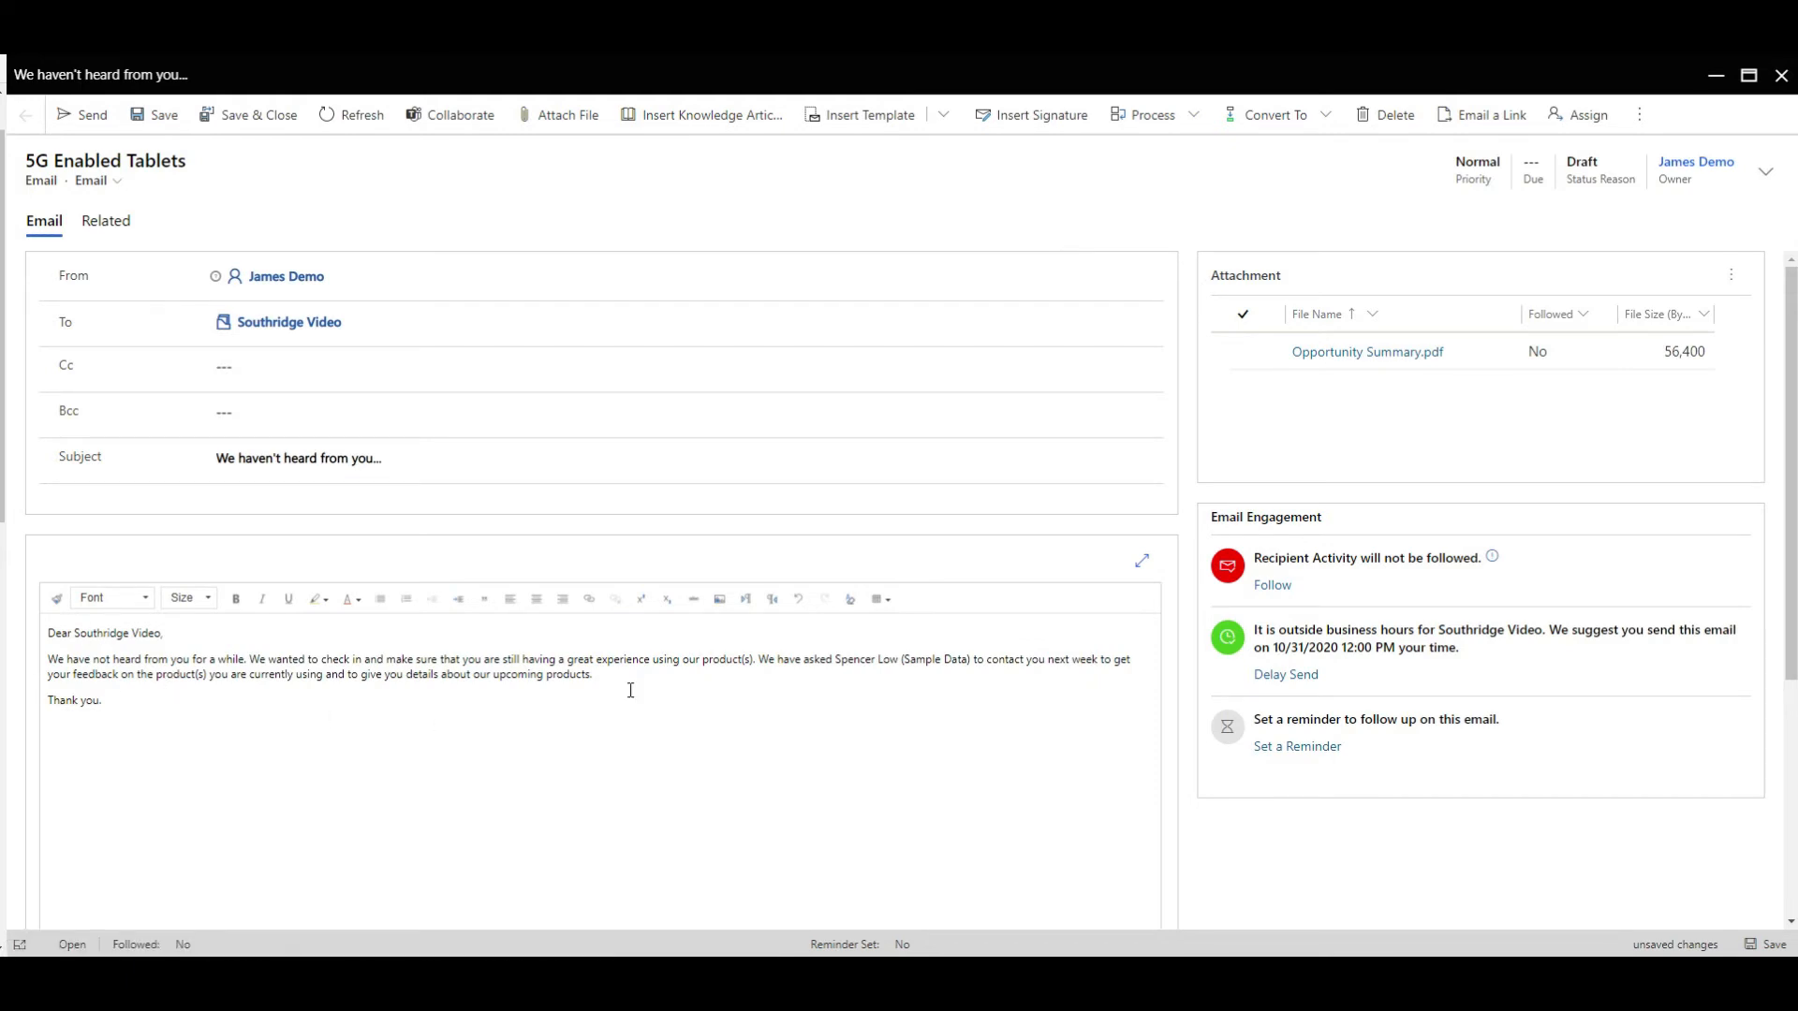
{"action": "mouse_move", "coordinate": [637, 683]}
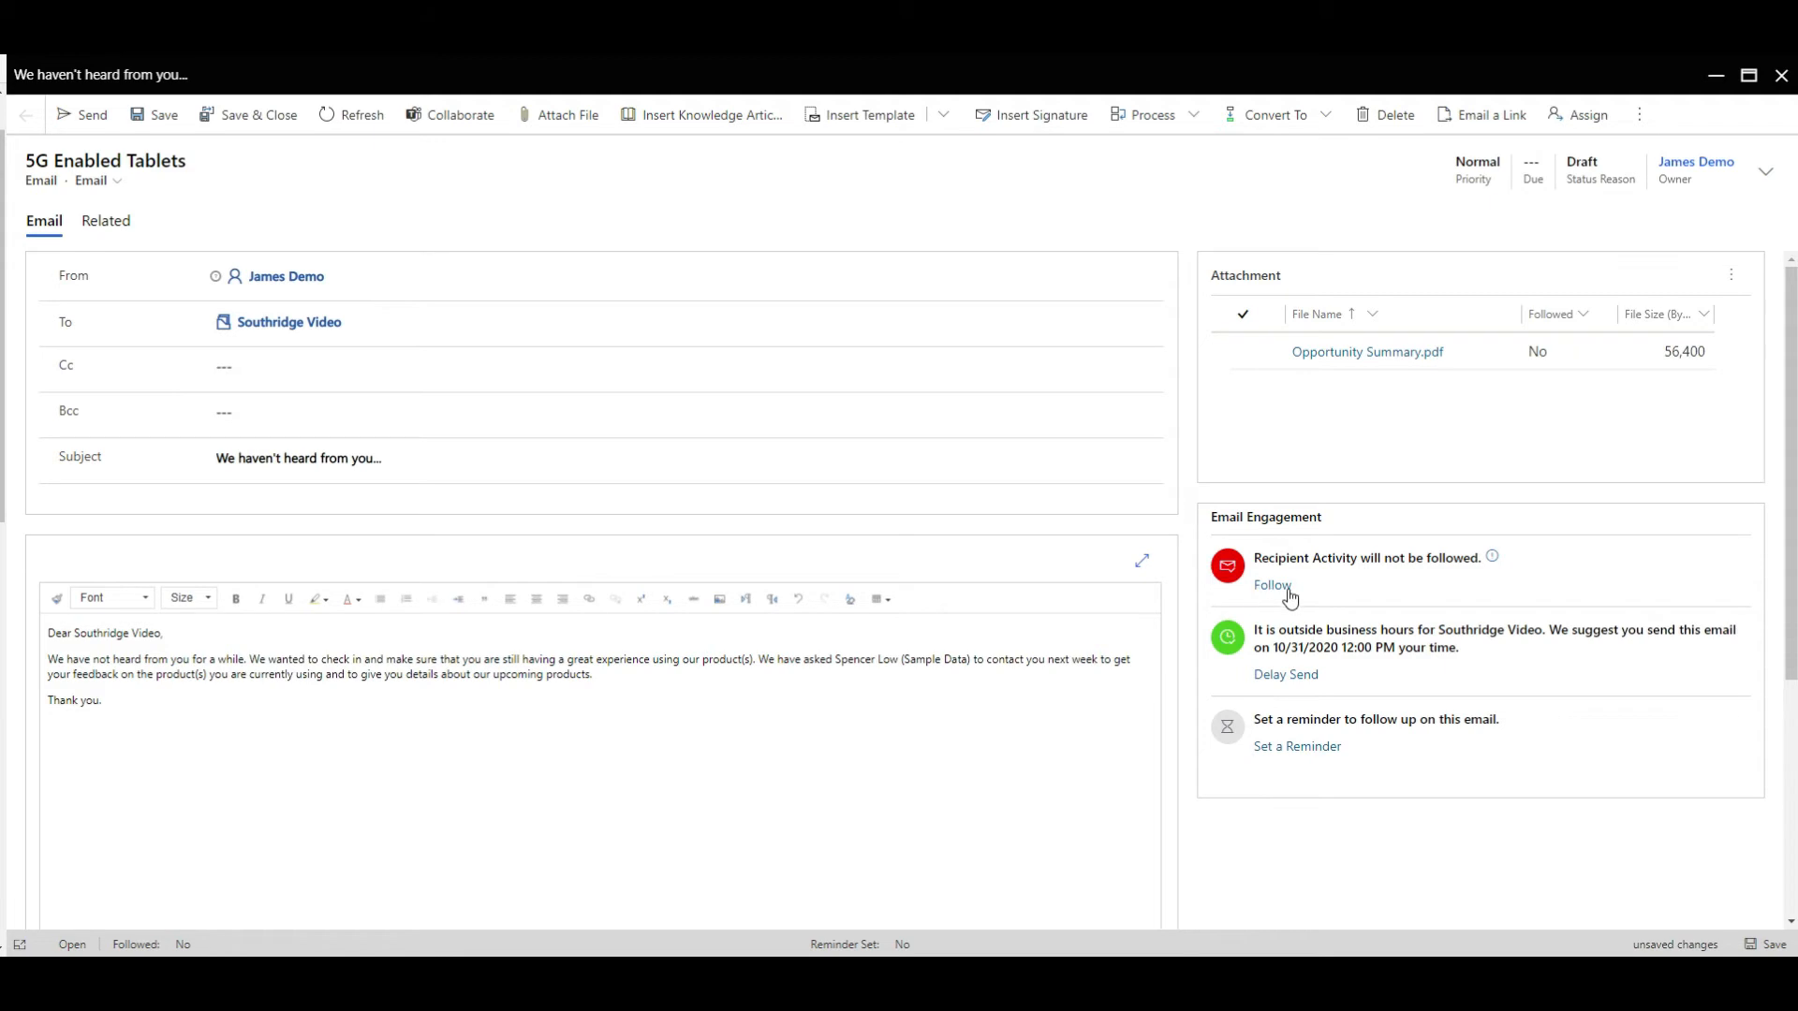
- Follow recipient activity with trackable attachment links, and cancel the Delay Send dialog
{"action": "left_click", "coordinate": [1272, 584]}
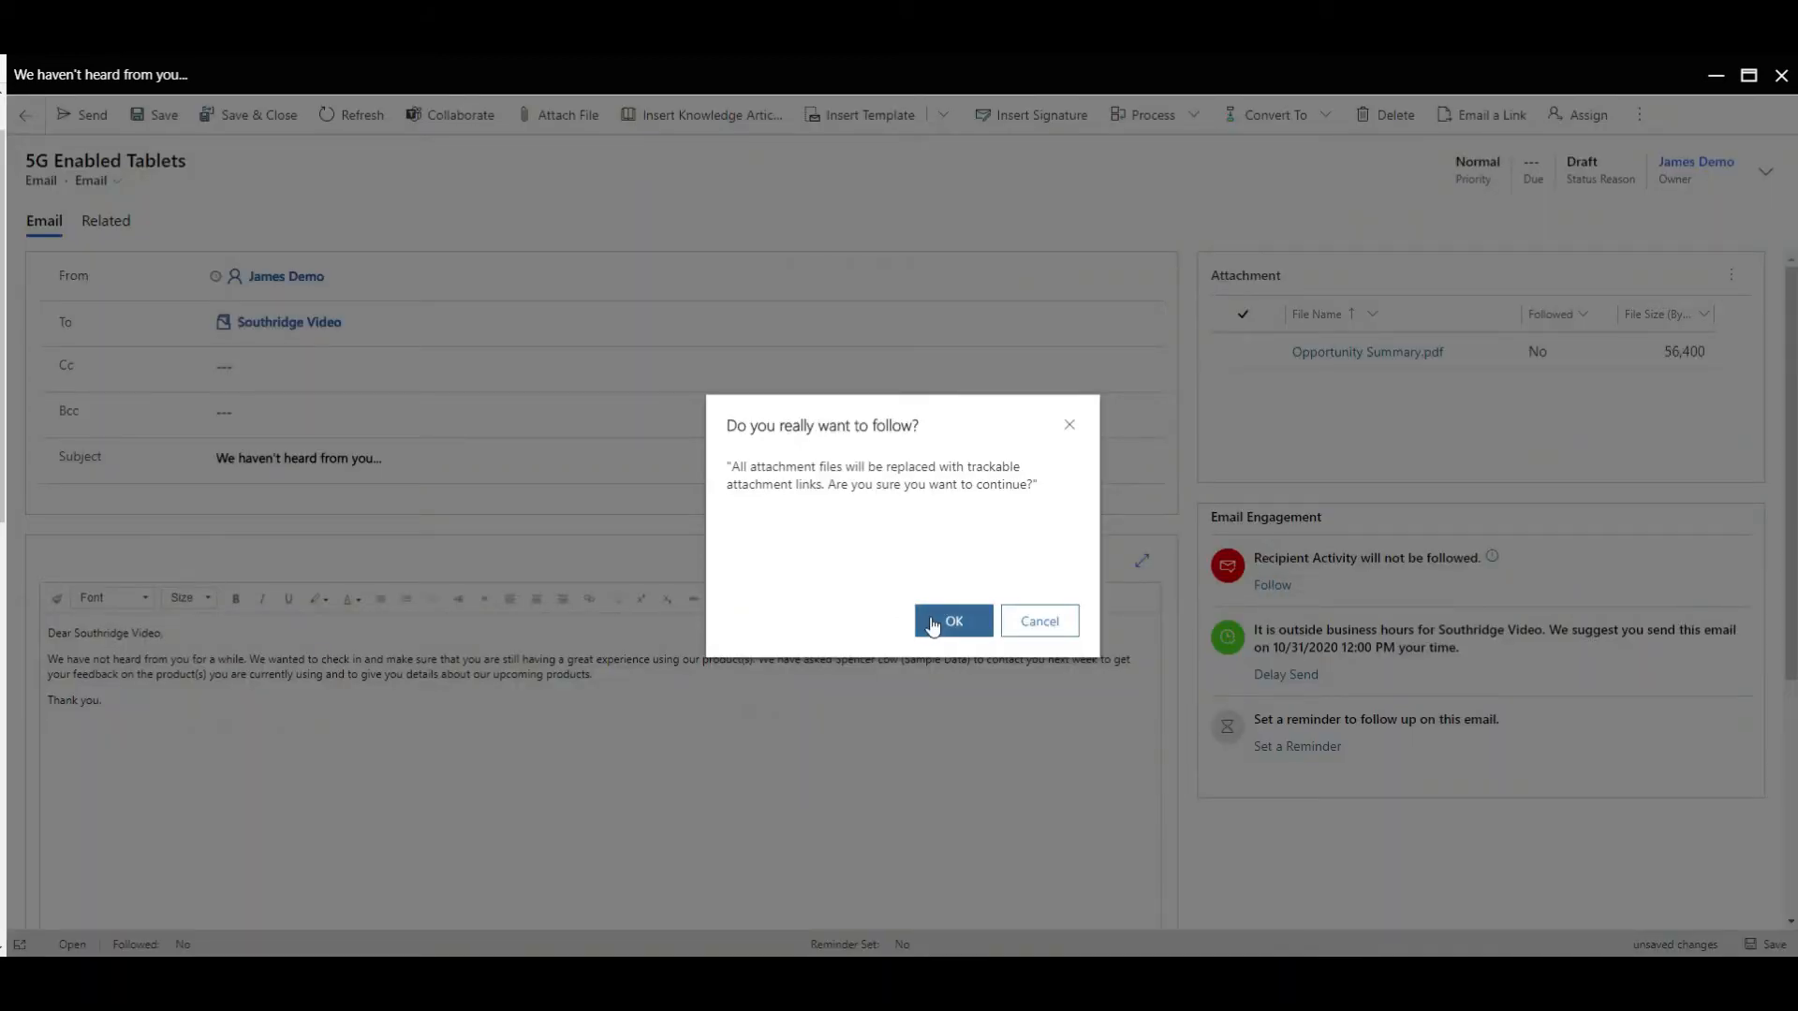
{"action": "left_click", "coordinate": [953, 620]}
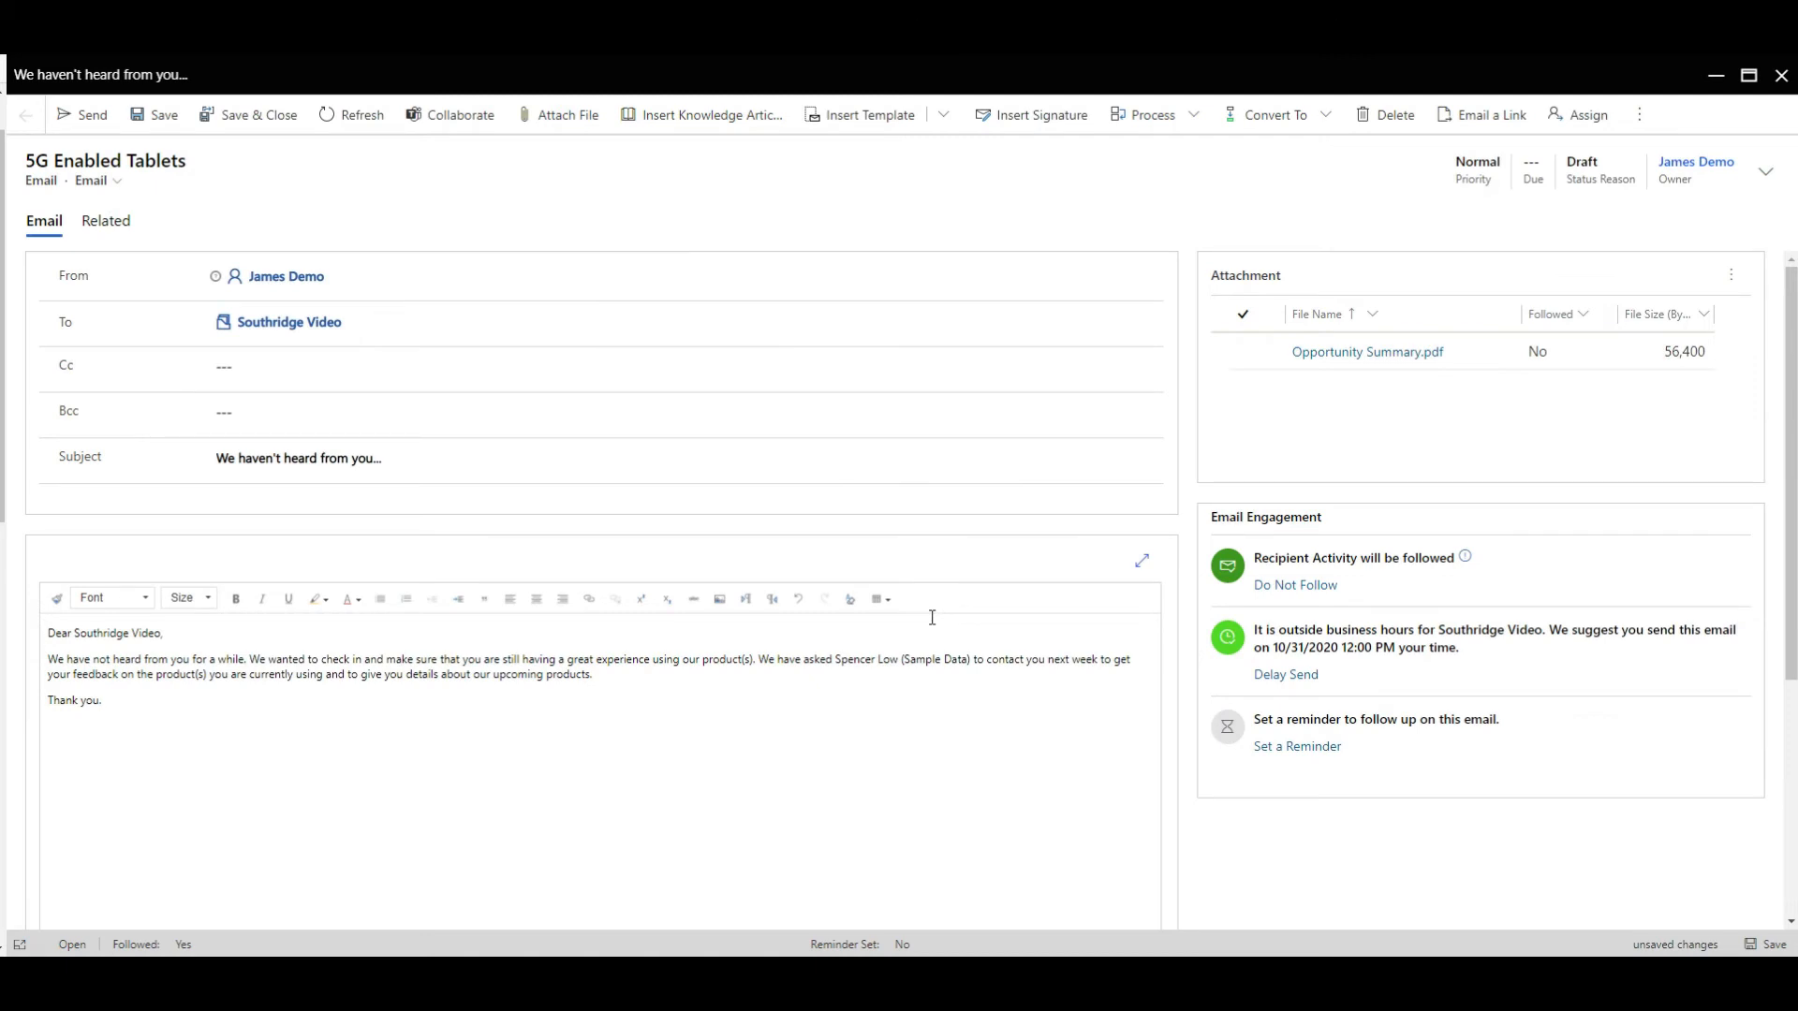
{"action": "mouse_move", "coordinate": [1281, 622]}
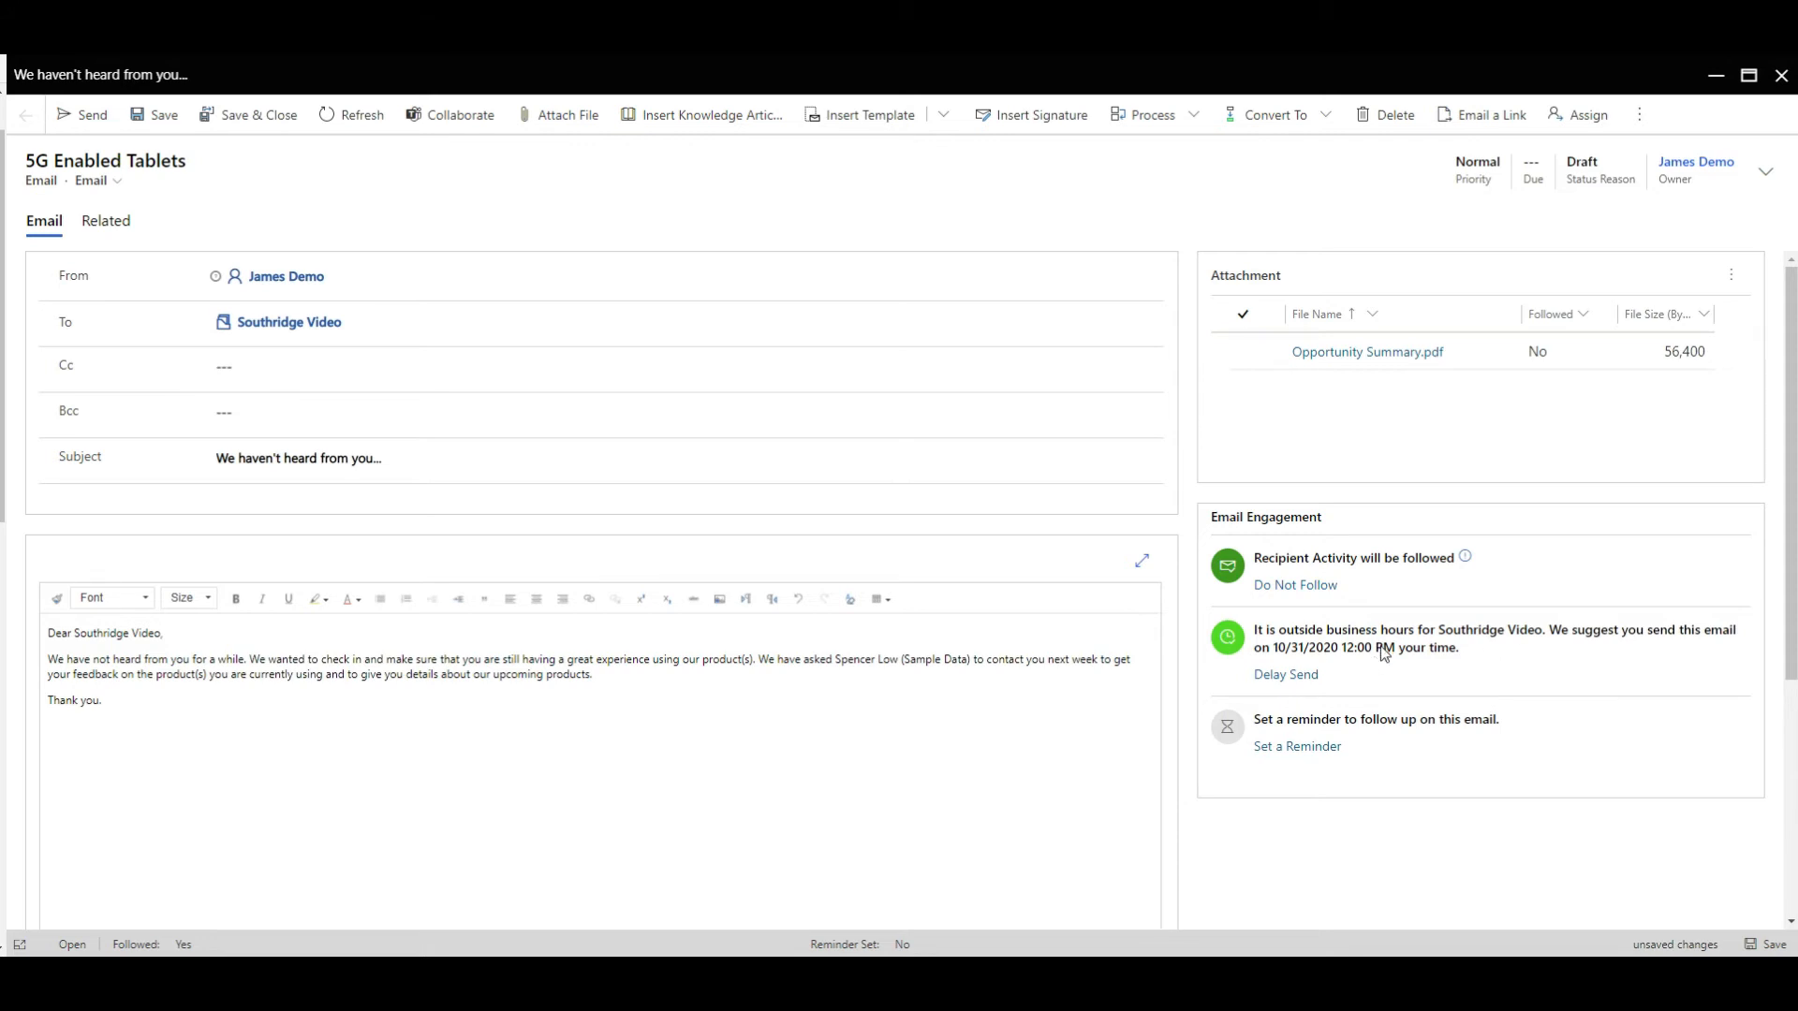
{"action": "left_click", "coordinate": [1285, 675]}
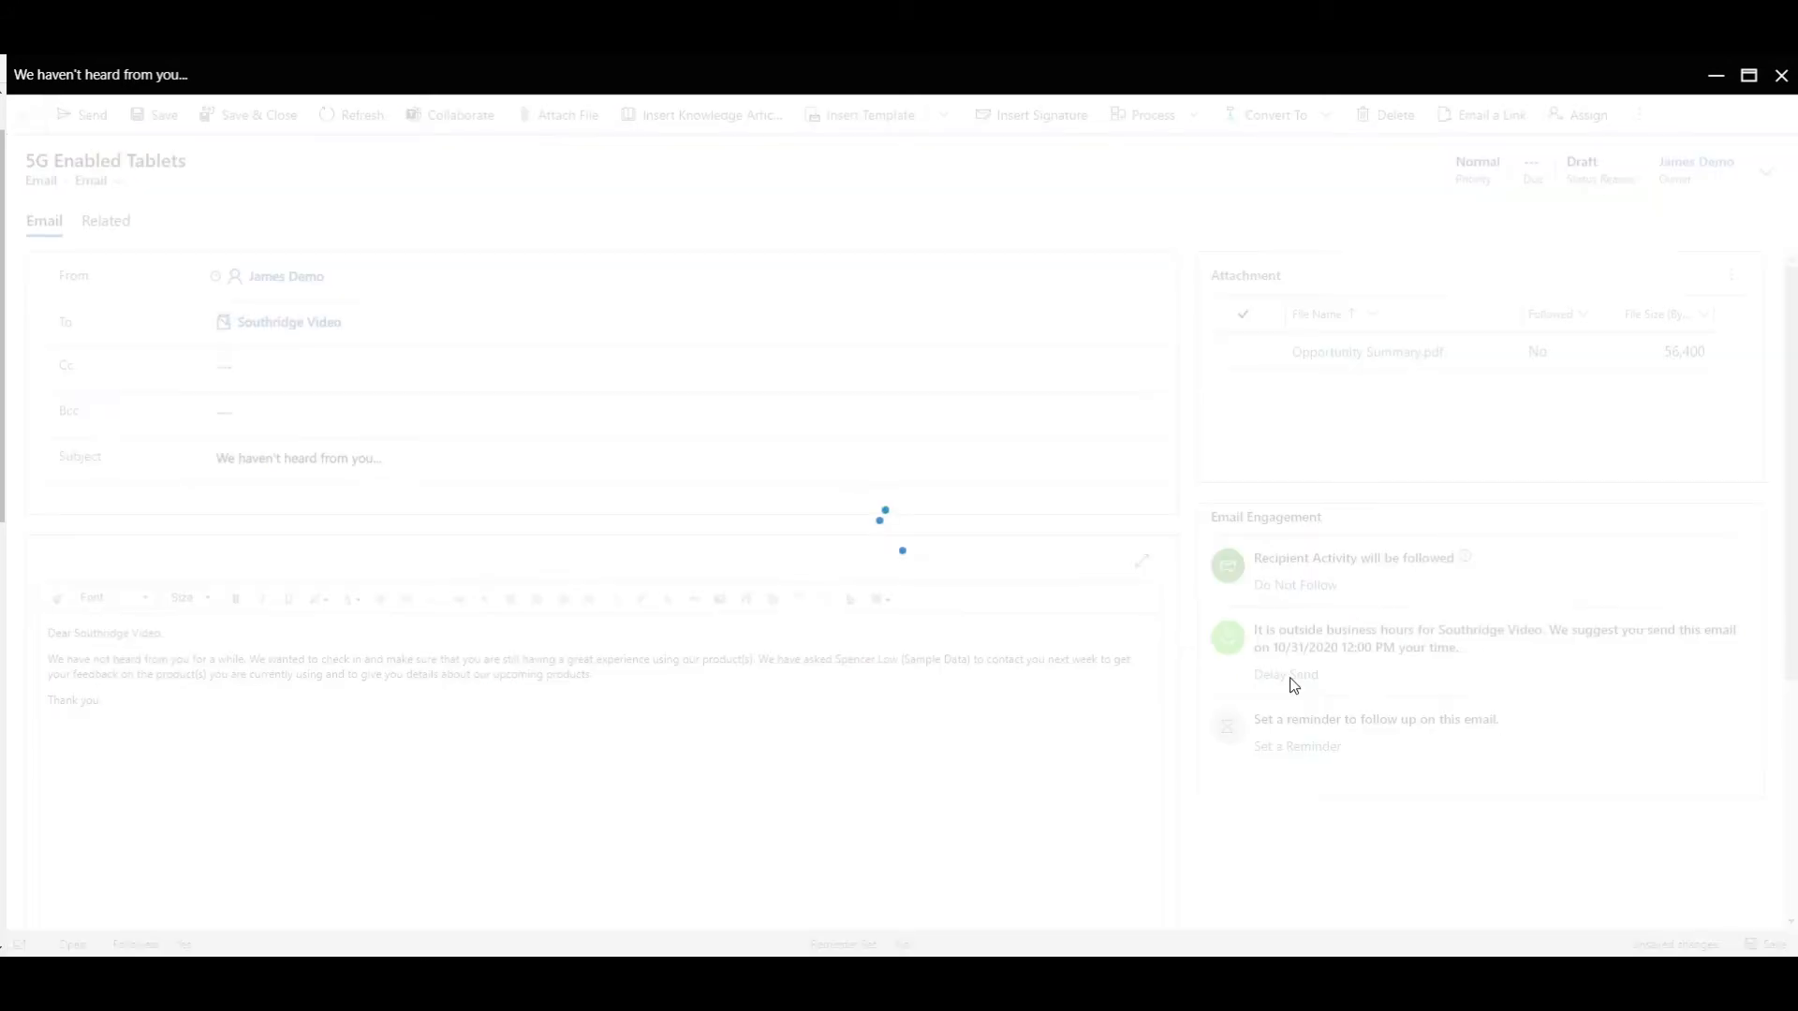
{"action": "left_click", "coordinate": [1284, 674]}
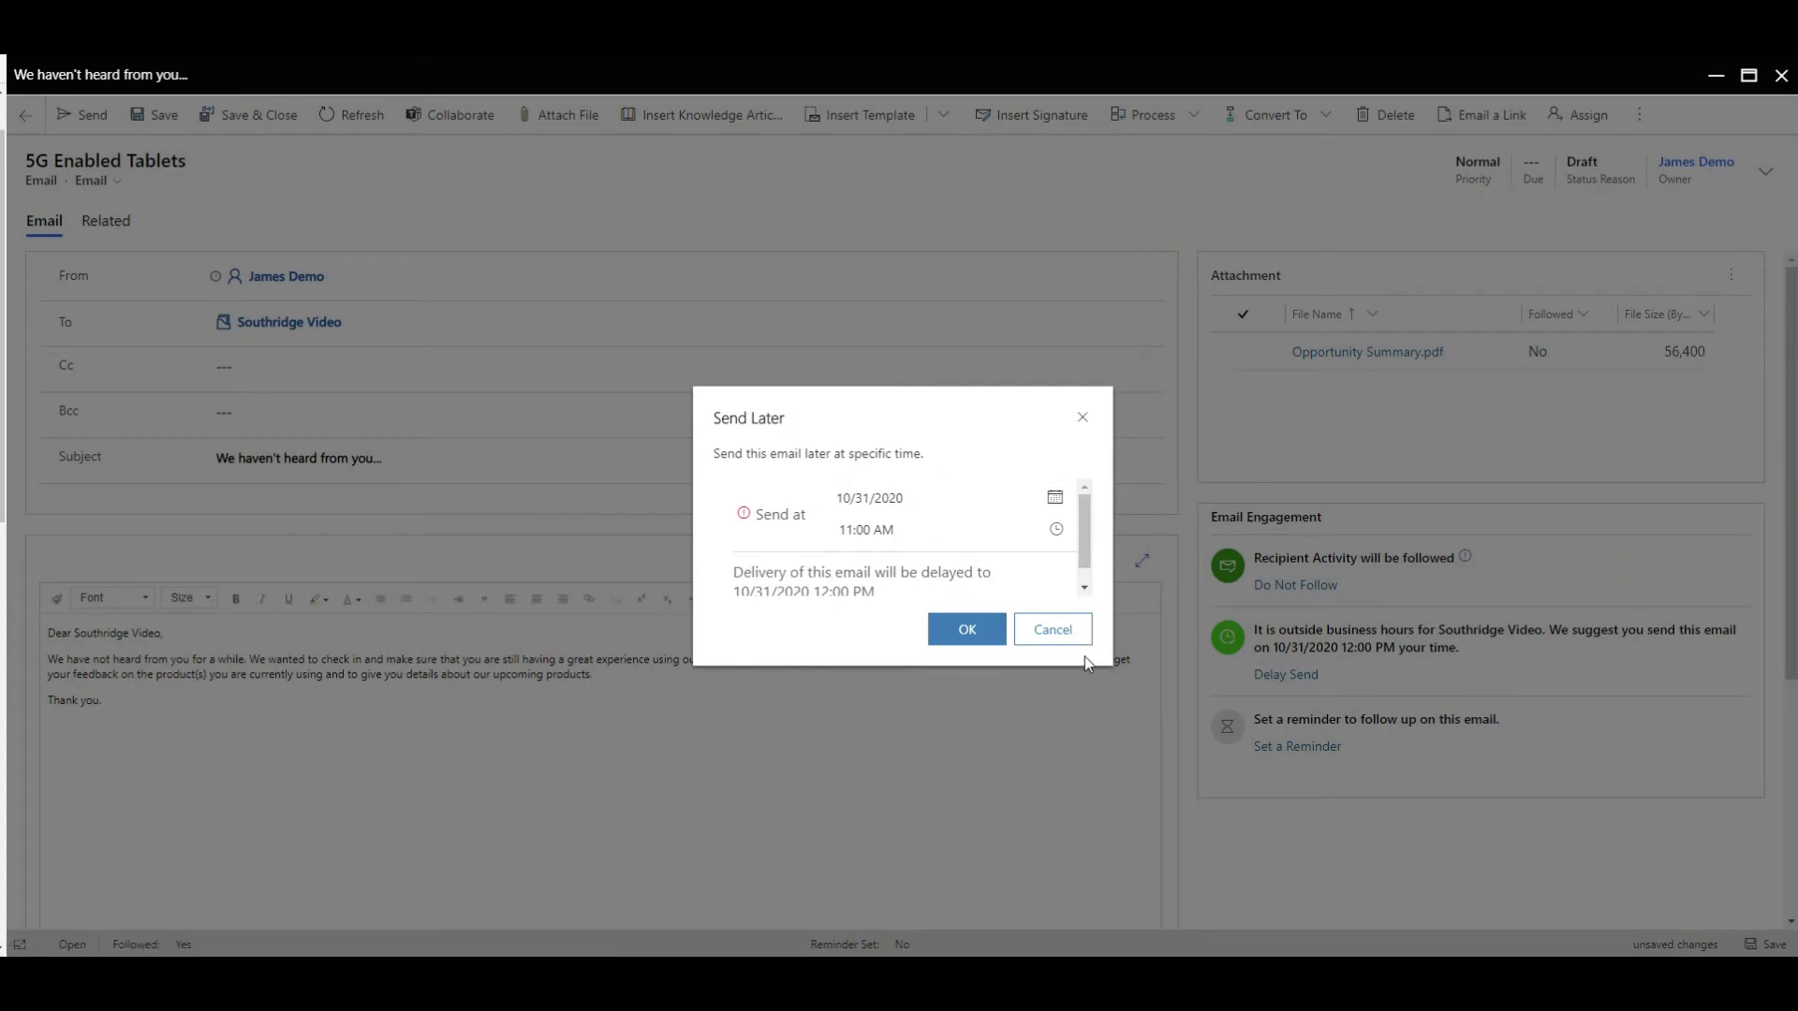
{"action": "left_click", "coordinate": [1051, 629]}
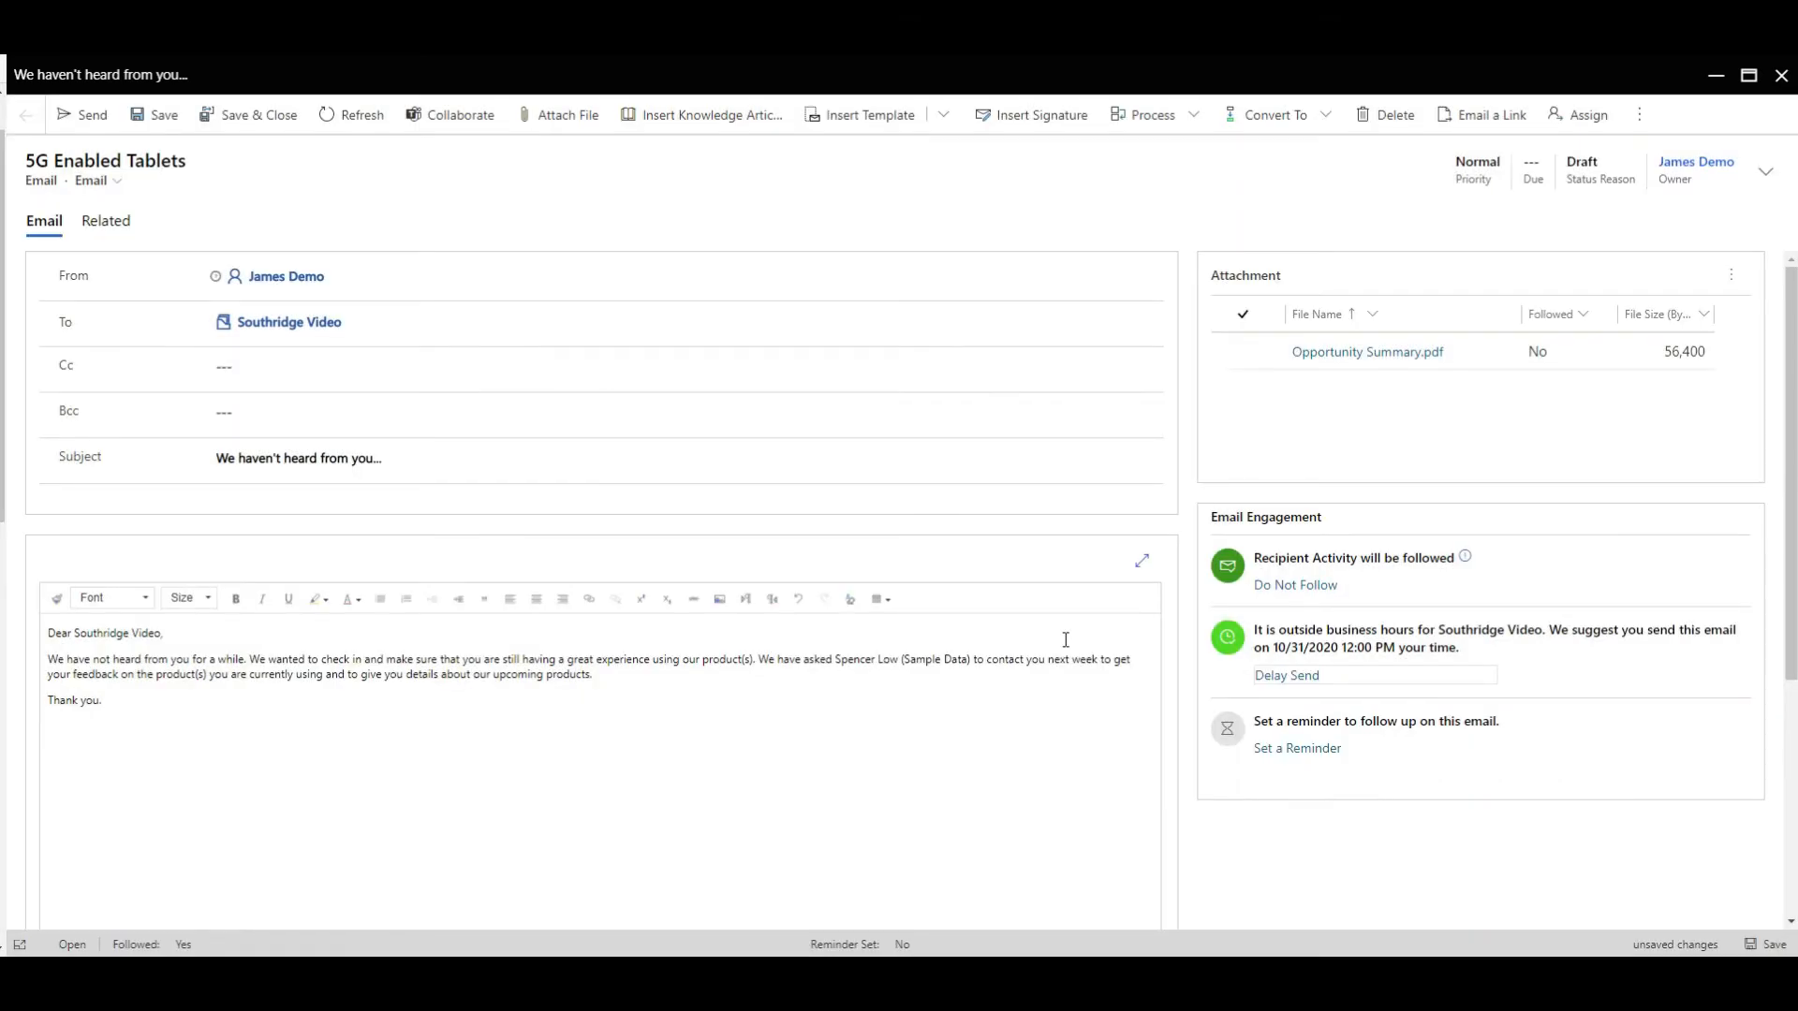
{"action": "left_click", "coordinate": [1297, 747]}
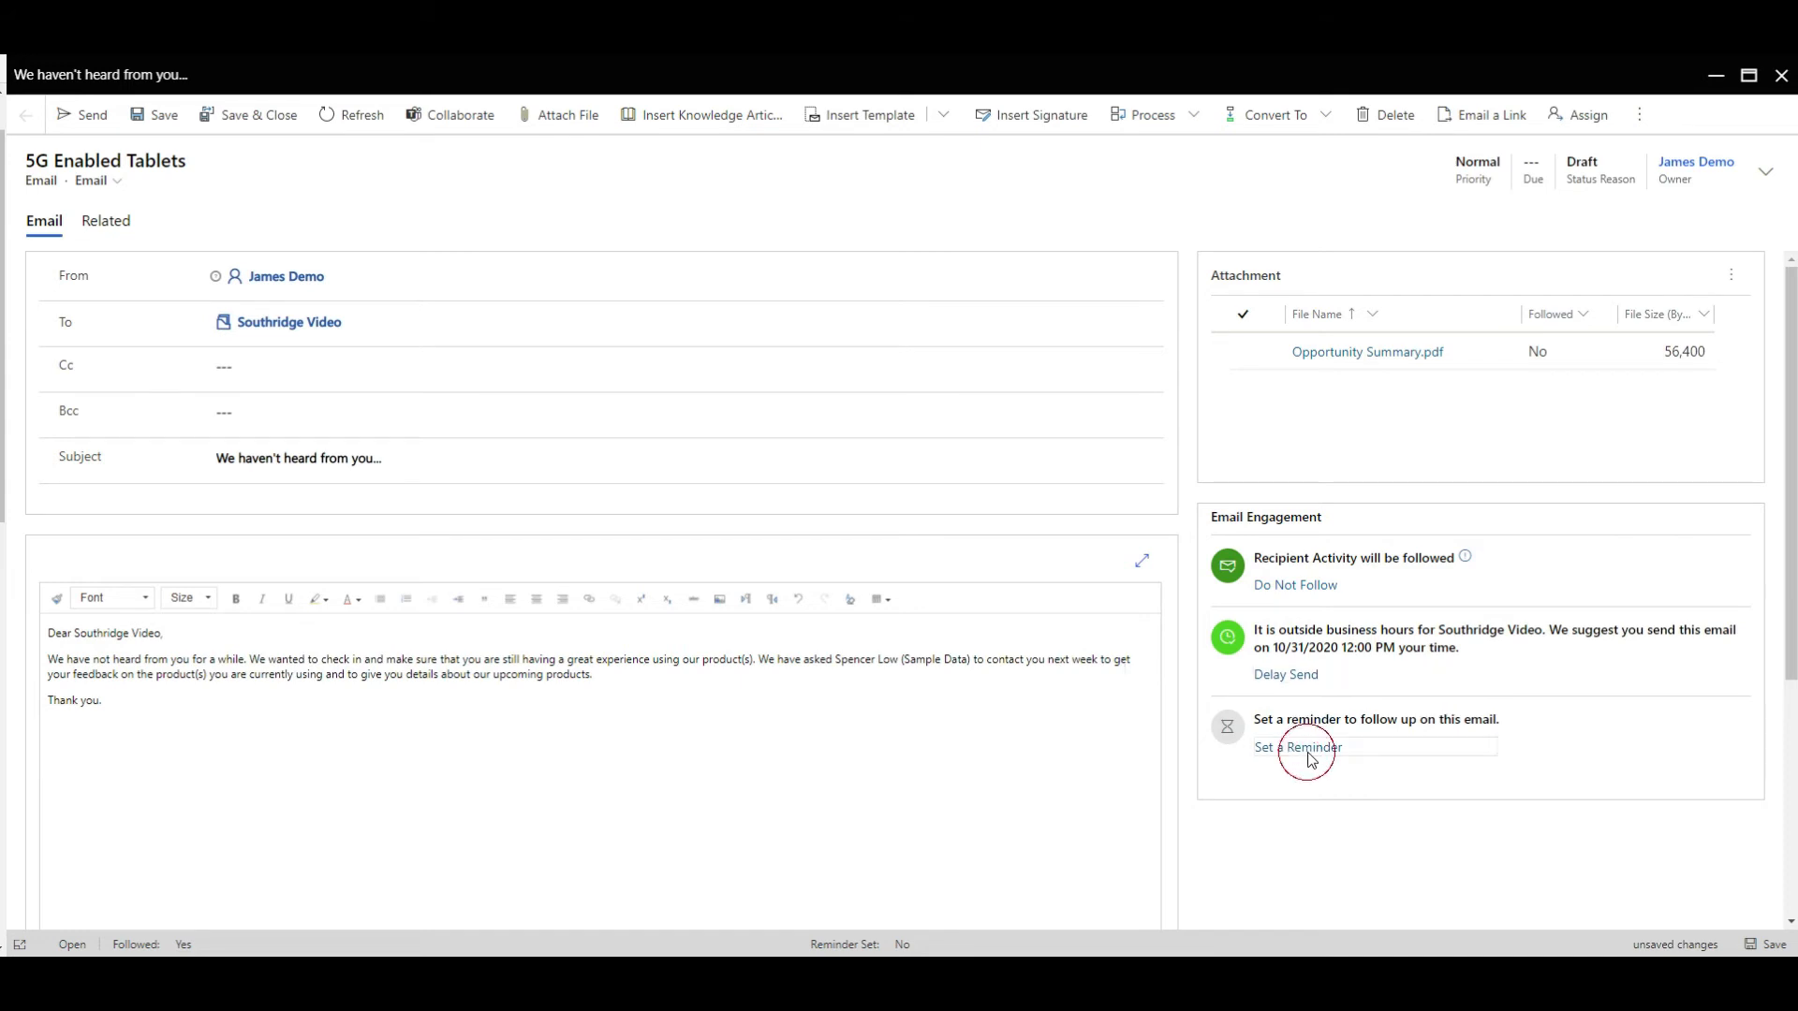
- Set a 'Follow up' reminder for 11/1/2020 1:09 PM regardless of replies, then send
{"action": "left_click", "coordinate": [1297, 746]}
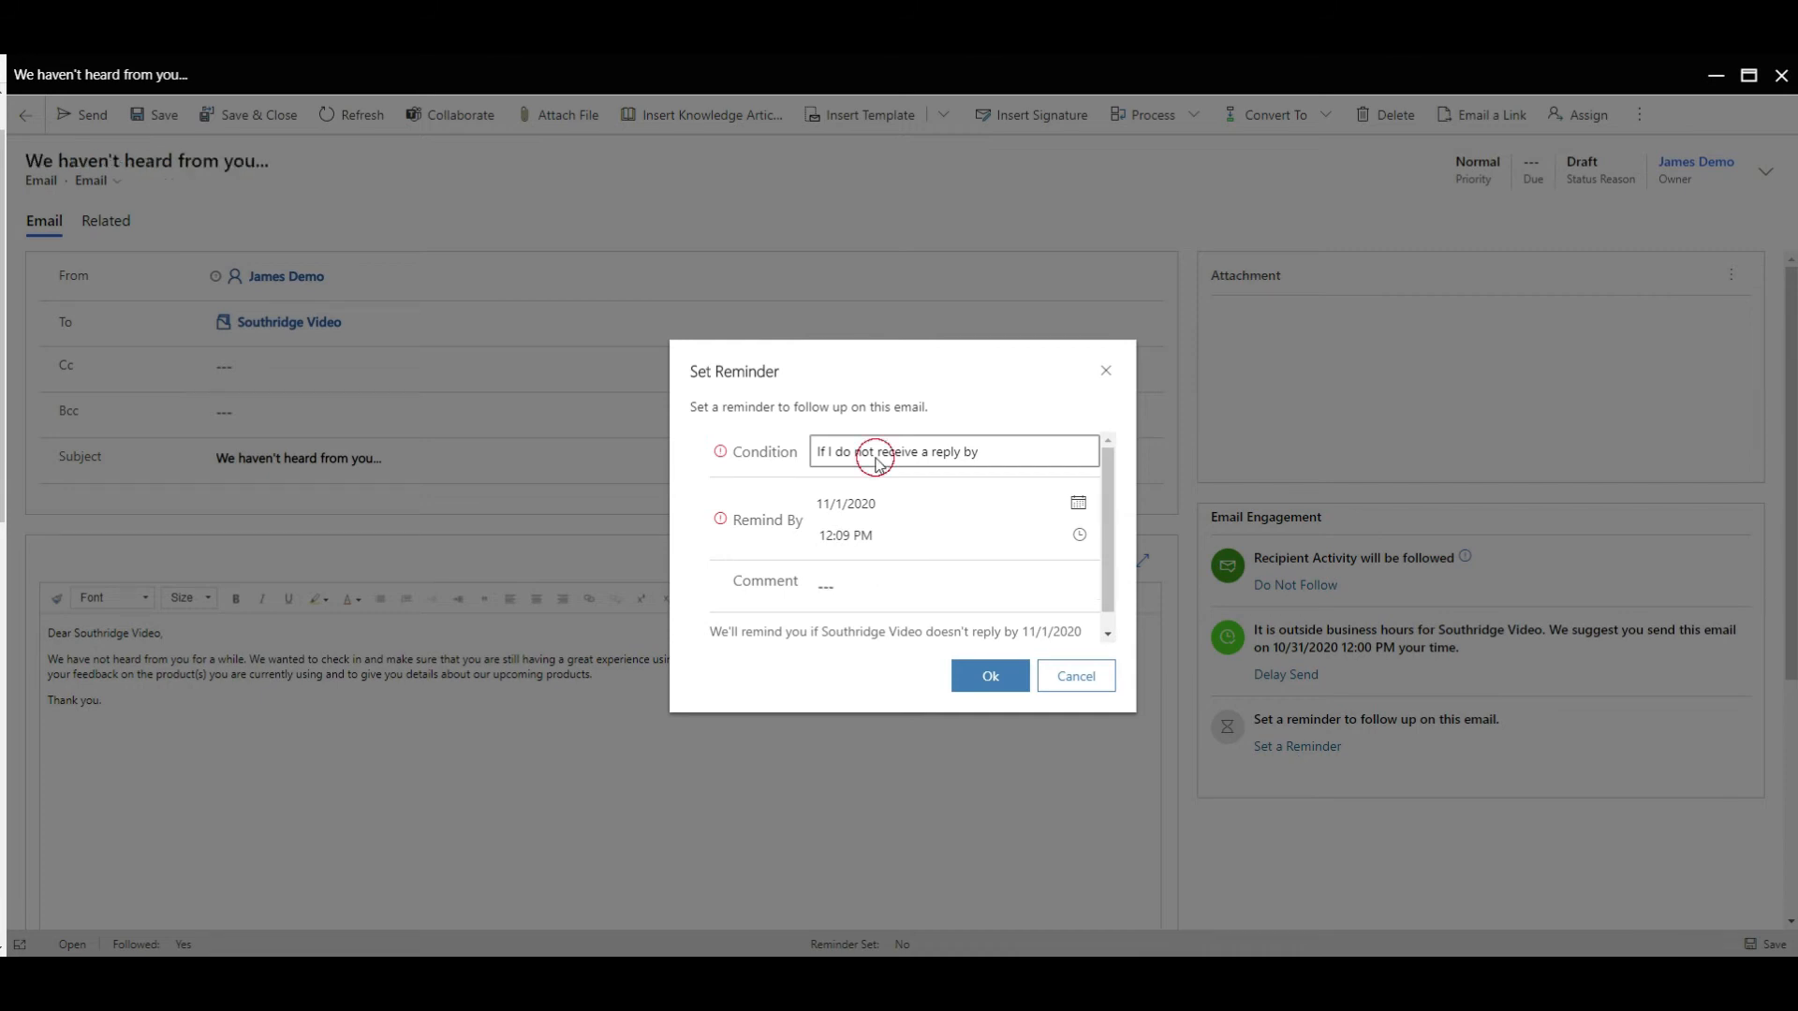
{"action": "left_click", "coordinate": [952, 450]}
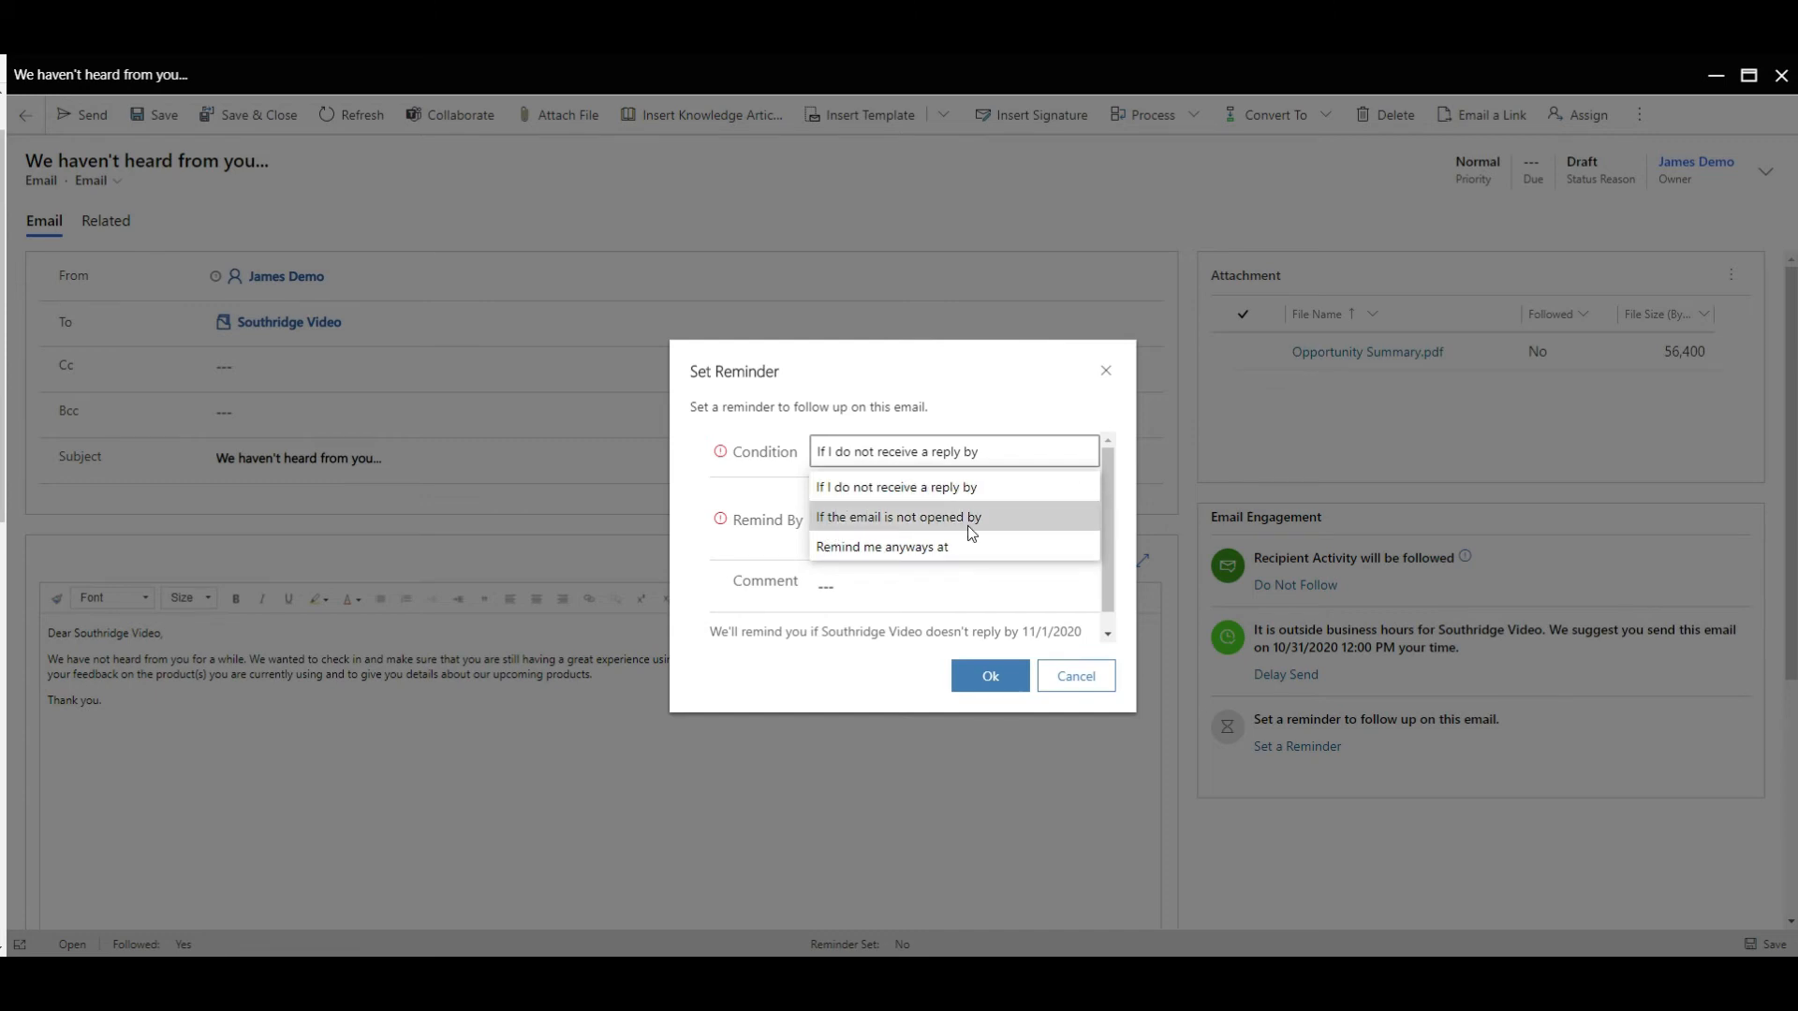
{"action": "mouse_move", "coordinate": [828, 553]}
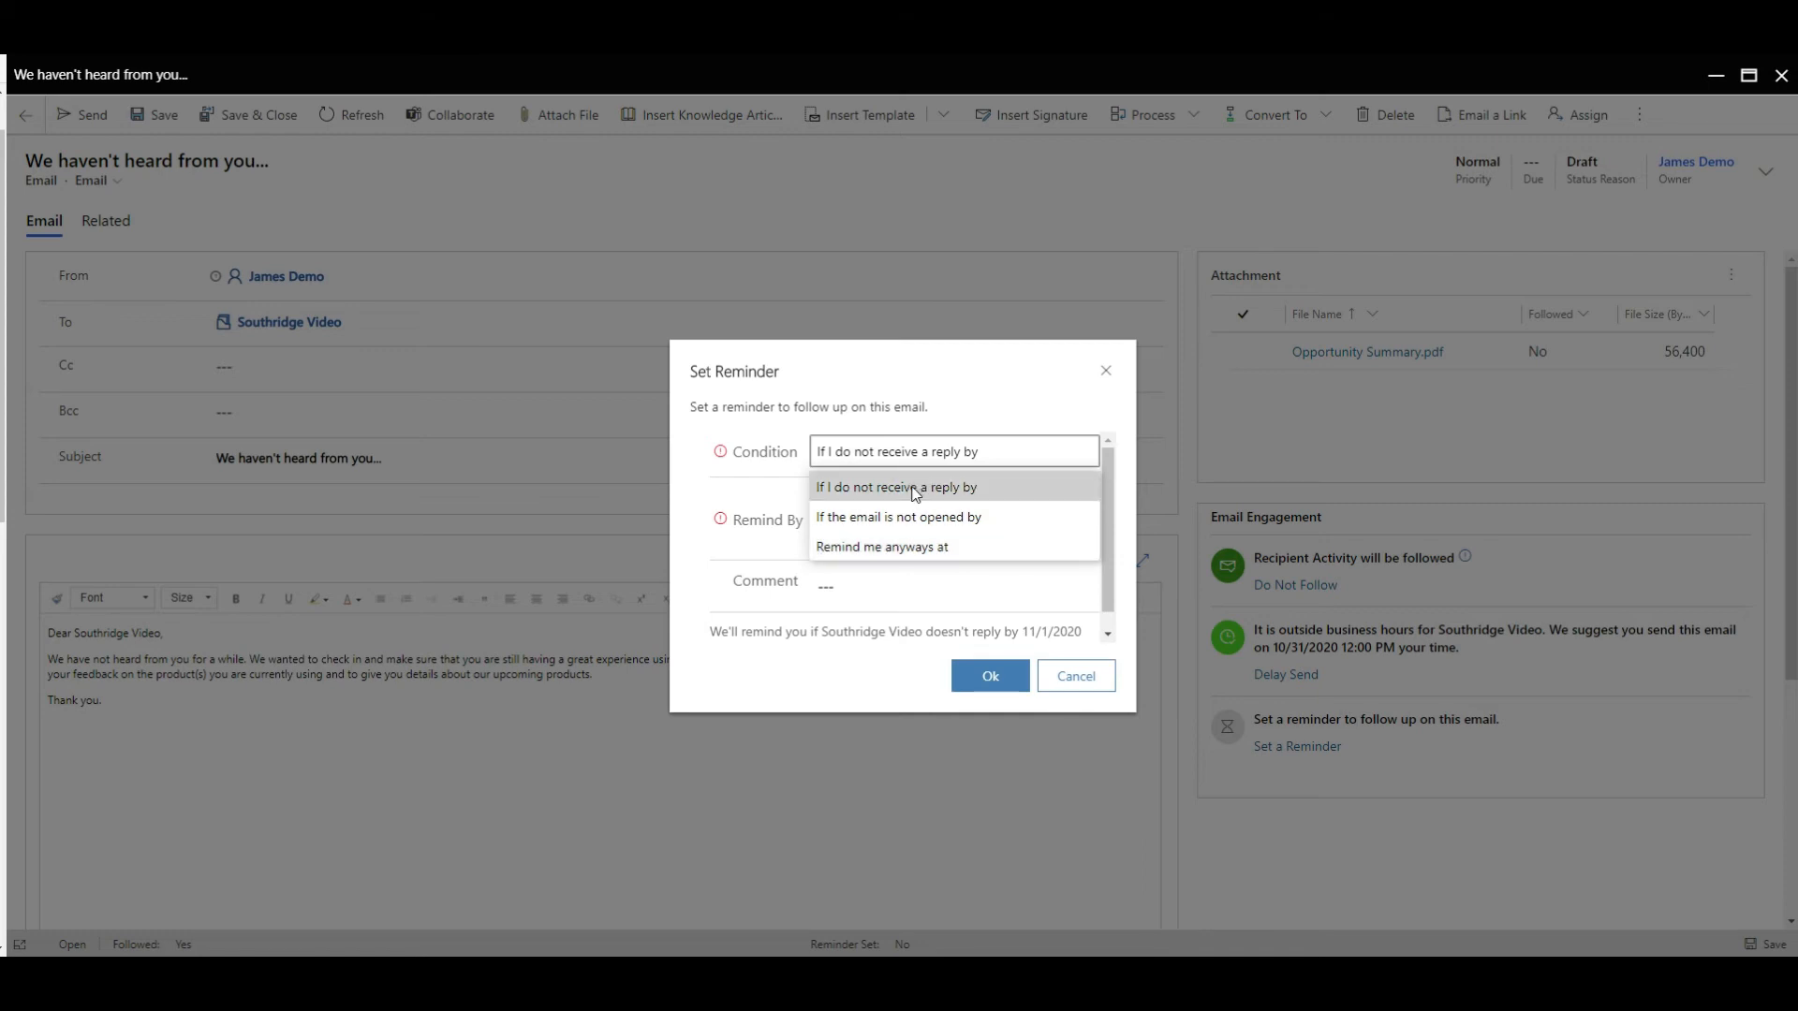
{"action": "left_click", "coordinate": [897, 486]}
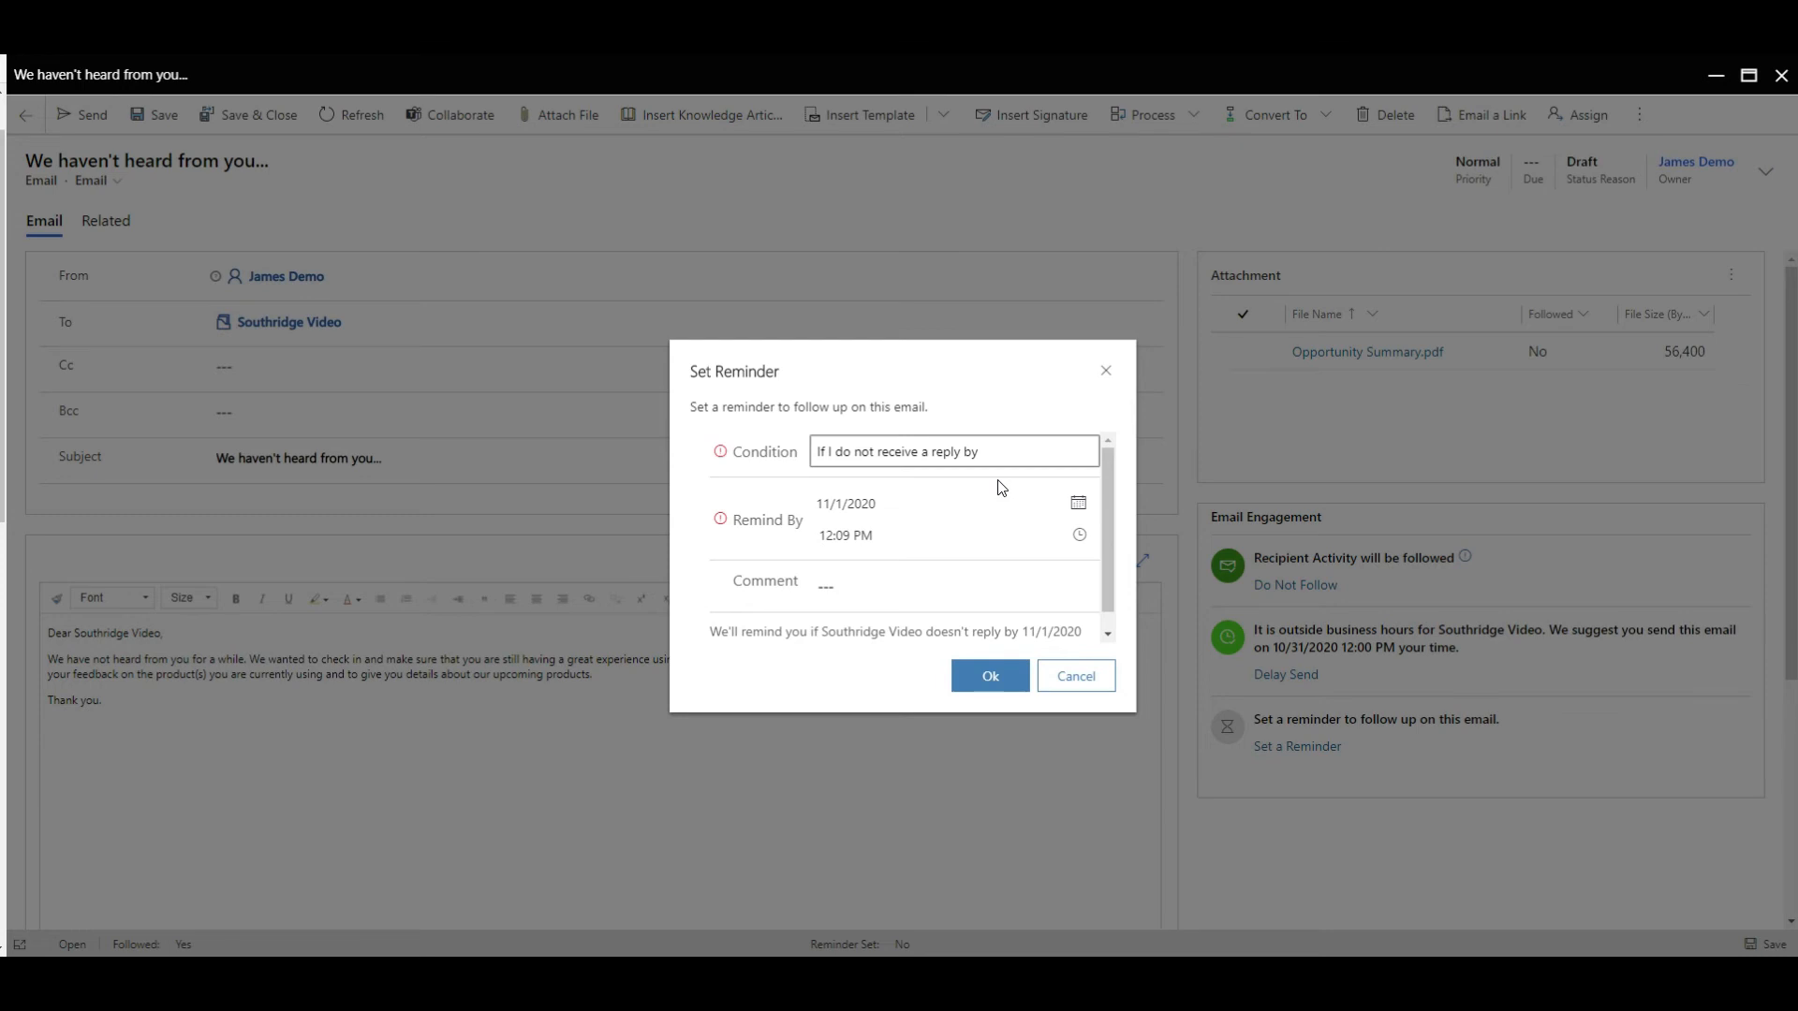
{"action": "left_click", "coordinate": [953, 451]}
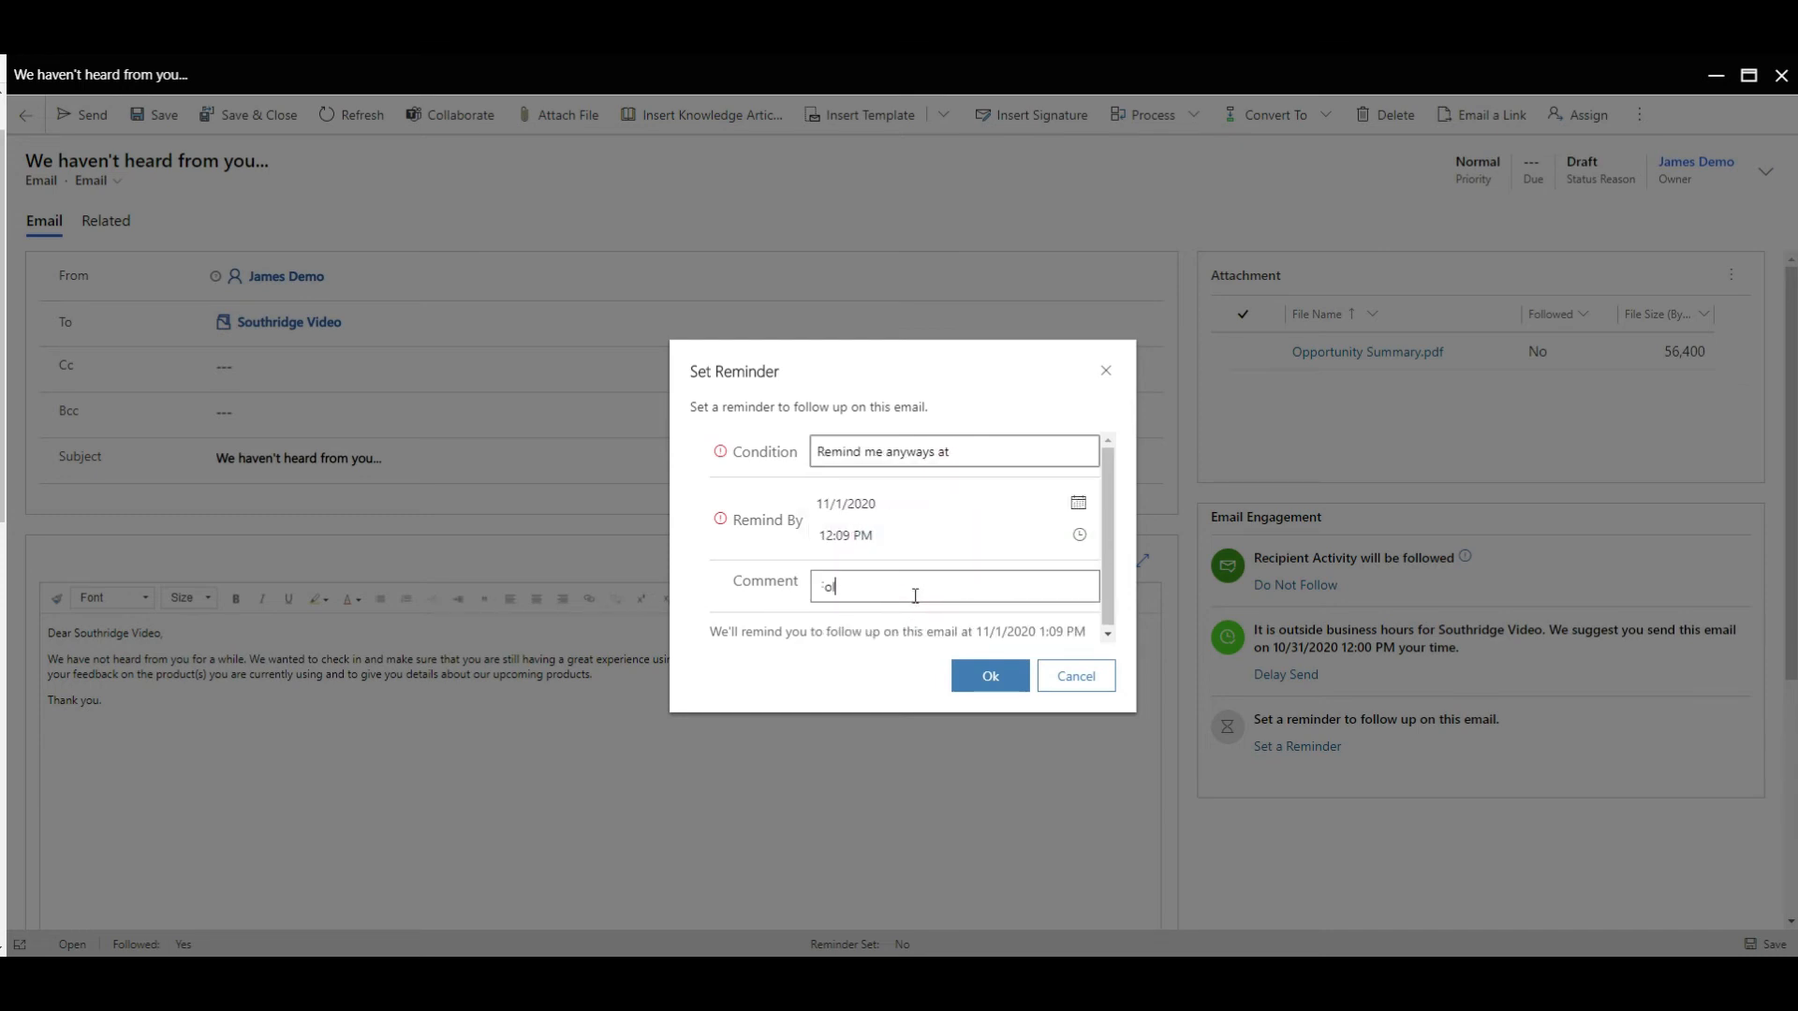
{"action": "type", "text": "Follow u"}
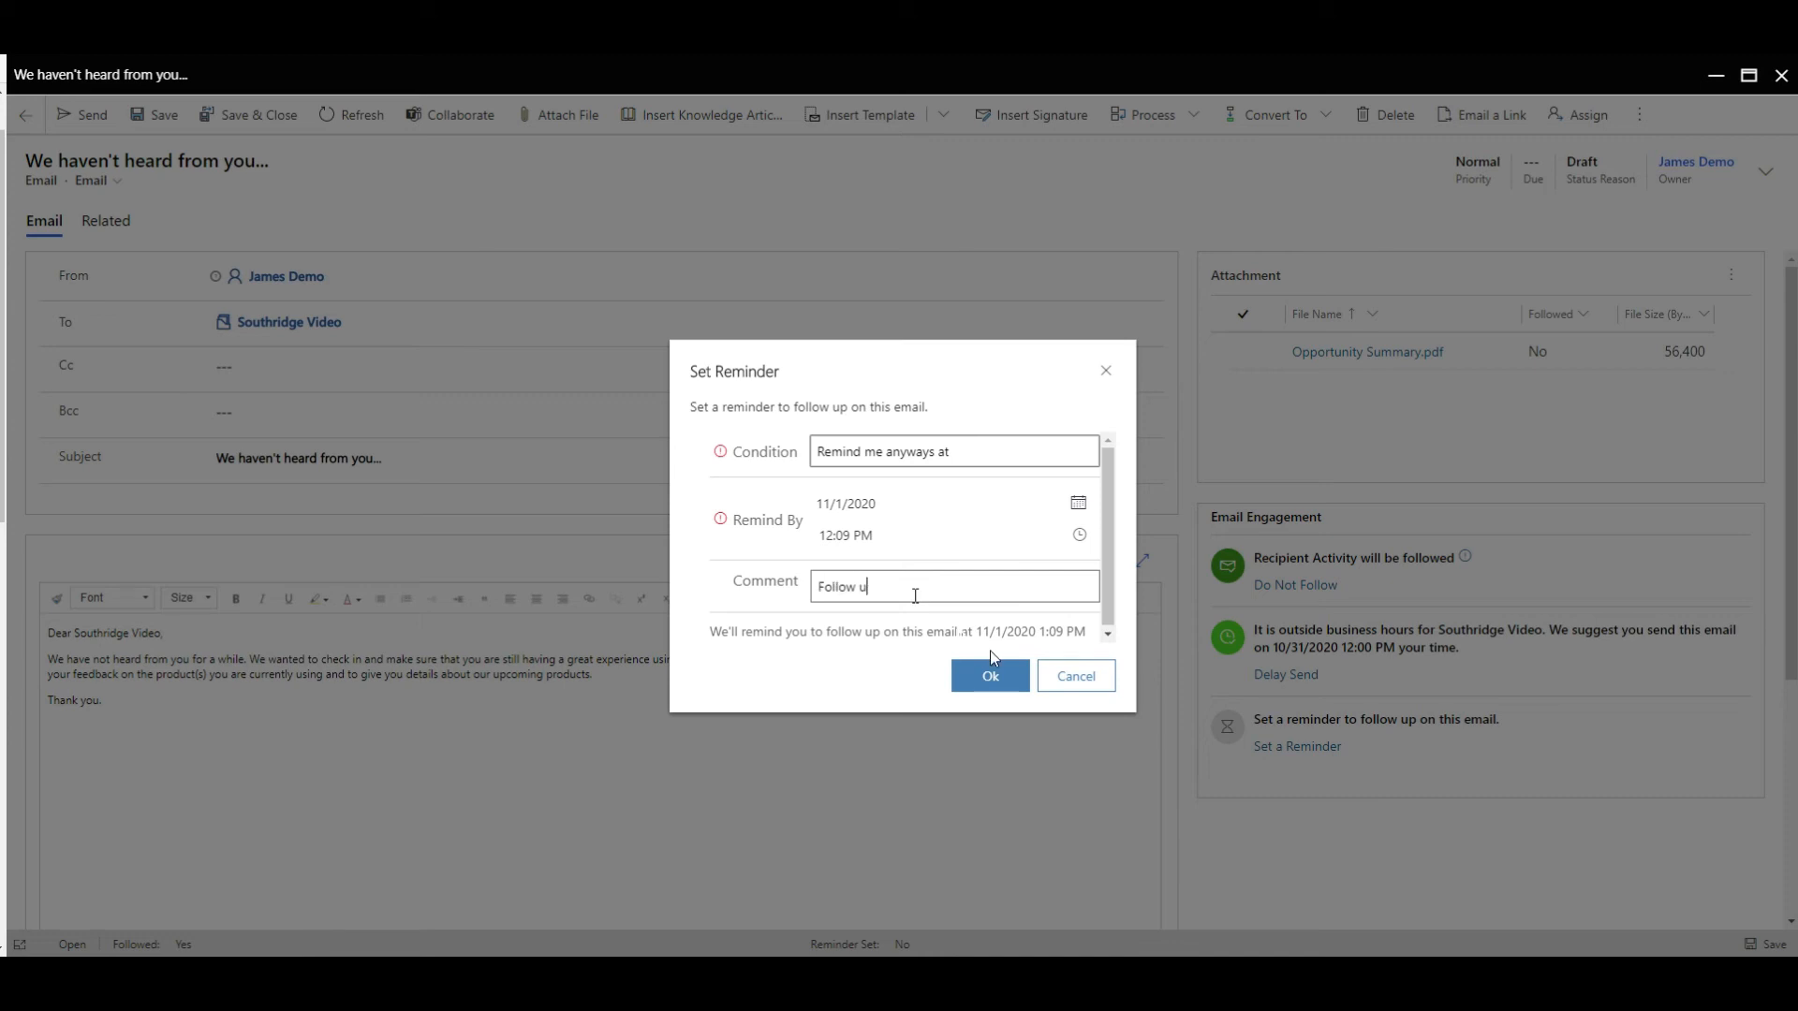
{"action": "left_click", "coordinate": [989, 675]}
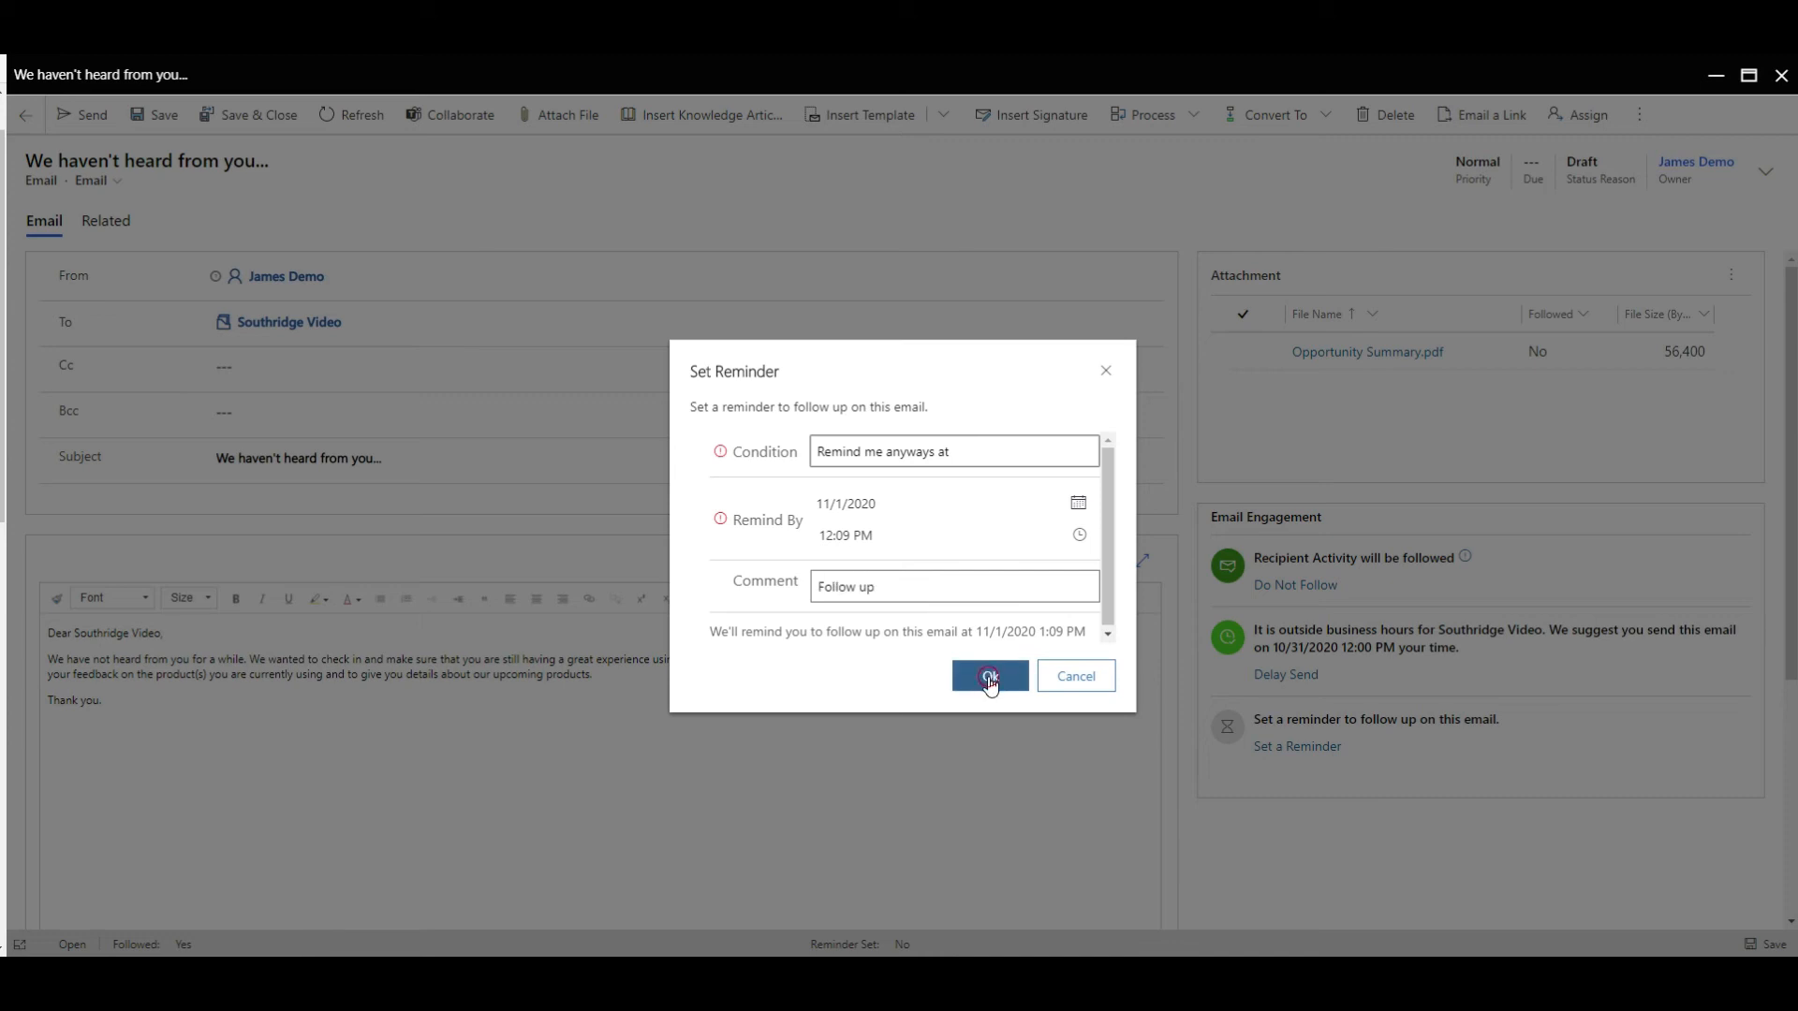
{"action": "left_click", "coordinate": [989, 675]}
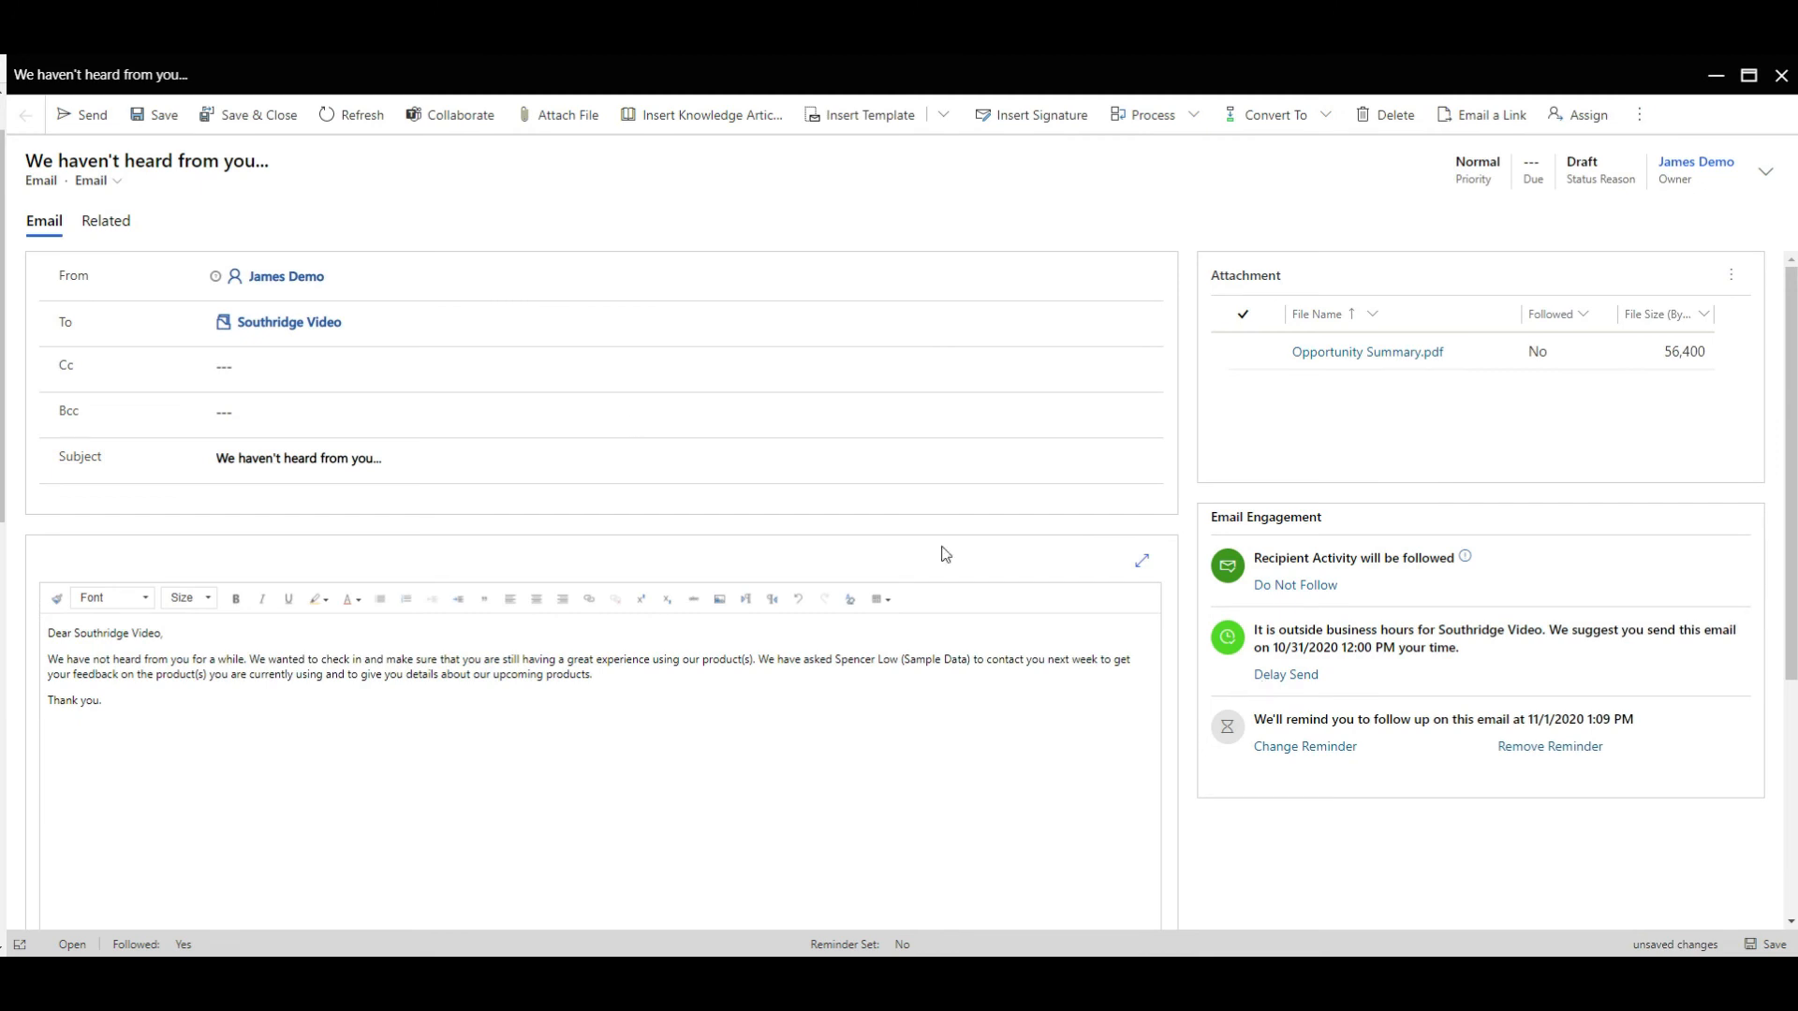
{"action": "left_click", "coordinate": [81, 113]}
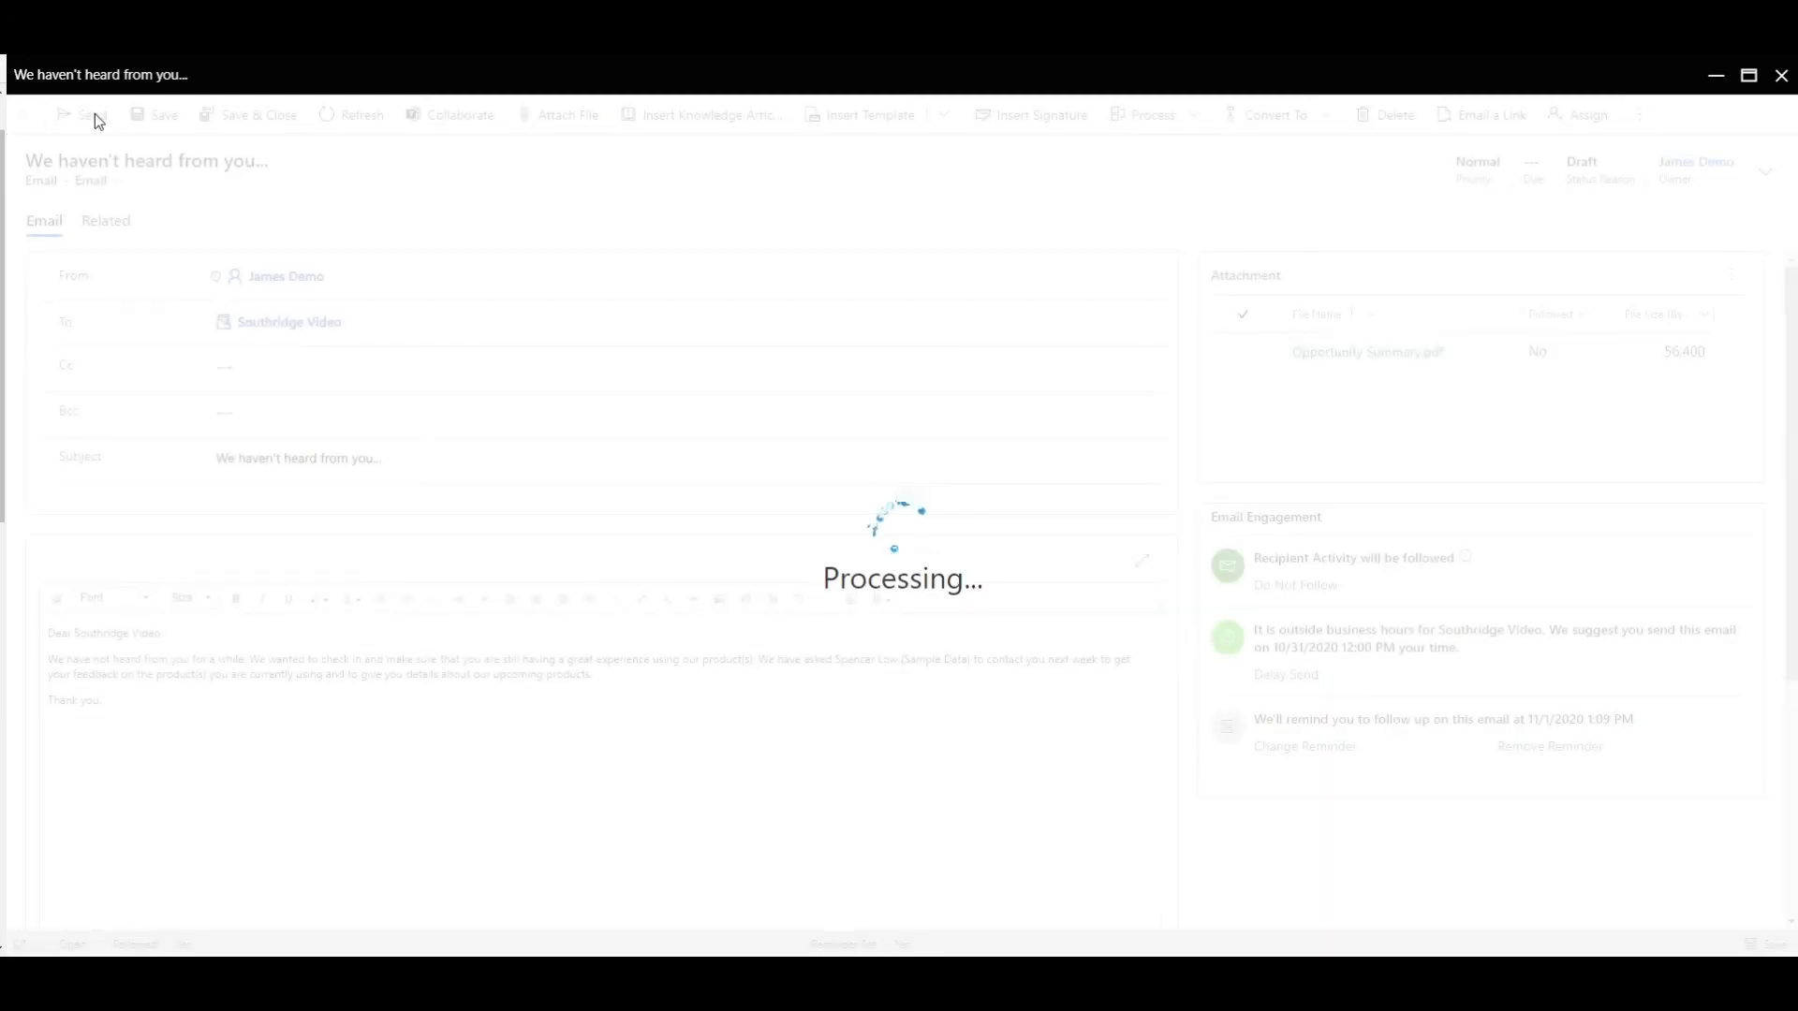
- Close the Export to PDF preview and view the sent email on the opportunity timeline
{"action": "left_click", "coordinate": [86, 115]}
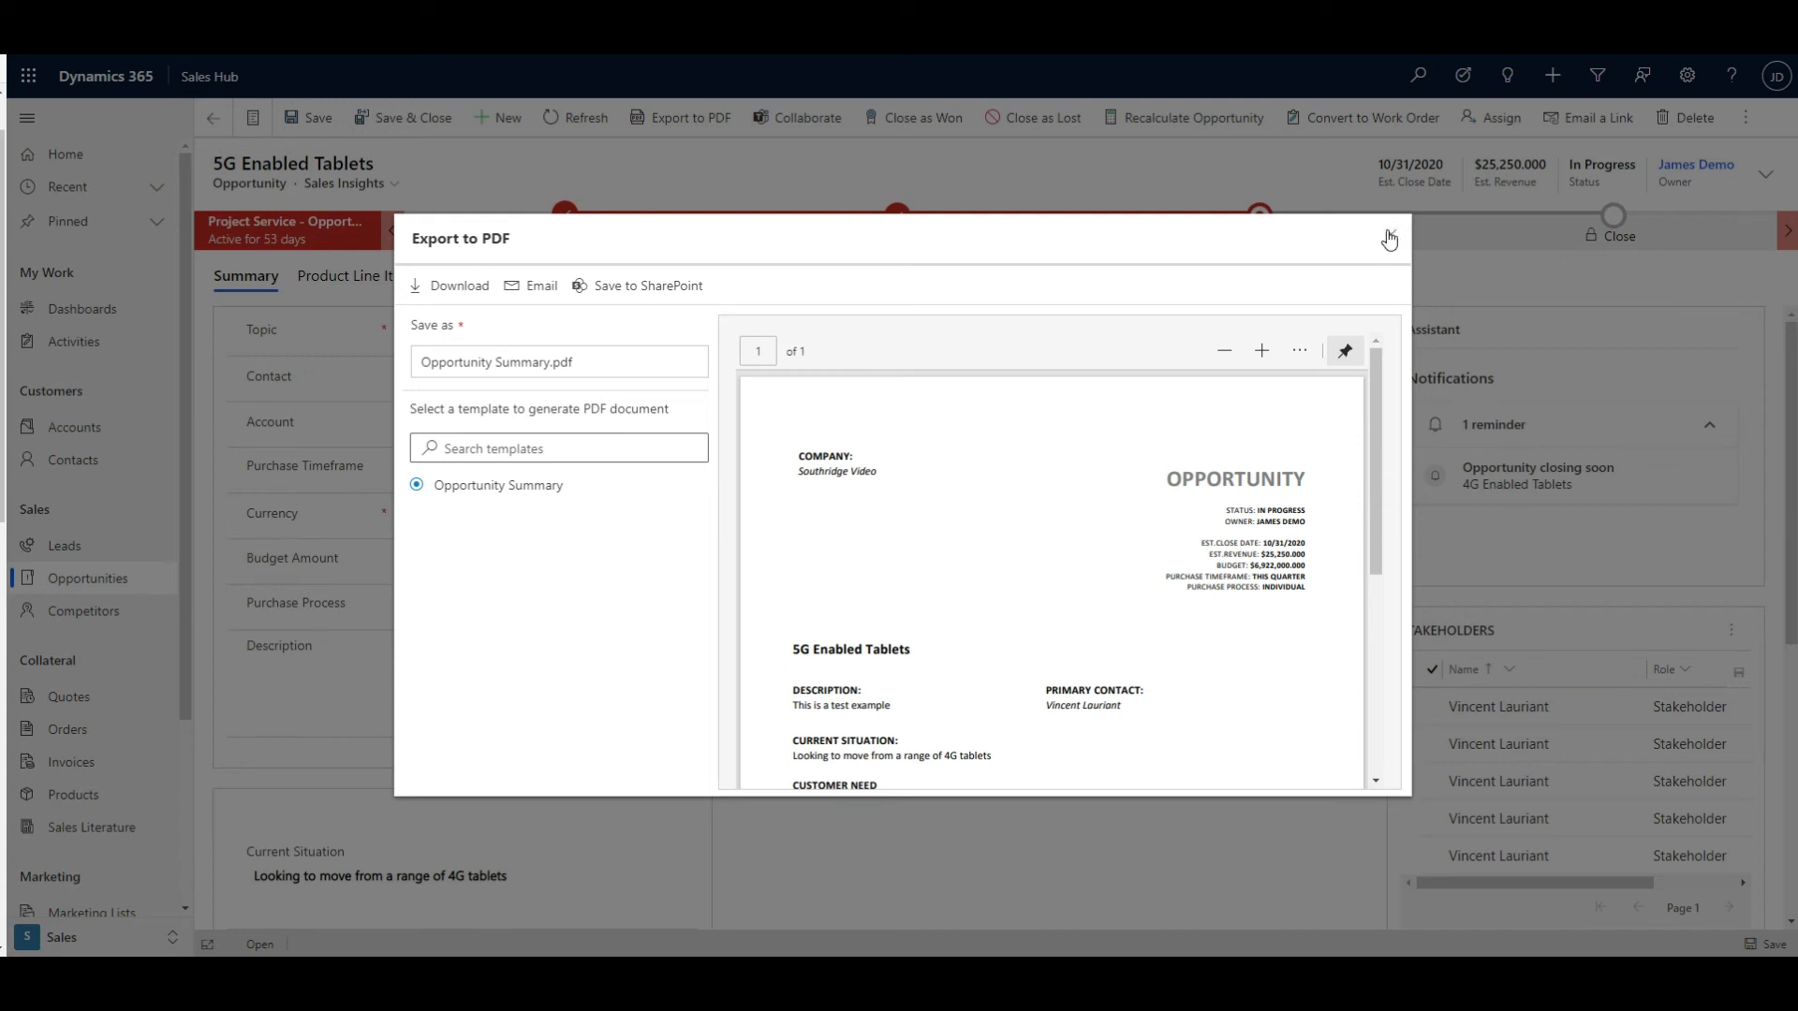
{"action": "left_click", "coordinate": [1389, 239]}
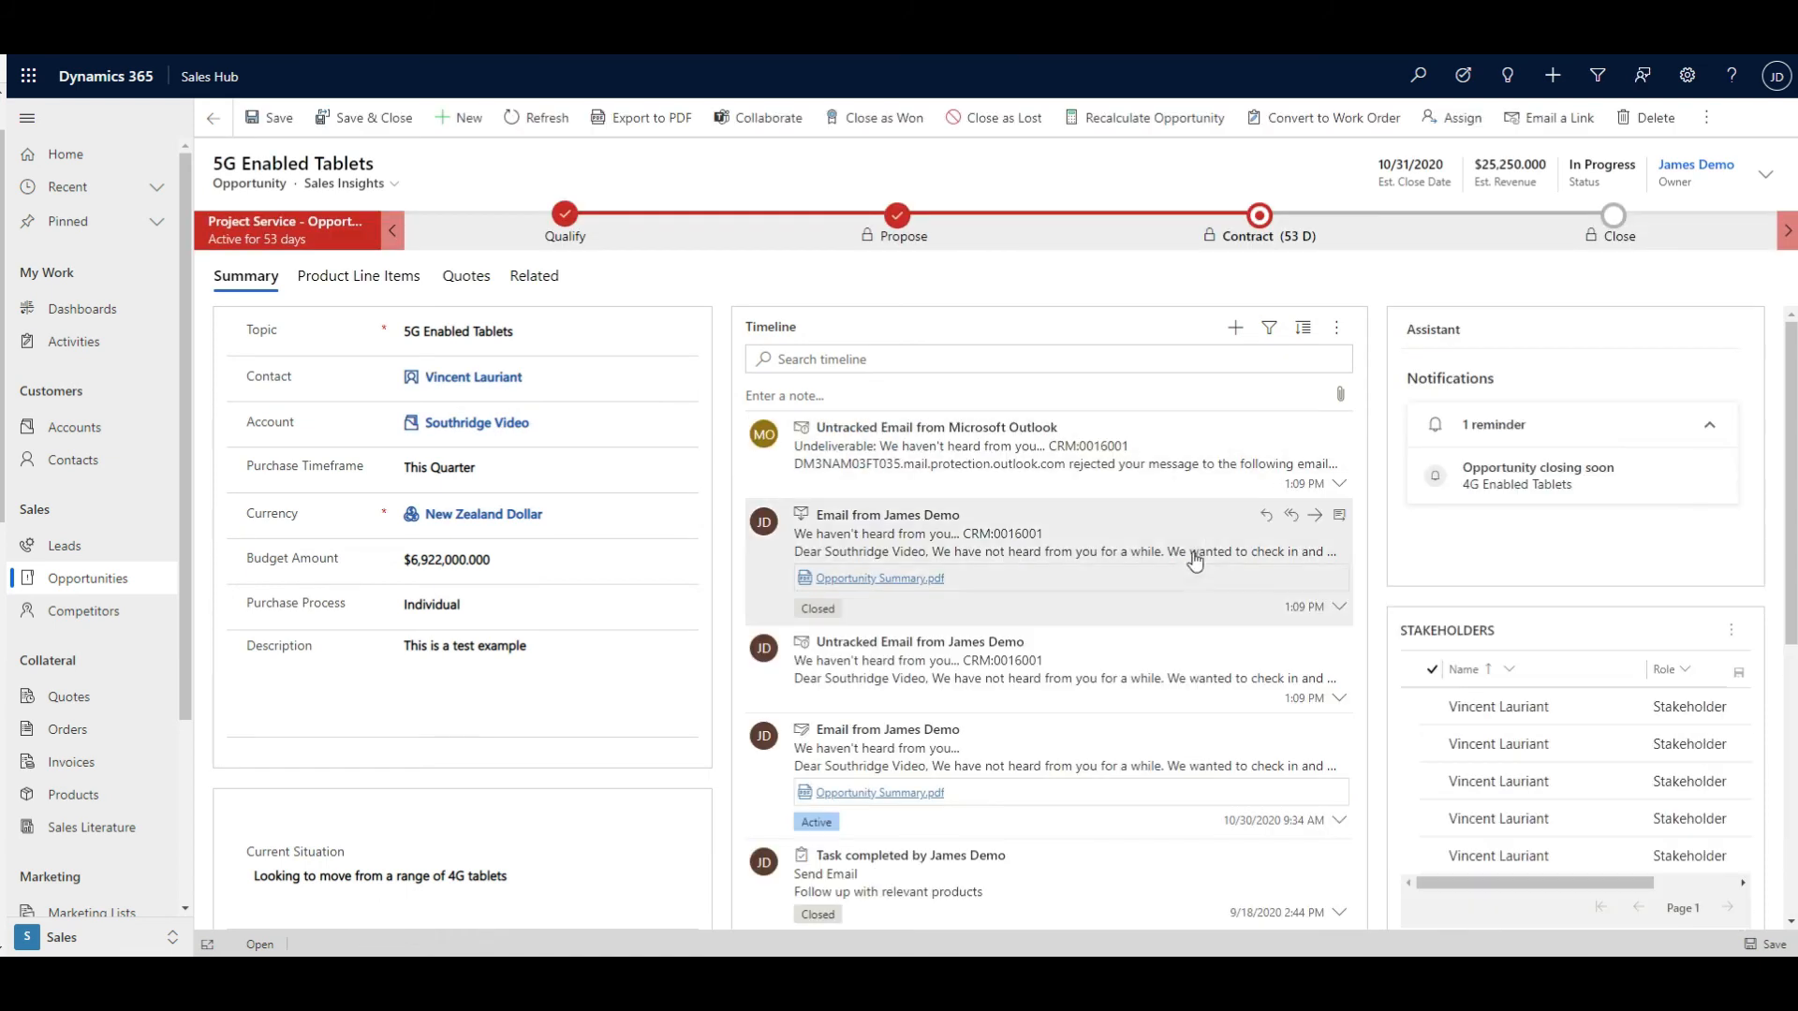
{"action": "mouse_move", "coordinate": [1250, 558]}
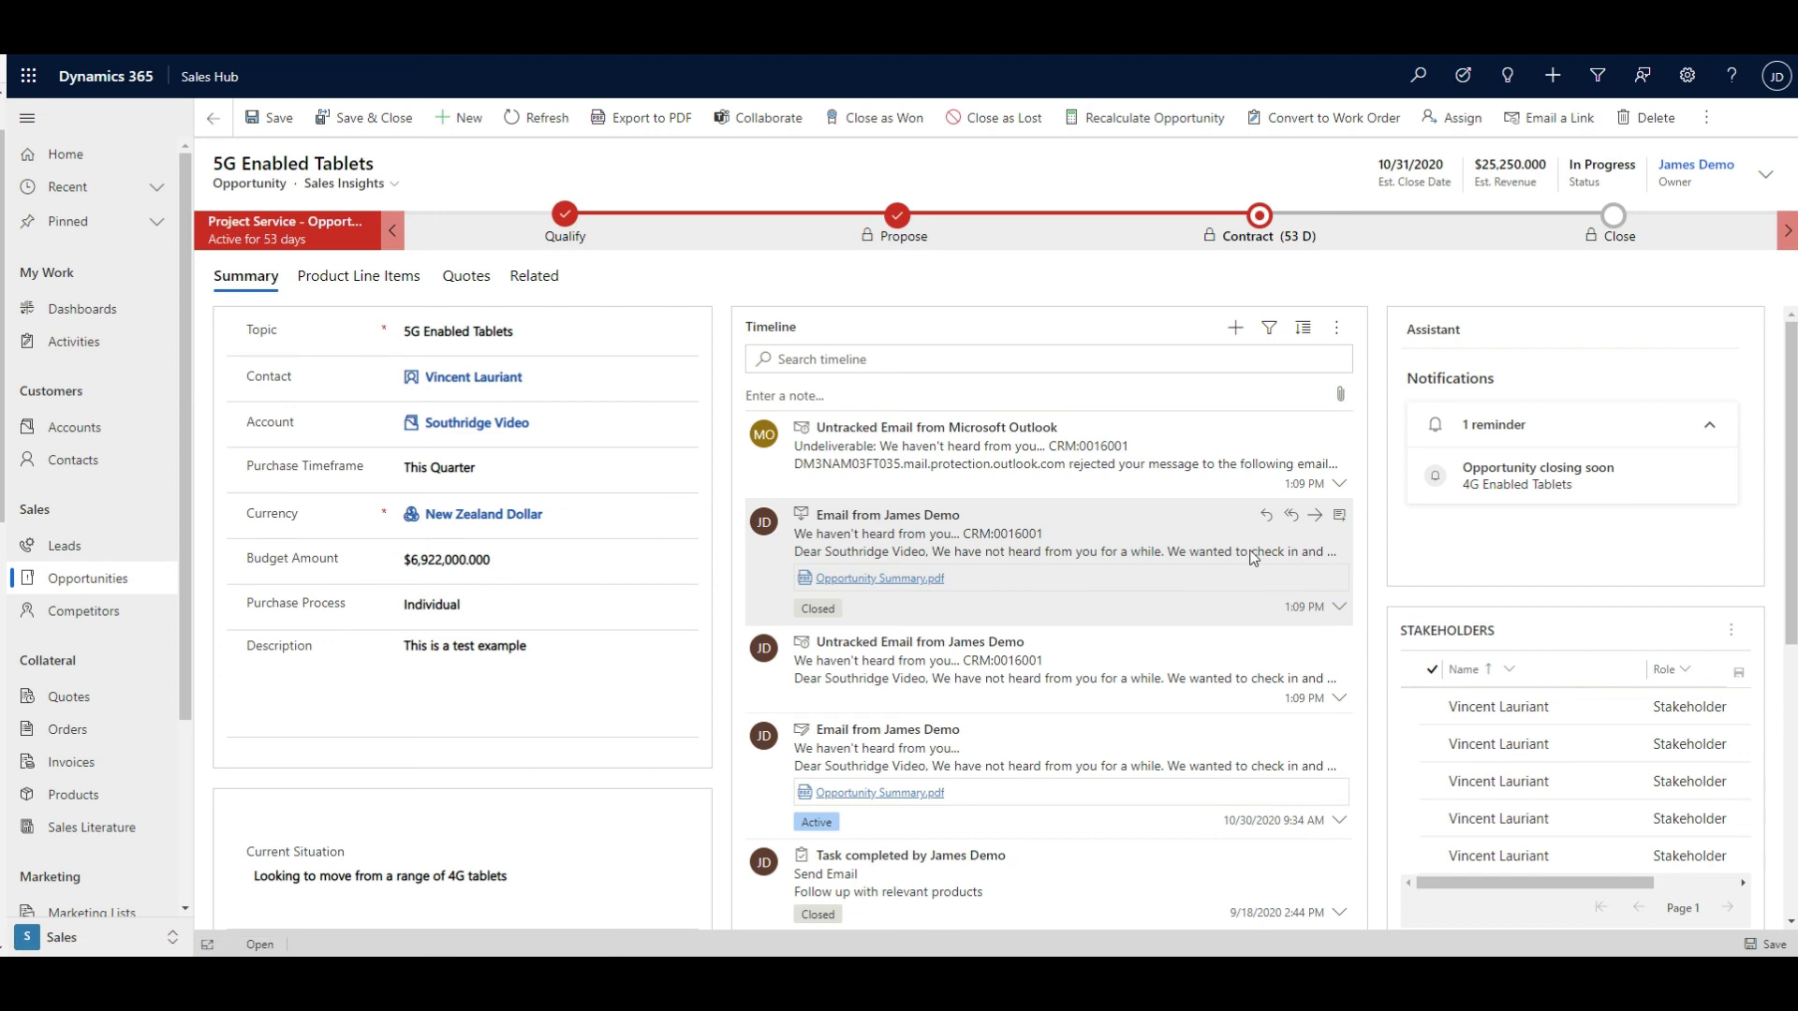
{"action": "mouse_move", "coordinate": [1322, 553]}
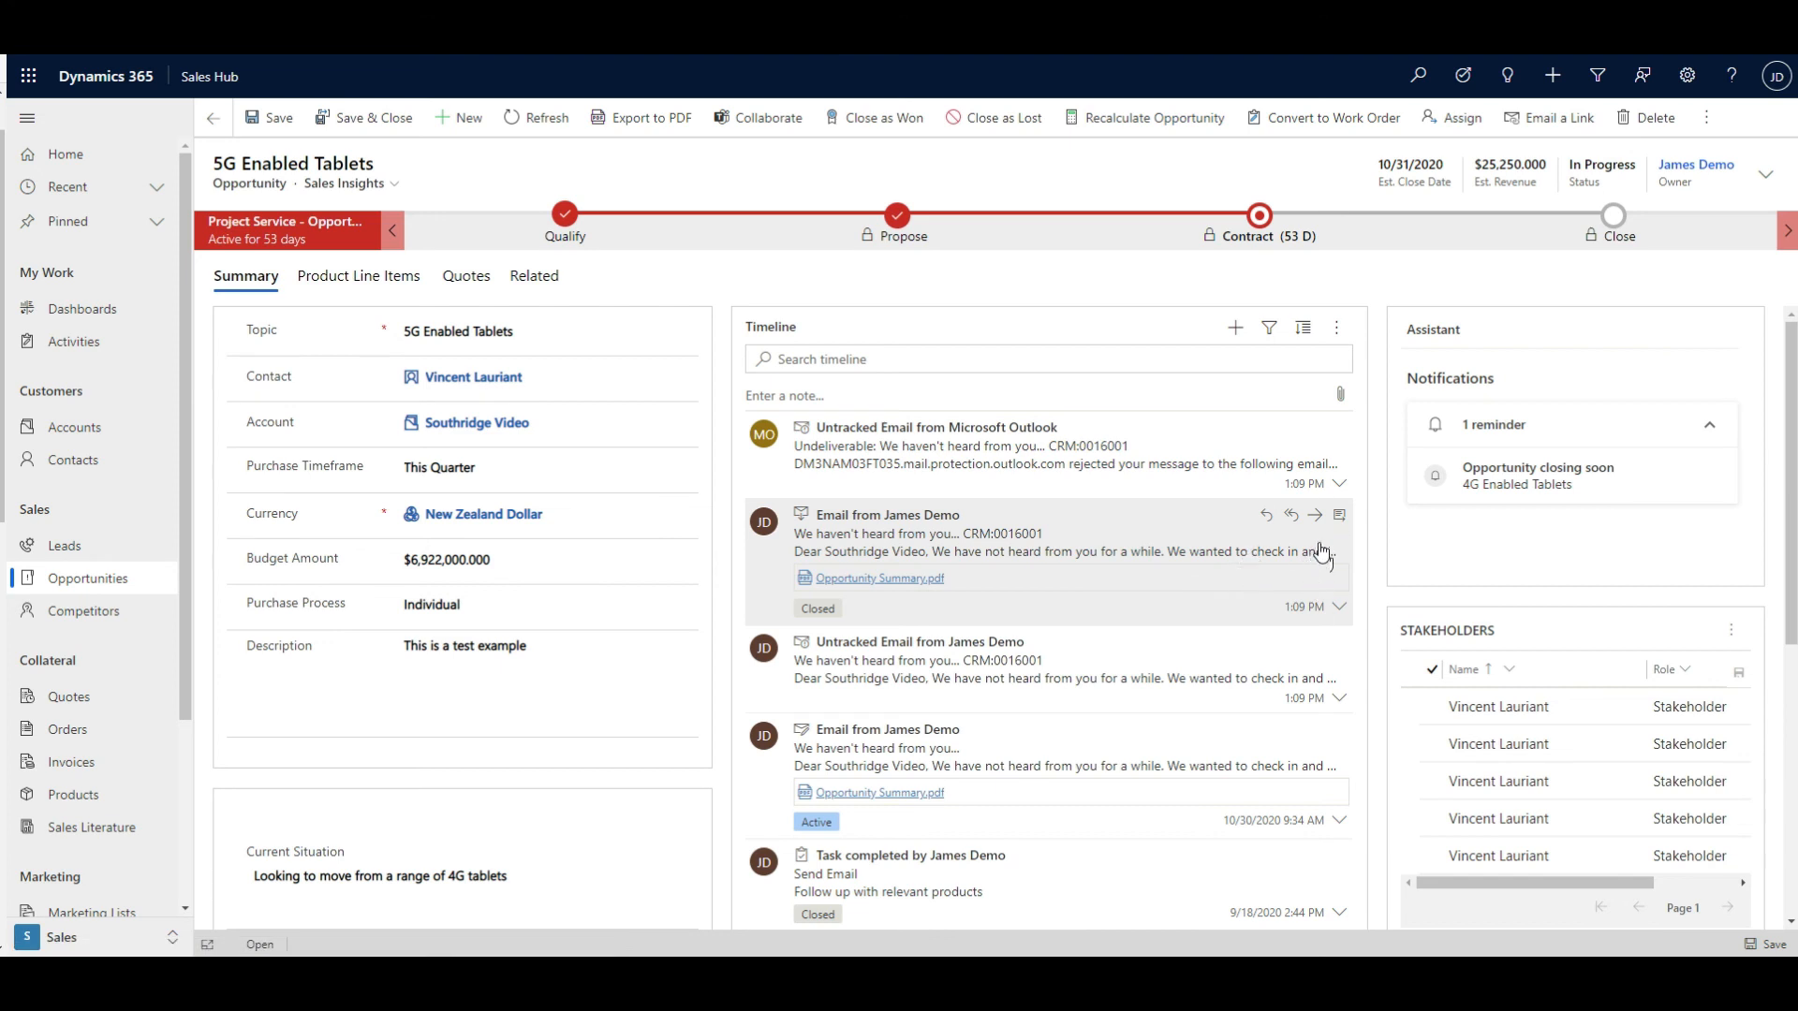
- Open the sent Southridge Video email from the timeline and scroll through its recipient activity
{"action": "left_click", "coordinate": [1292, 515]}
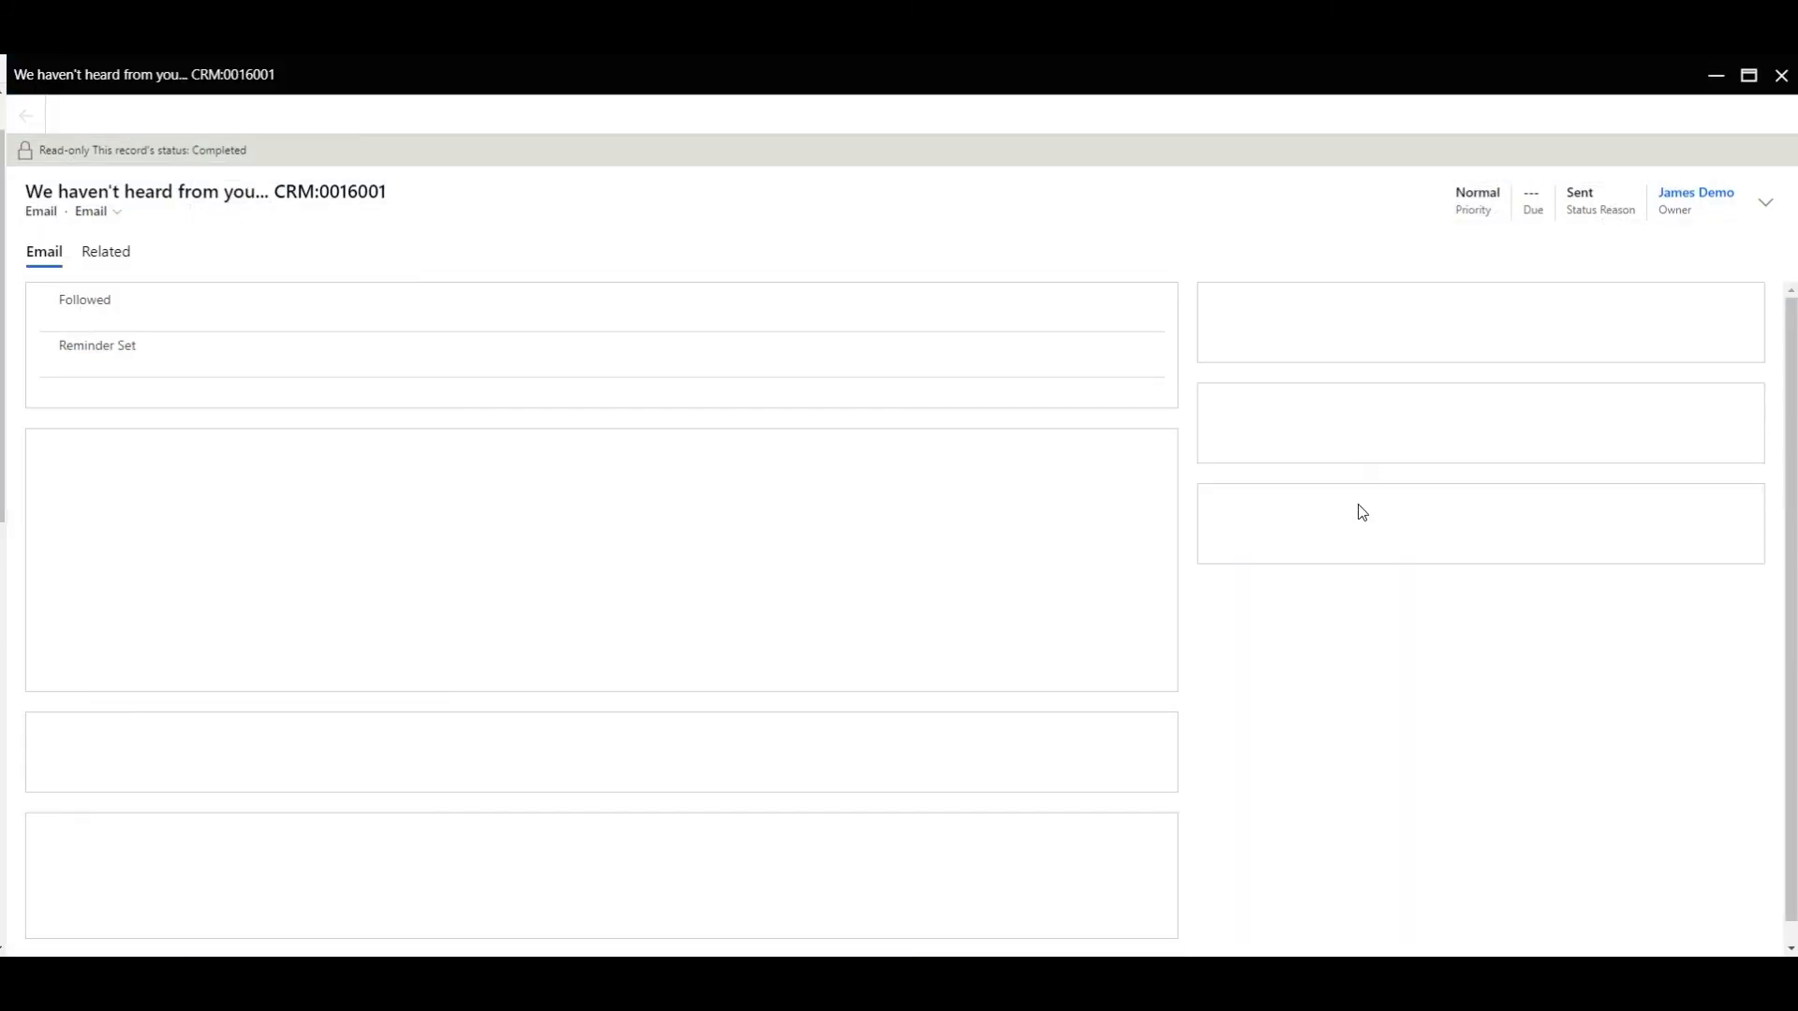
{"action": "scroll", "scroll_direction": "down", "scroll_amount": 3}
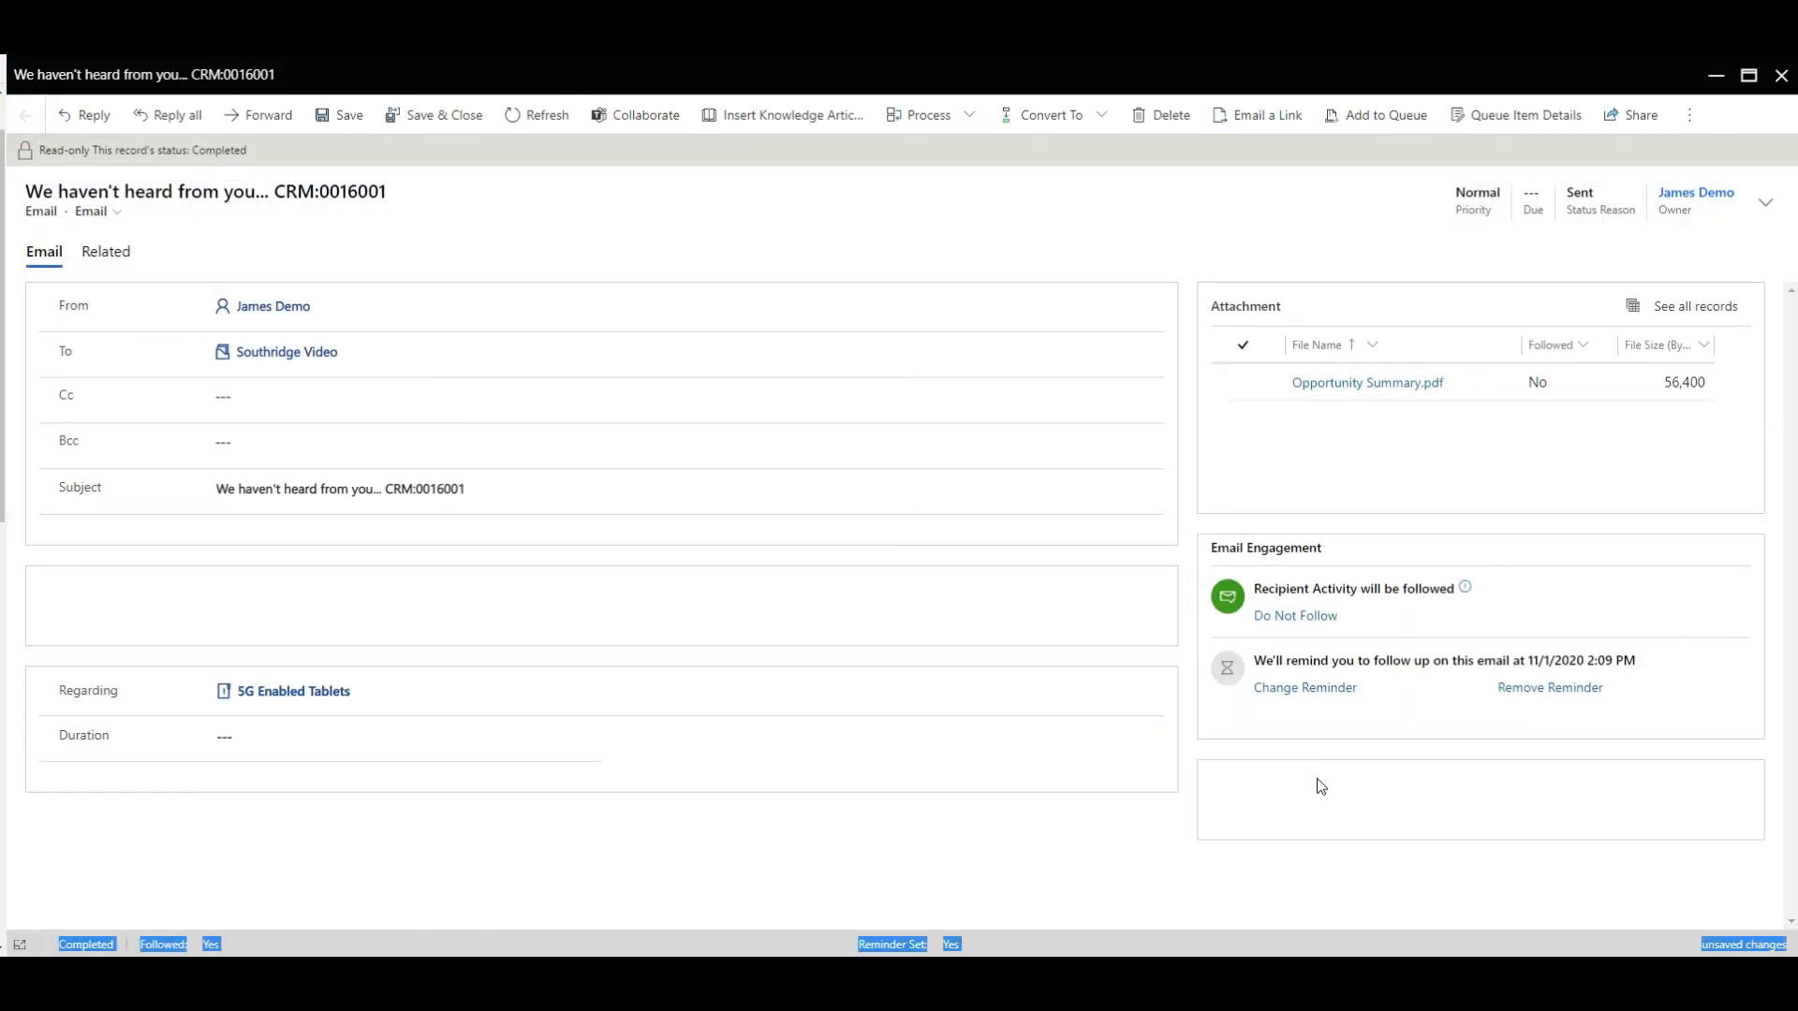
{"action": "scroll", "scroll_direction": "down", "scroll_amount": 3}
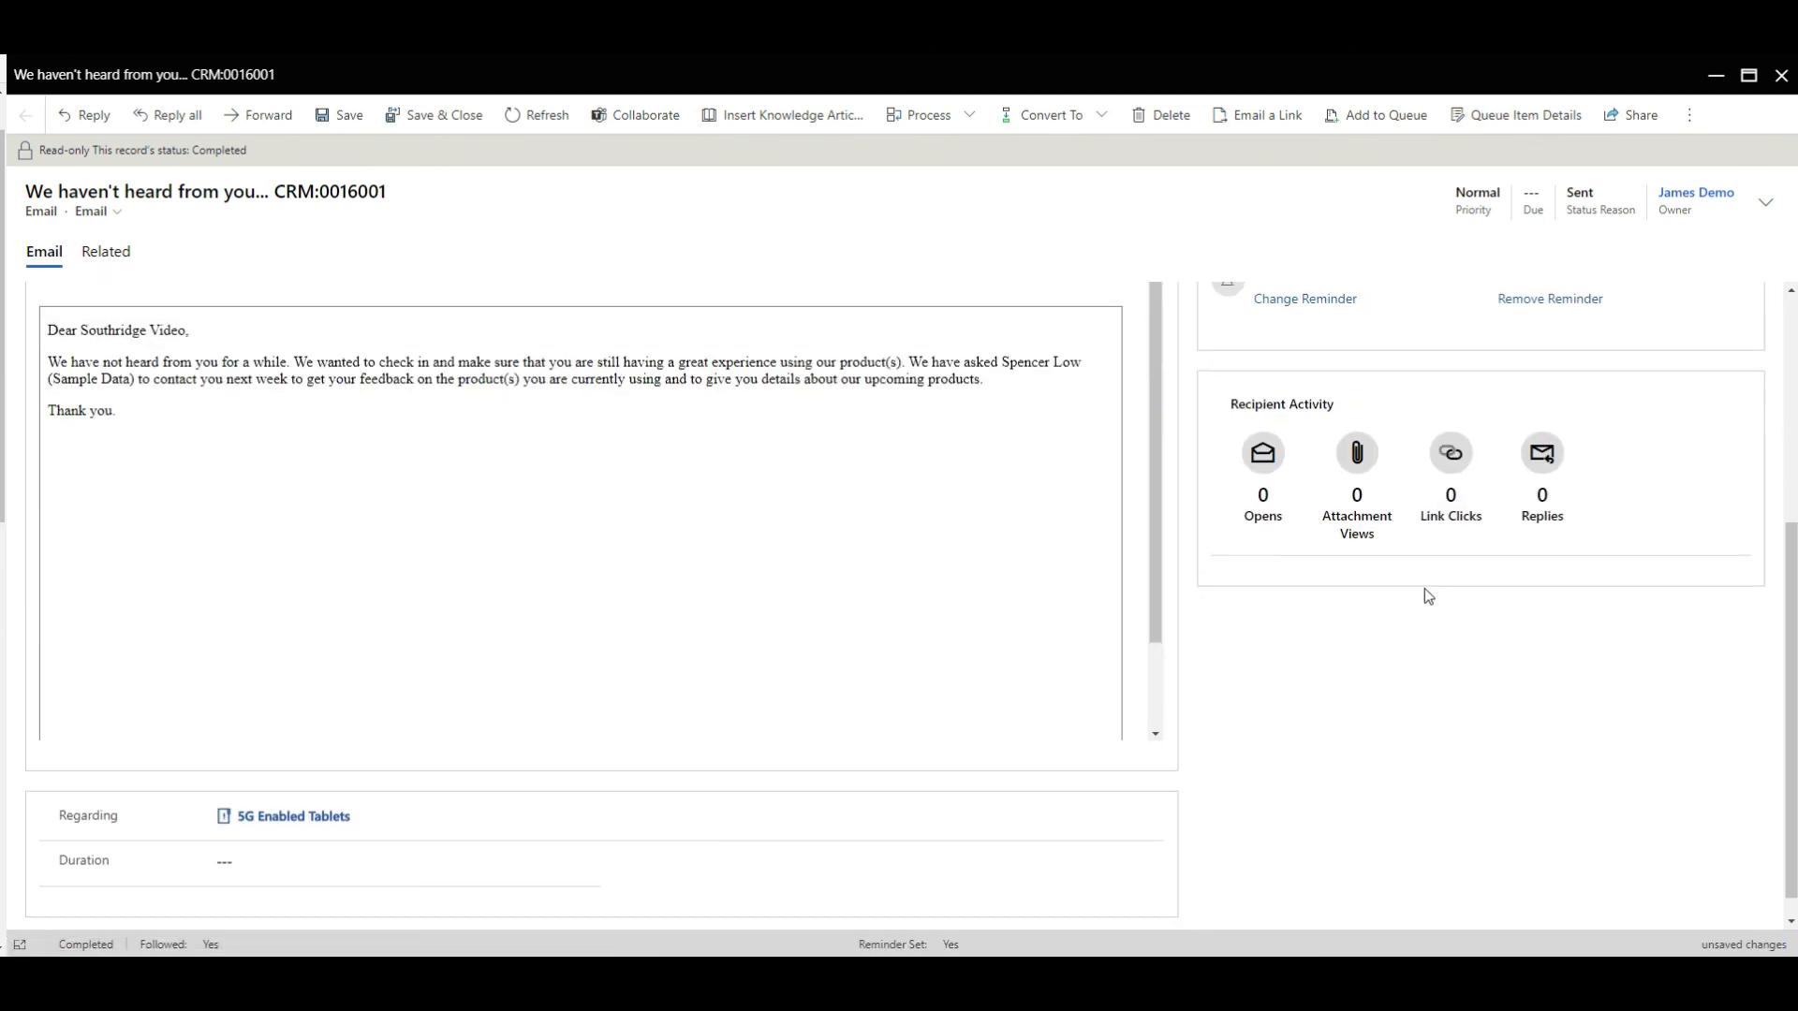
{"action": "mouse_move", "coordinate": [1404, 570]}
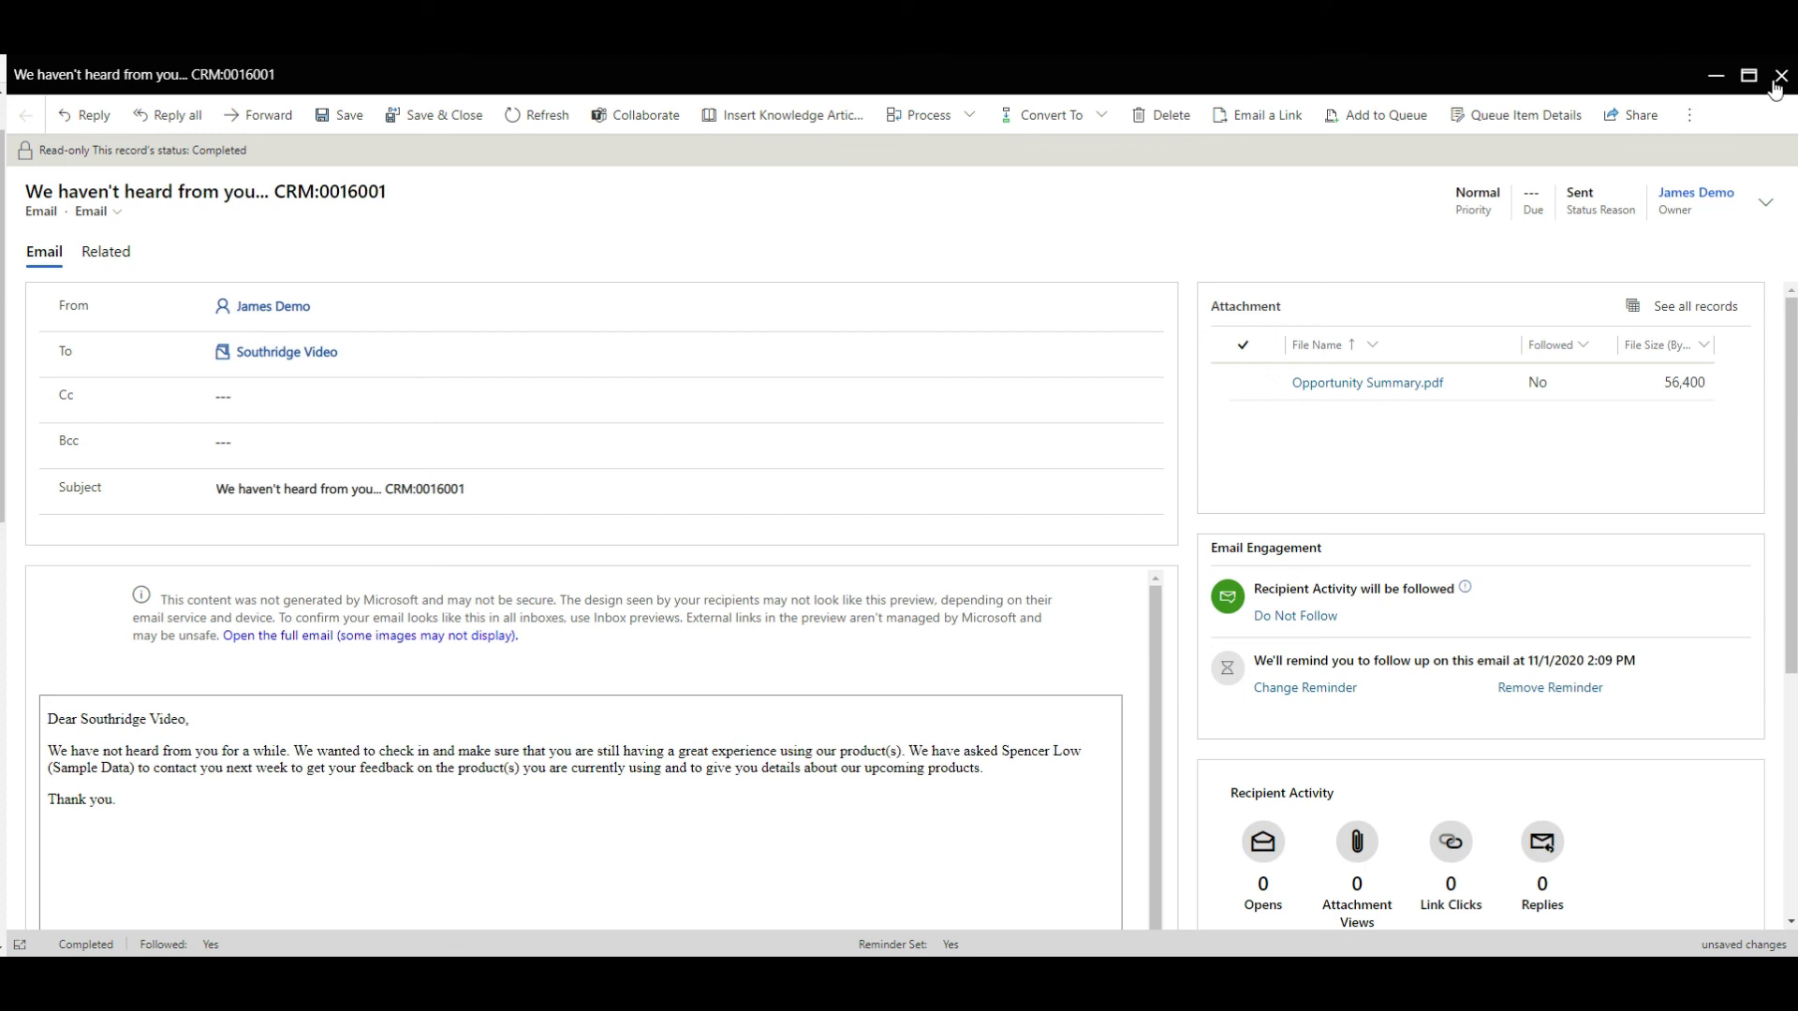
- Close the sent email record and confirm with OK
{"action": "left_click", "coordinate": [1779, 75]}
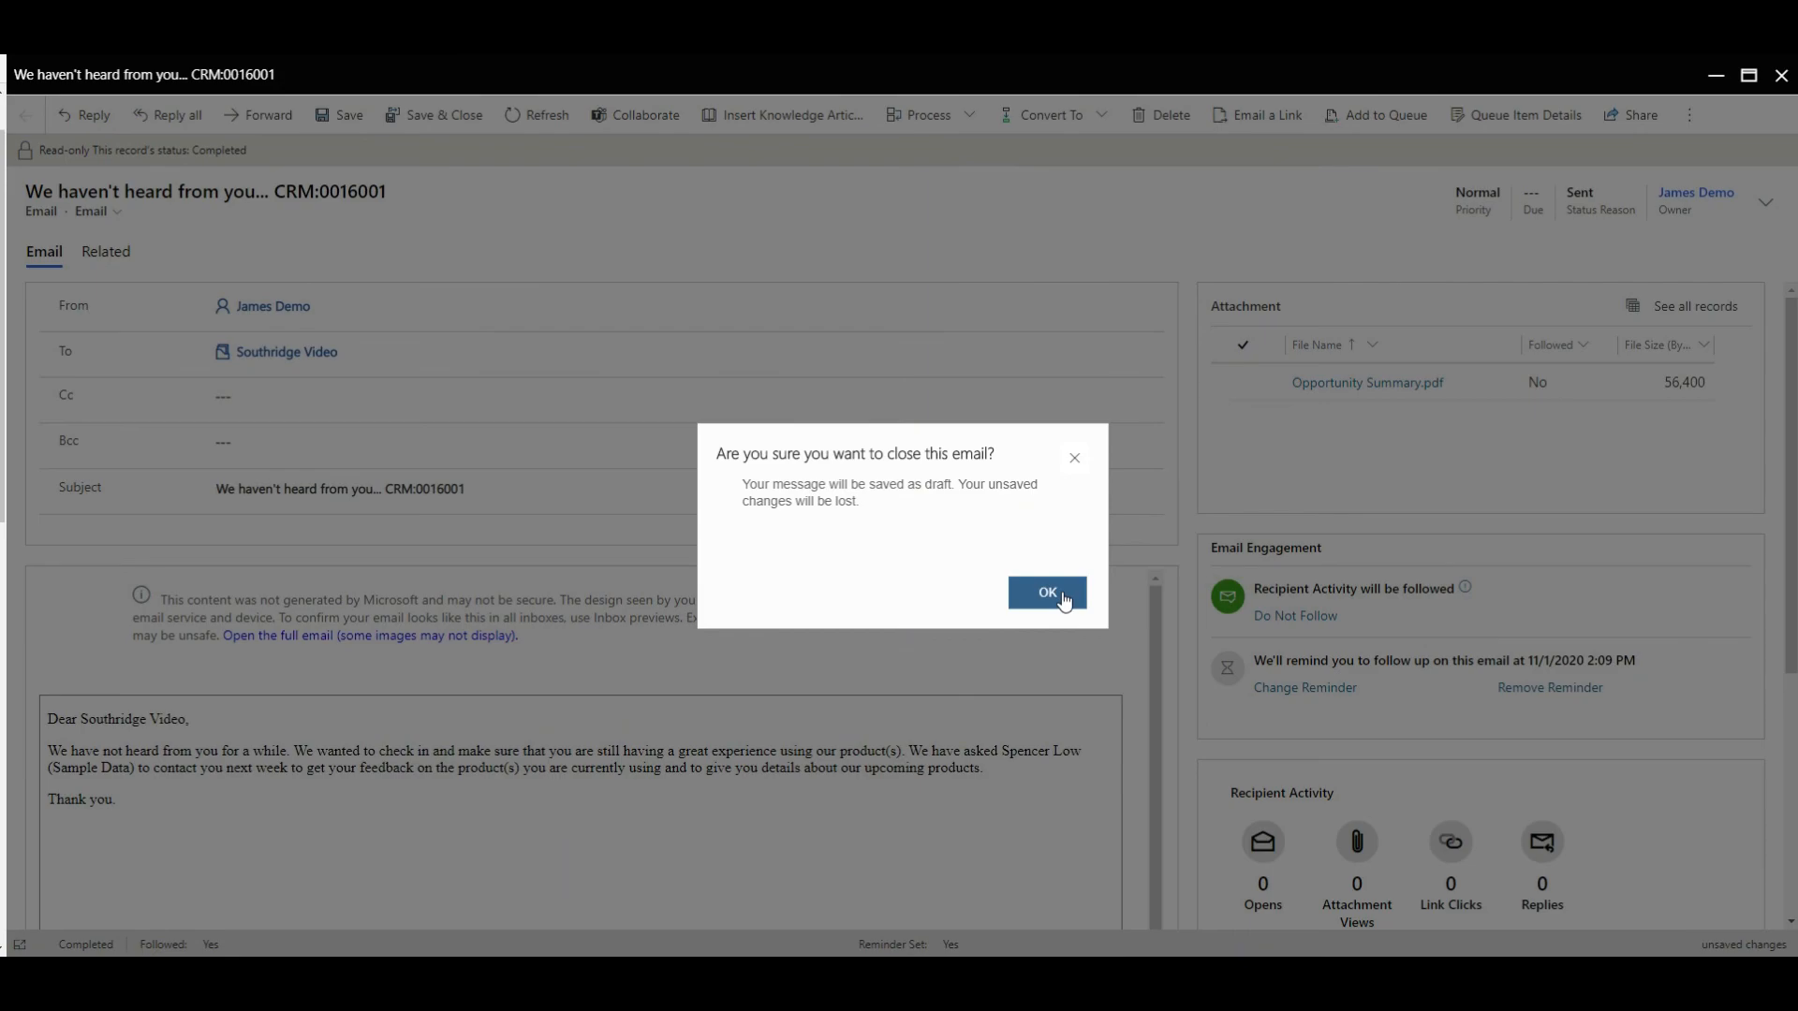
{"action": "left_click", "coordinate": [1046, 593]}
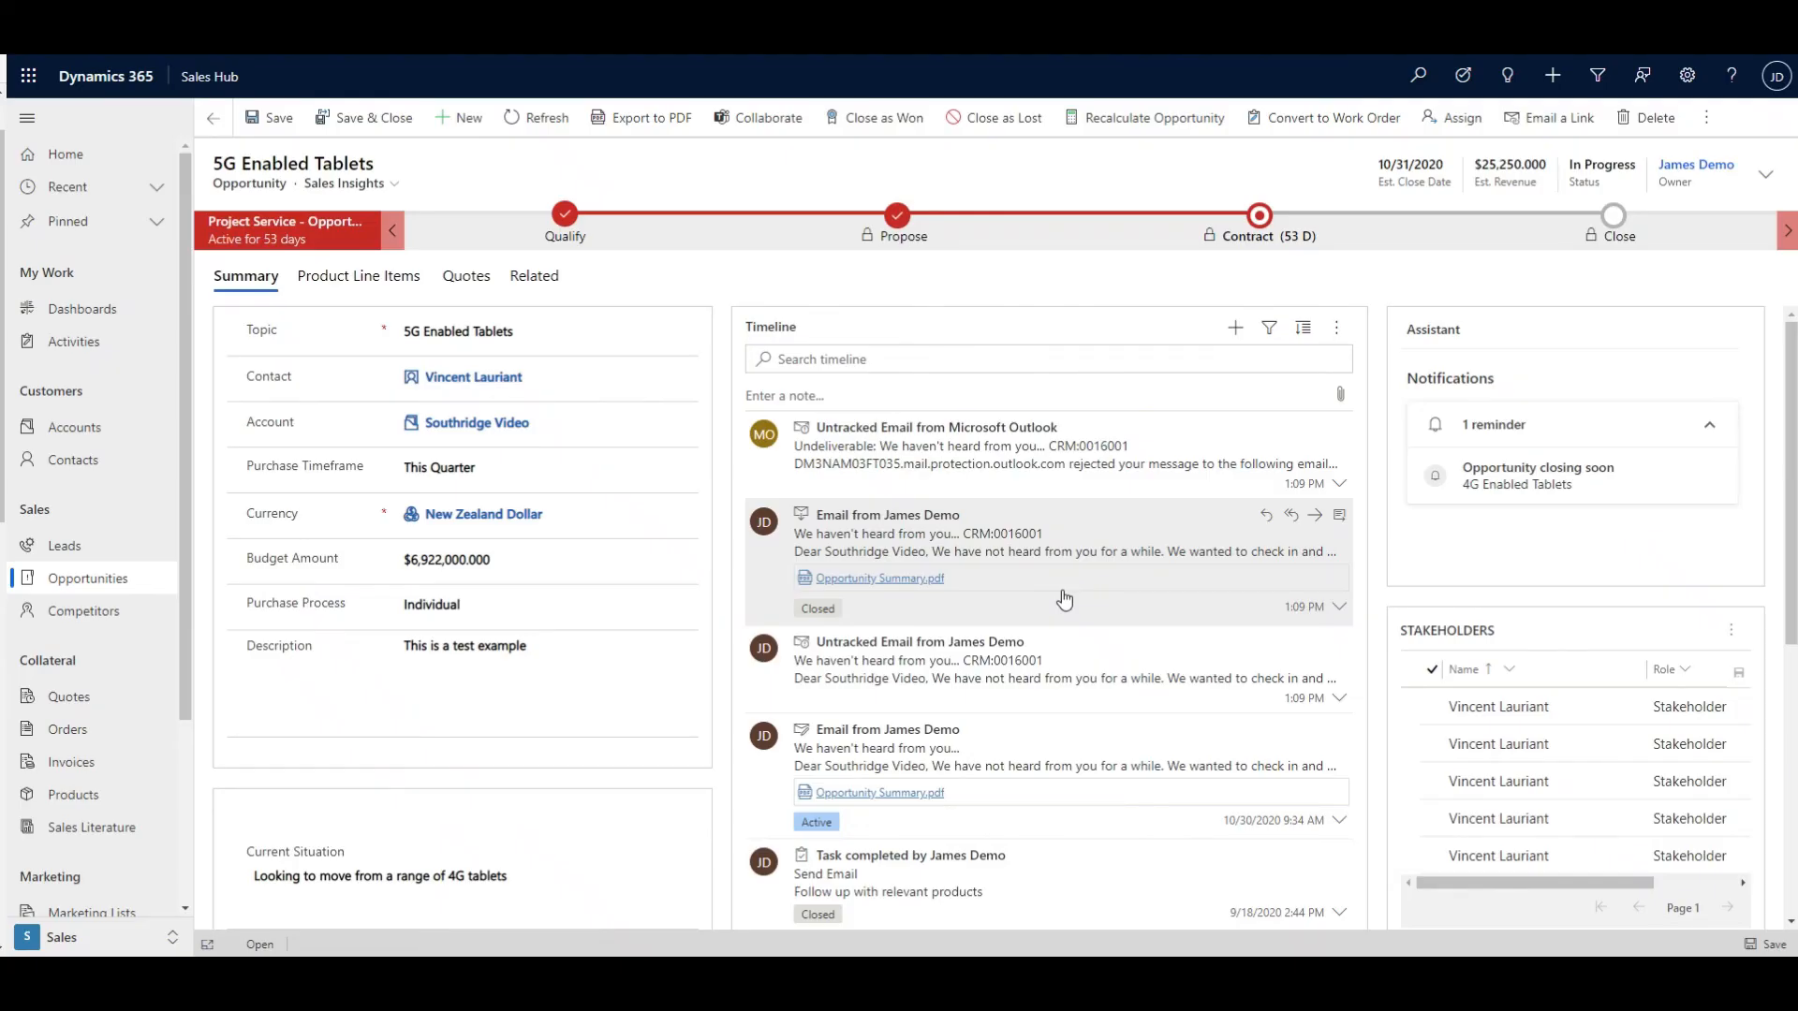